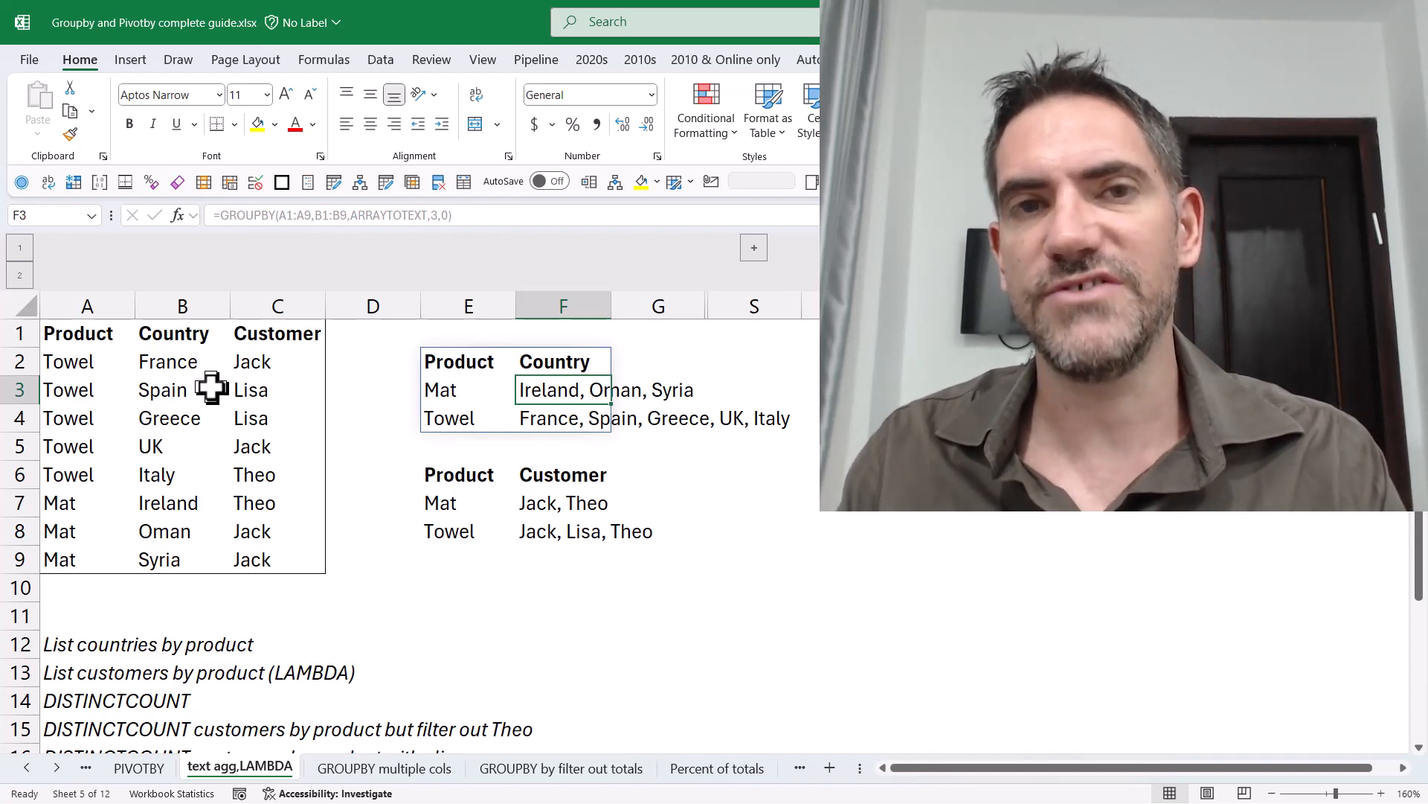
{"action": "mouse_move", "coordinate": [130, 438]}
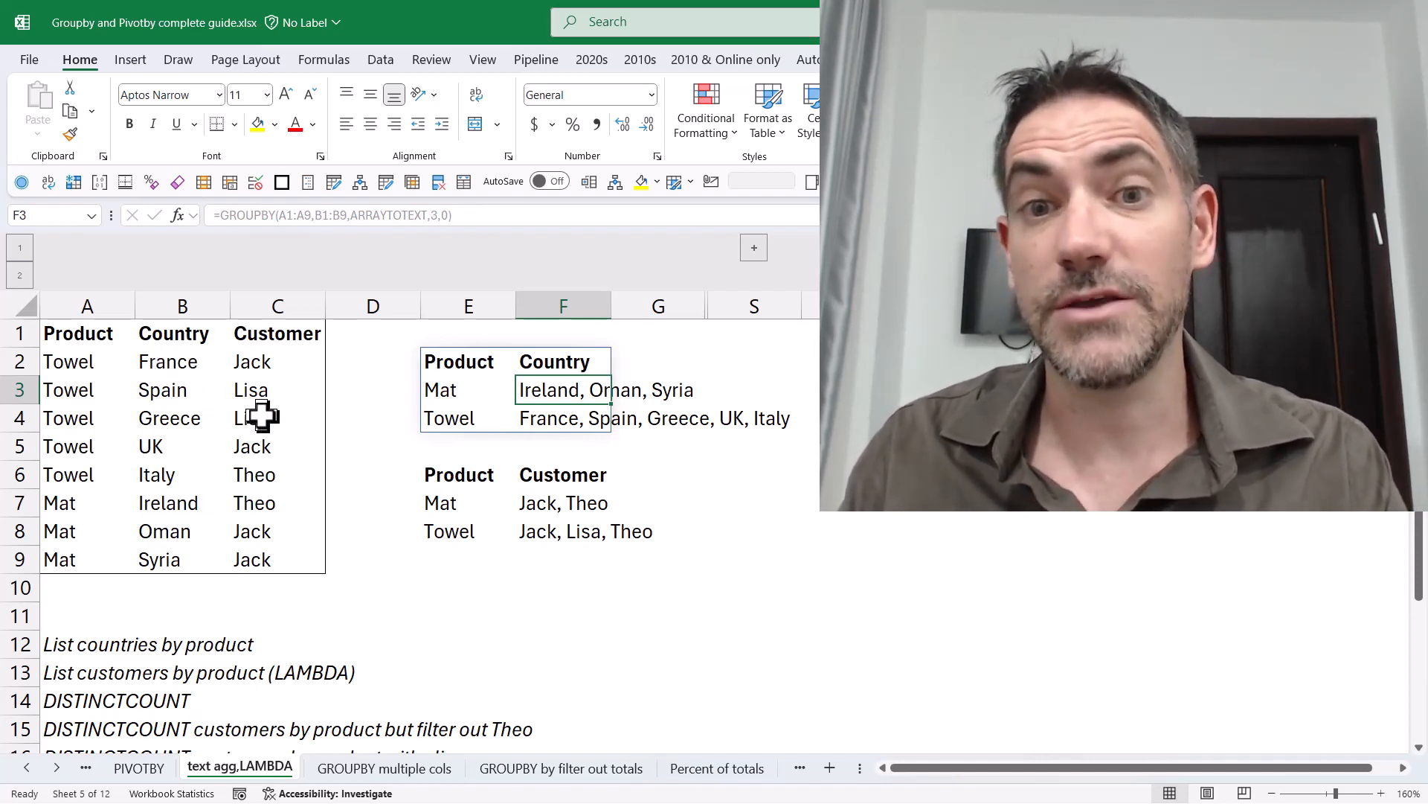
Start a GROUPBY in E1 grouping products A2:A9 with countries B2:B9 as values
{"action": "left_click", "coordinate": [468, 361]}
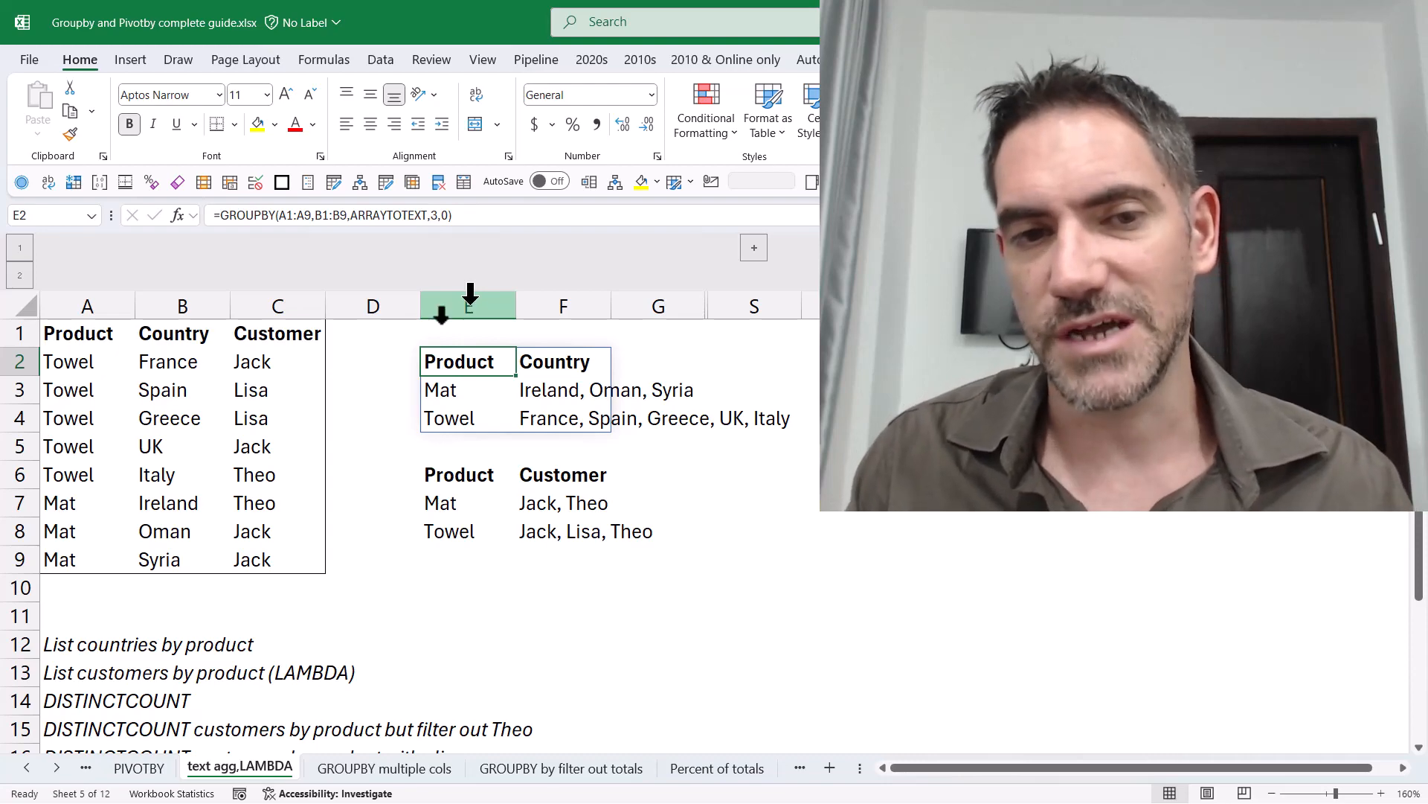
{"action": "type", "text": "=grou"}
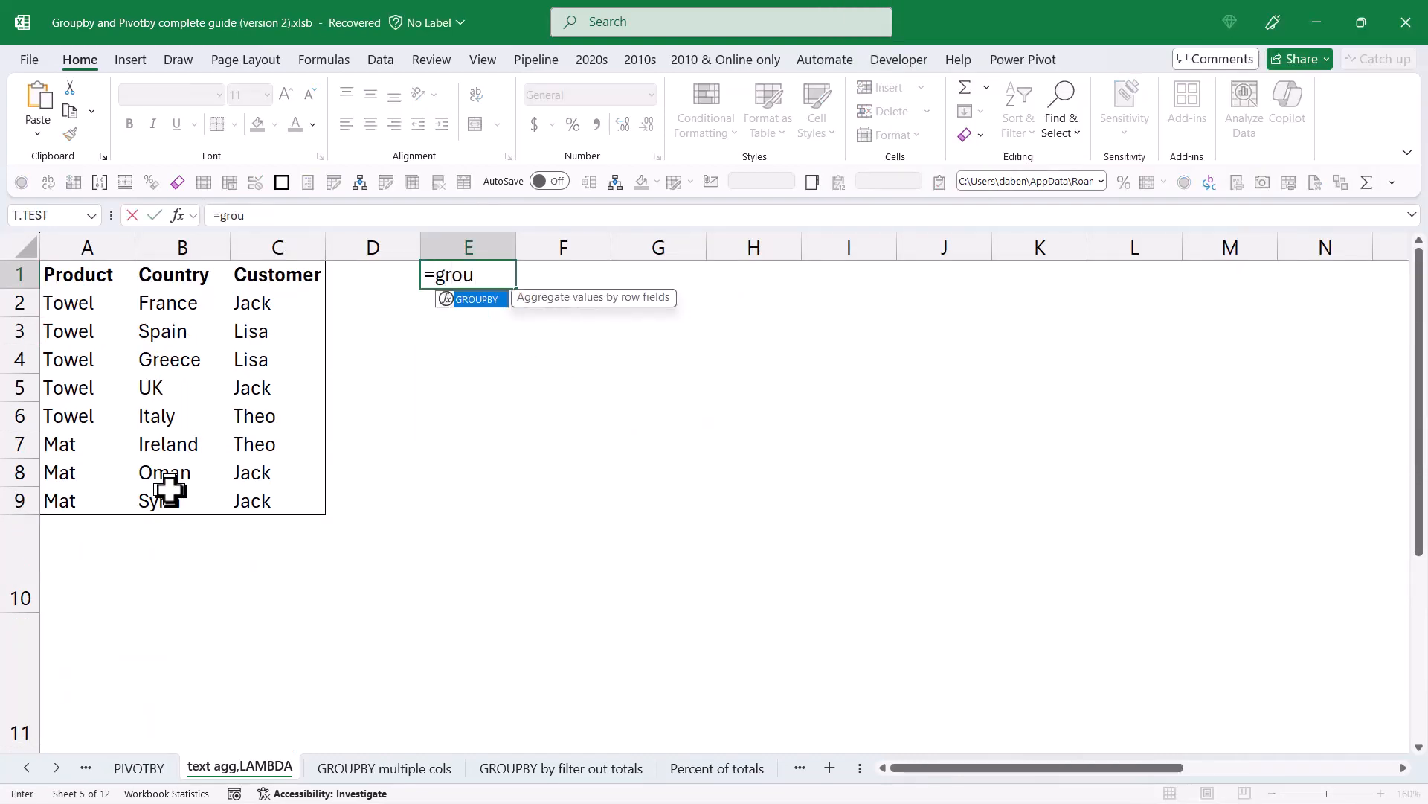
{"action": "type", "text": "GROUPBY("}
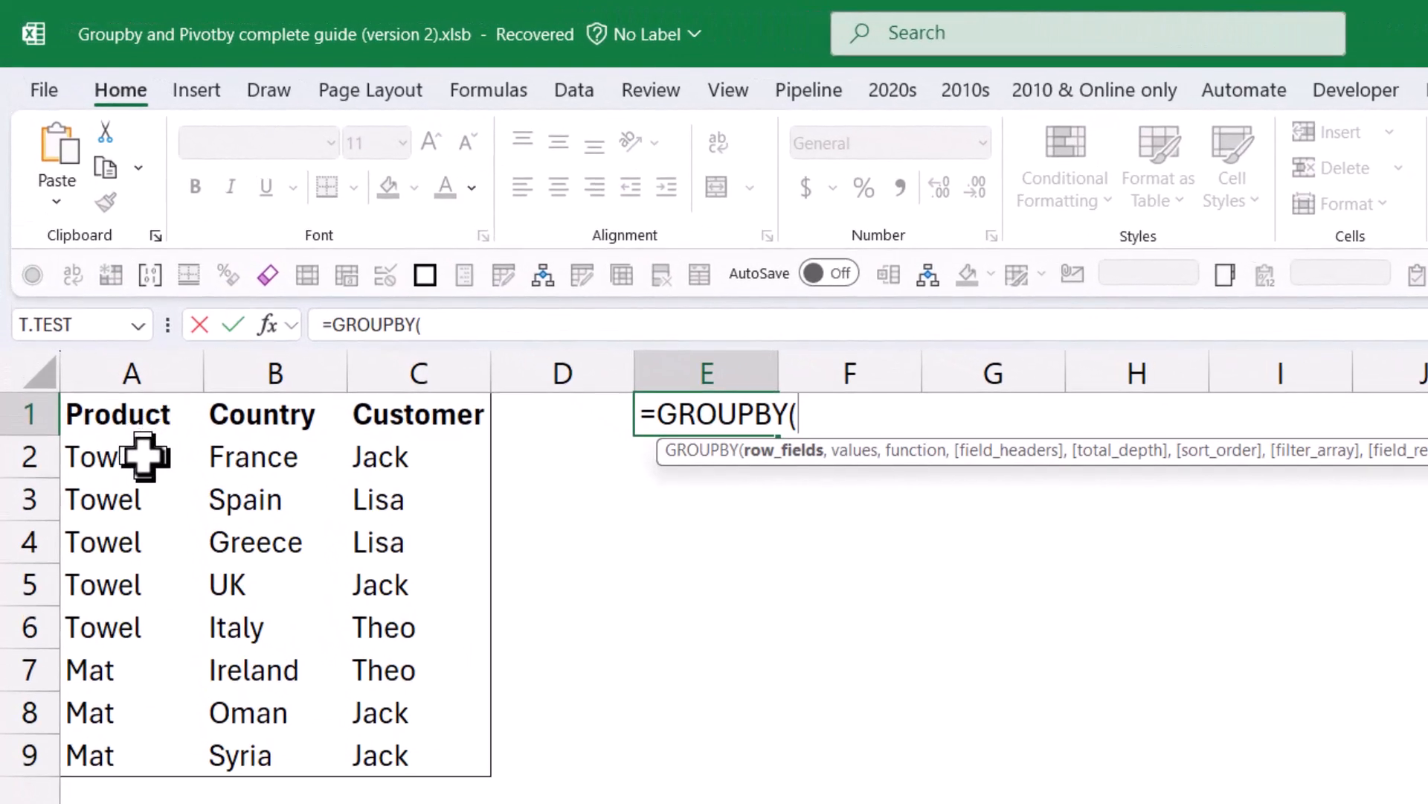
{"action": "left_click_drag", "start_coordinate": [131, 456], "coordinate": [131, 755]}
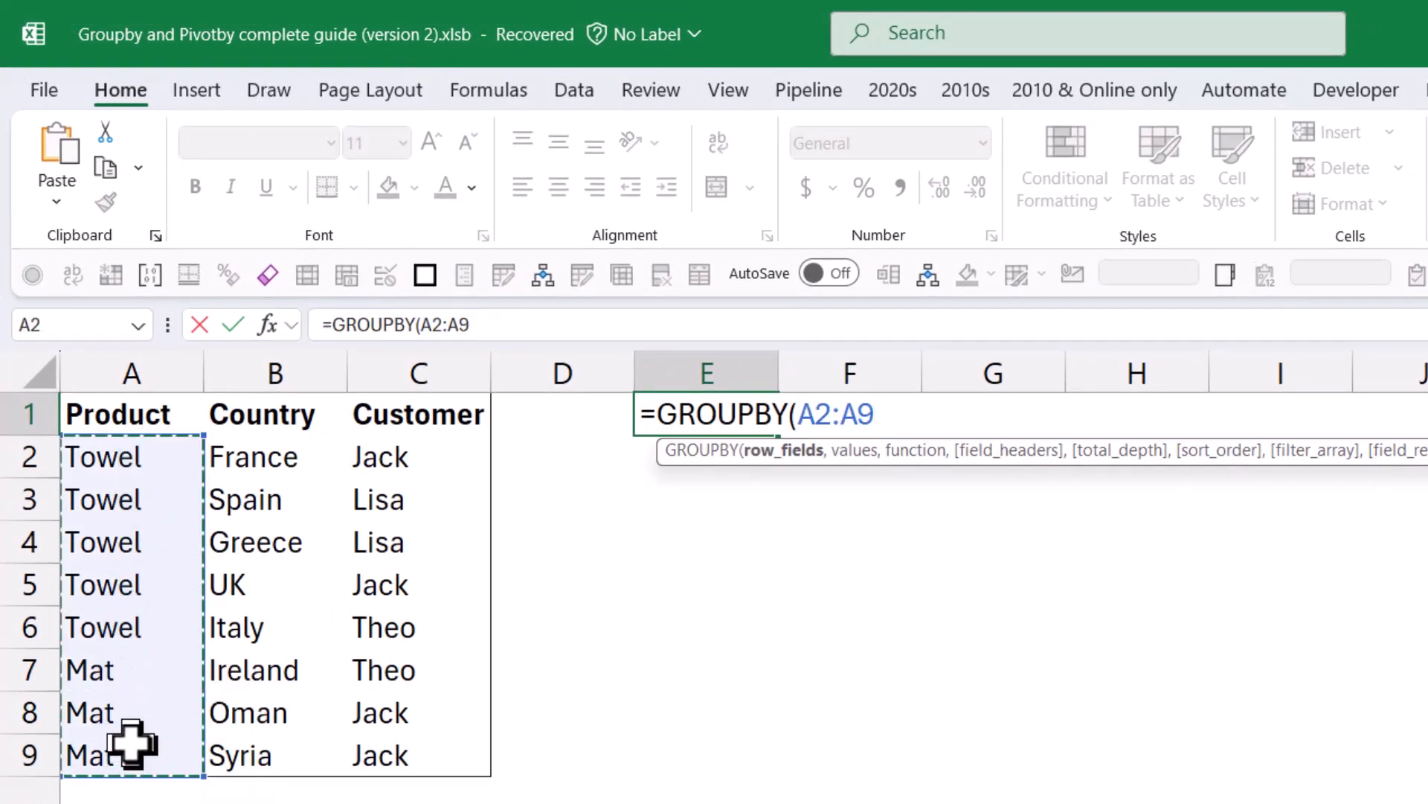
{"action": "left_click", "coordinate": [273, 456]}
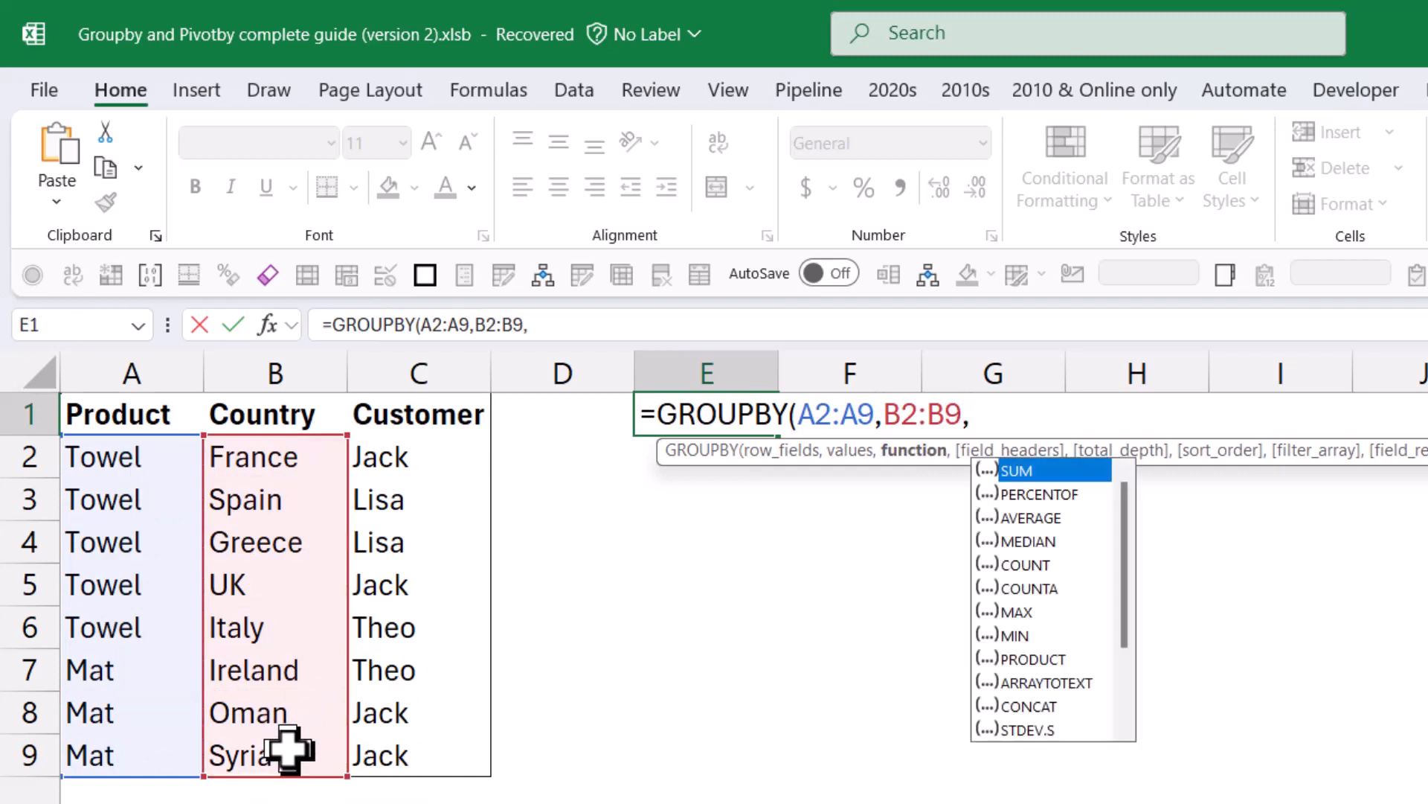
{"action": "mouse_move", "coordinate": [984, 492]}
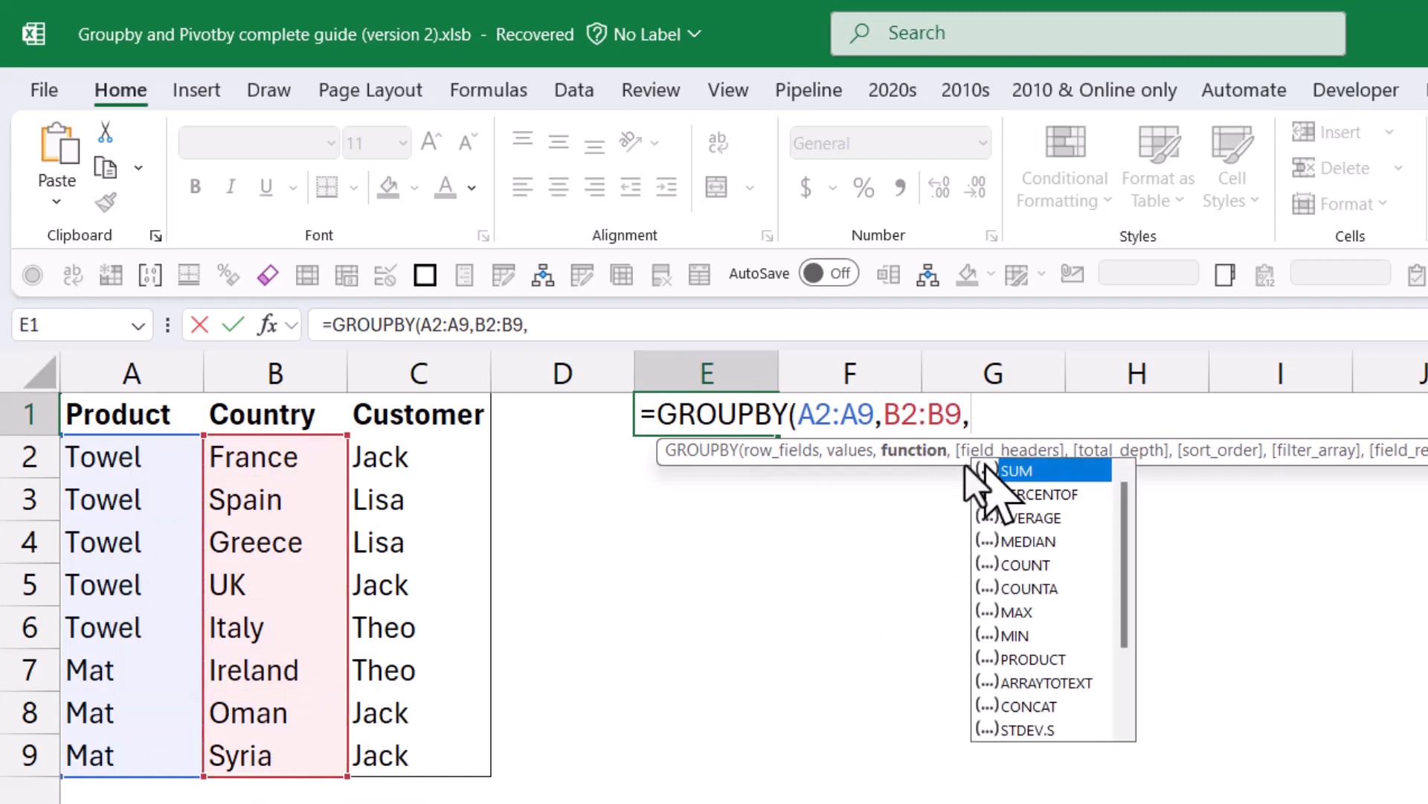
{"action": "mouse_move", "coordinate": [916, 450]}
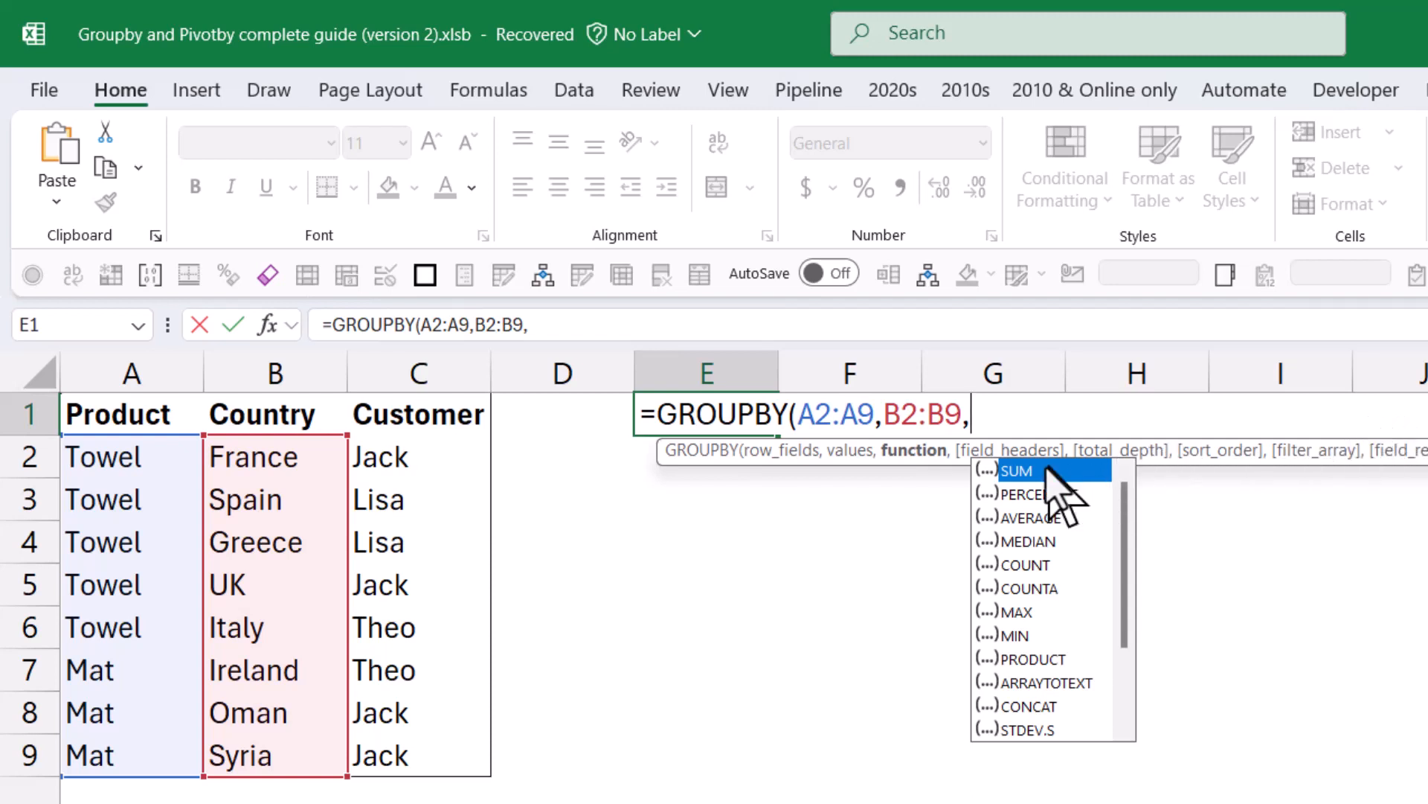
{"action": "mouse_move", "coordinate": [1205, 504]}
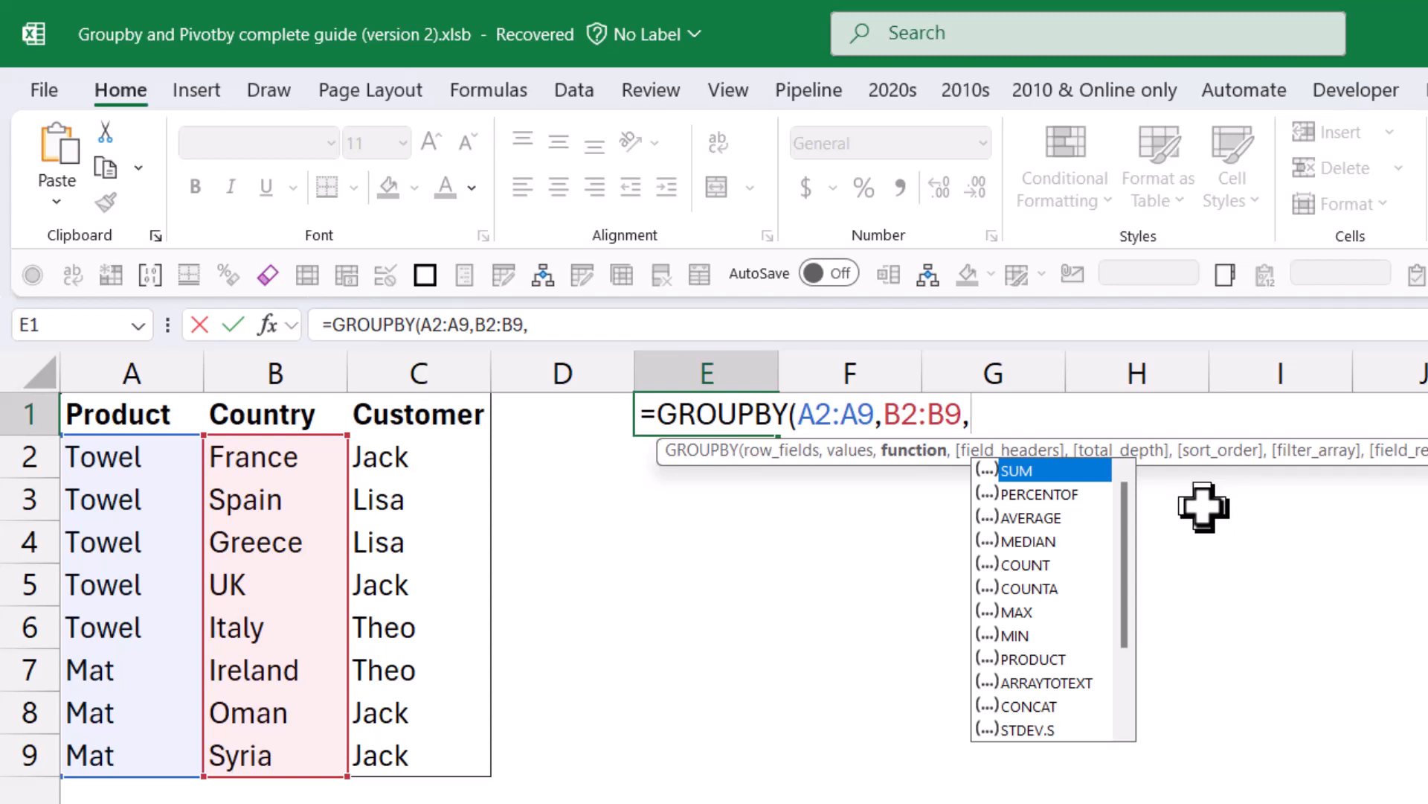
{"action": "mouse_move", "coordinate": [1052, 515]}
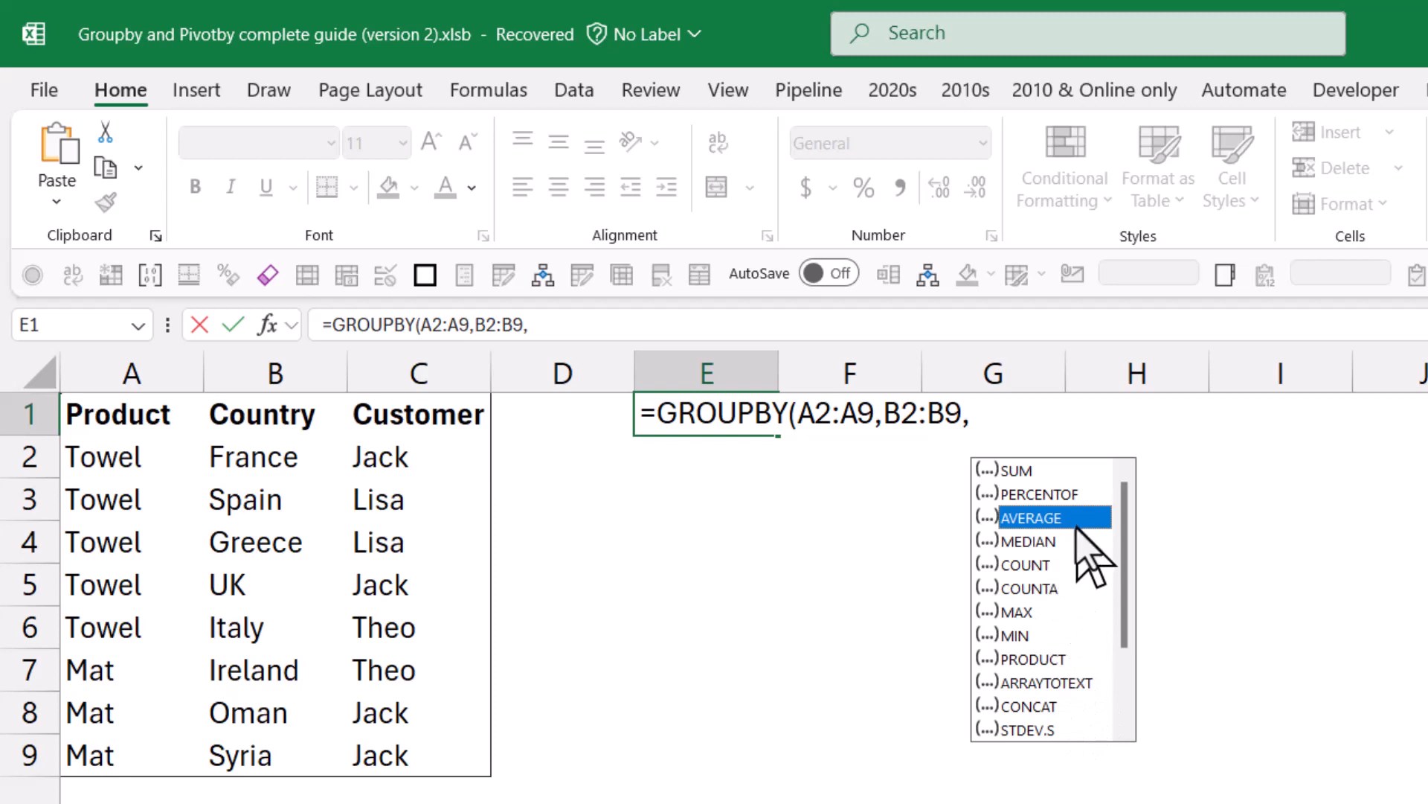
{"action": "mouse_move", "coordinate": [1030, 711]}
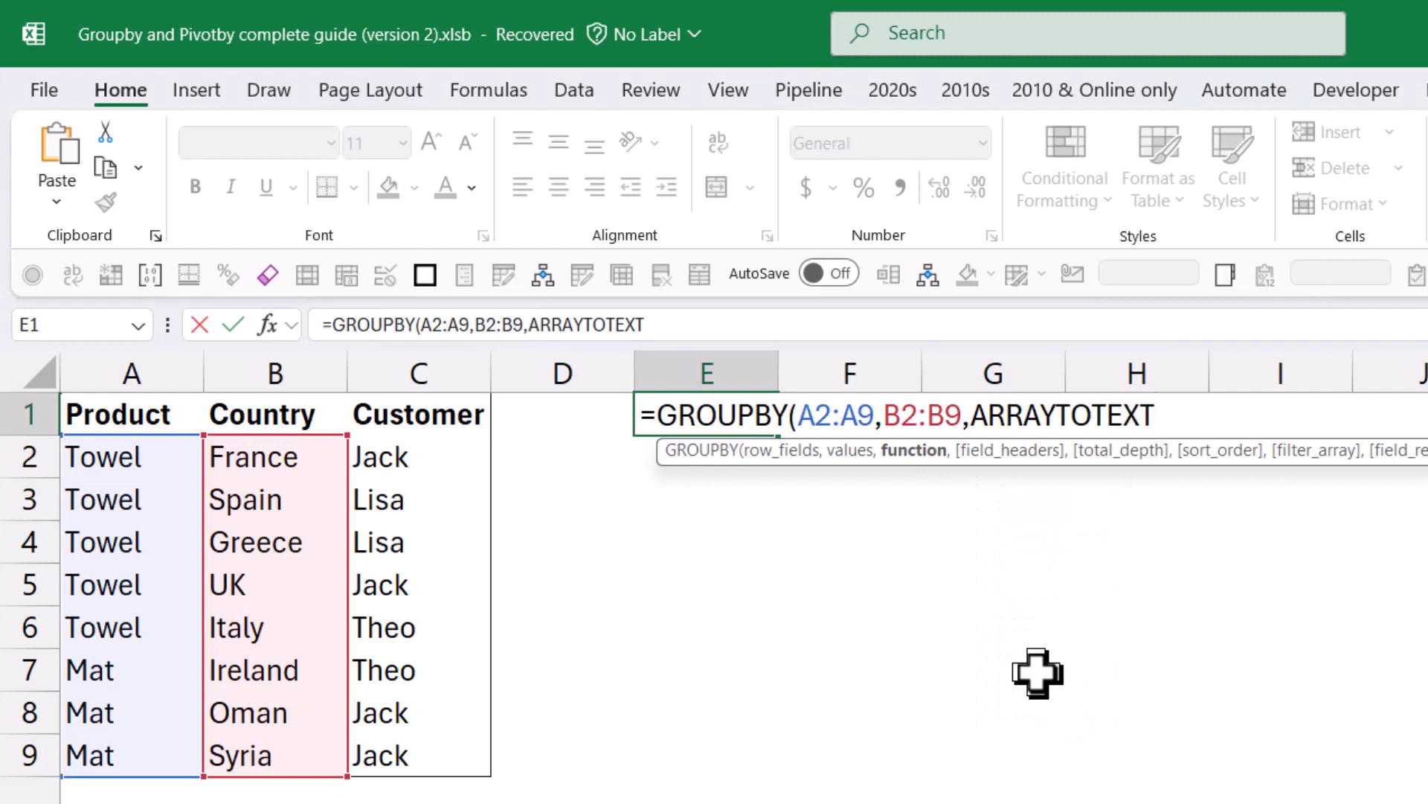
Commit =GROUPBY(A2:A9,B2:B9,ARRAYTOTEXT) and inspect the Mat, Towel and Total rows
{"action": "key", "text": "Enter"}
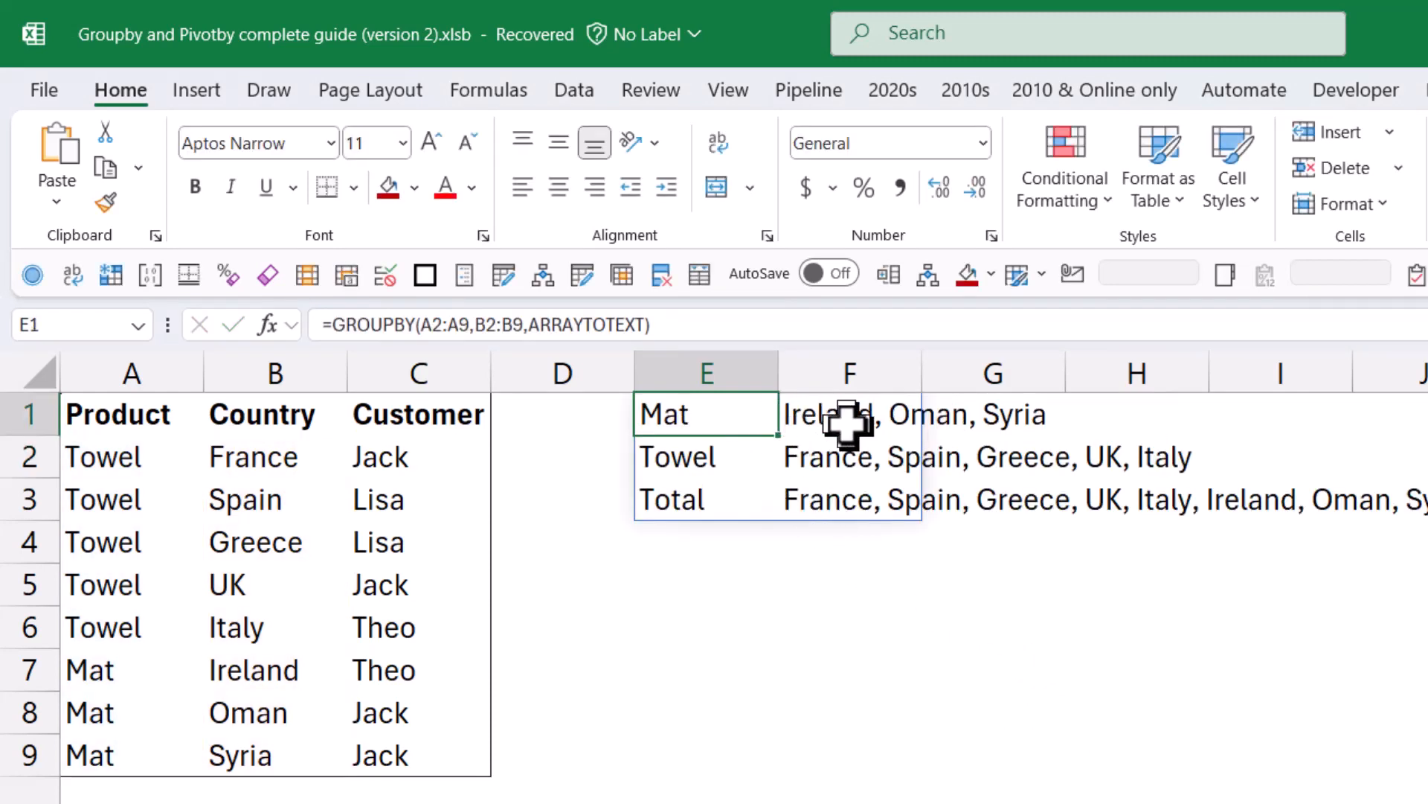
{"action": "mouse_move", "coordinate": [192, 705]}
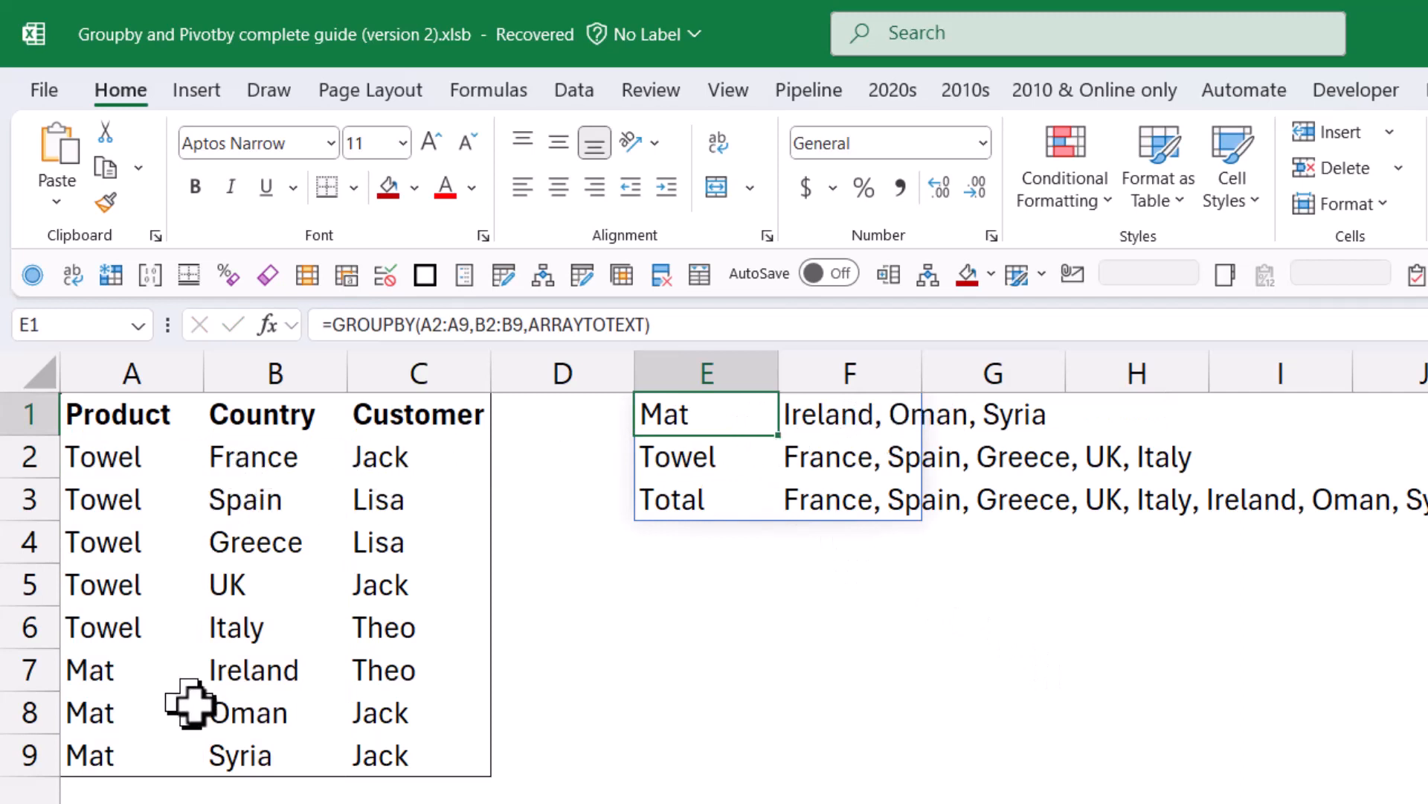
{"action": "left_click", "coordinate": [706, 456]}
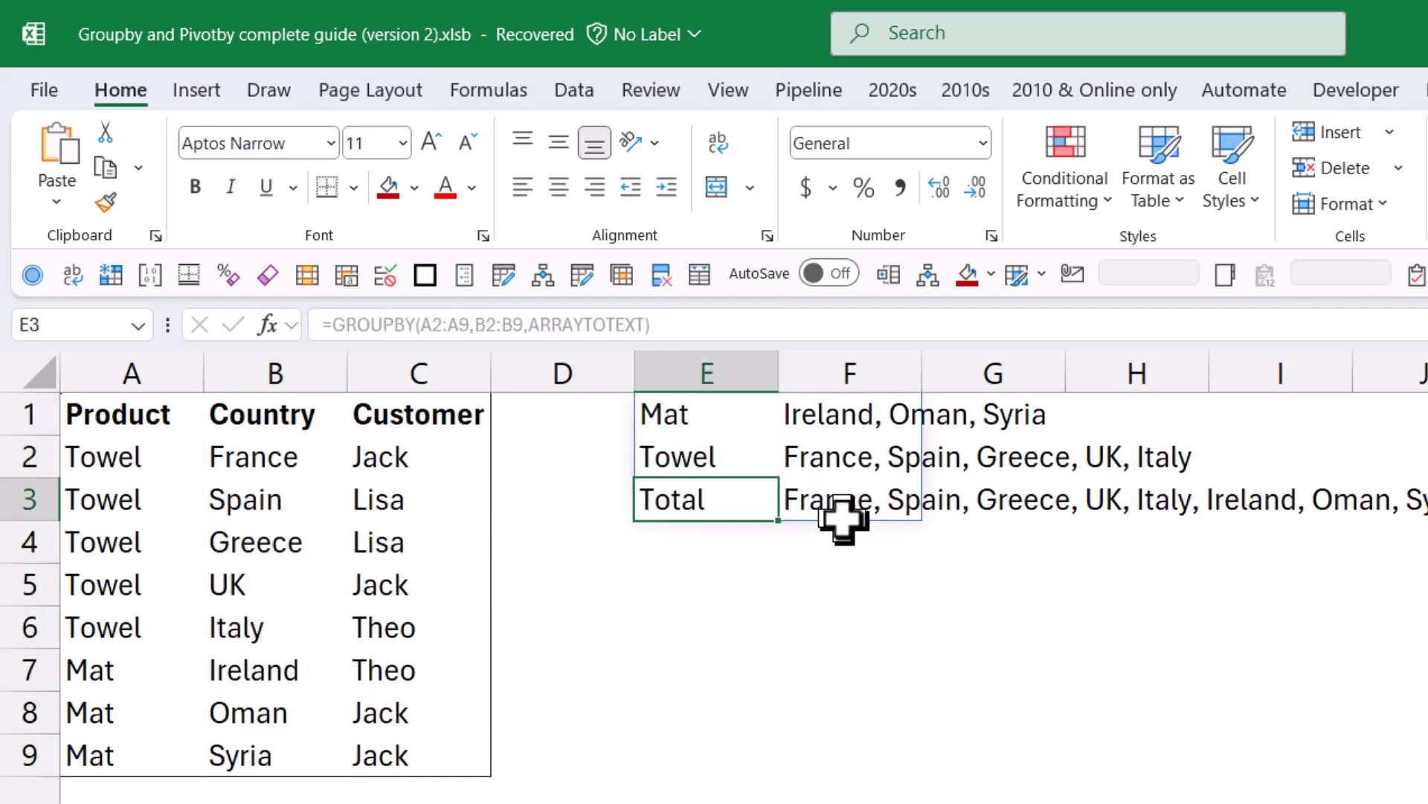
{"action": "left_click", "coordinate": [705, 584]}
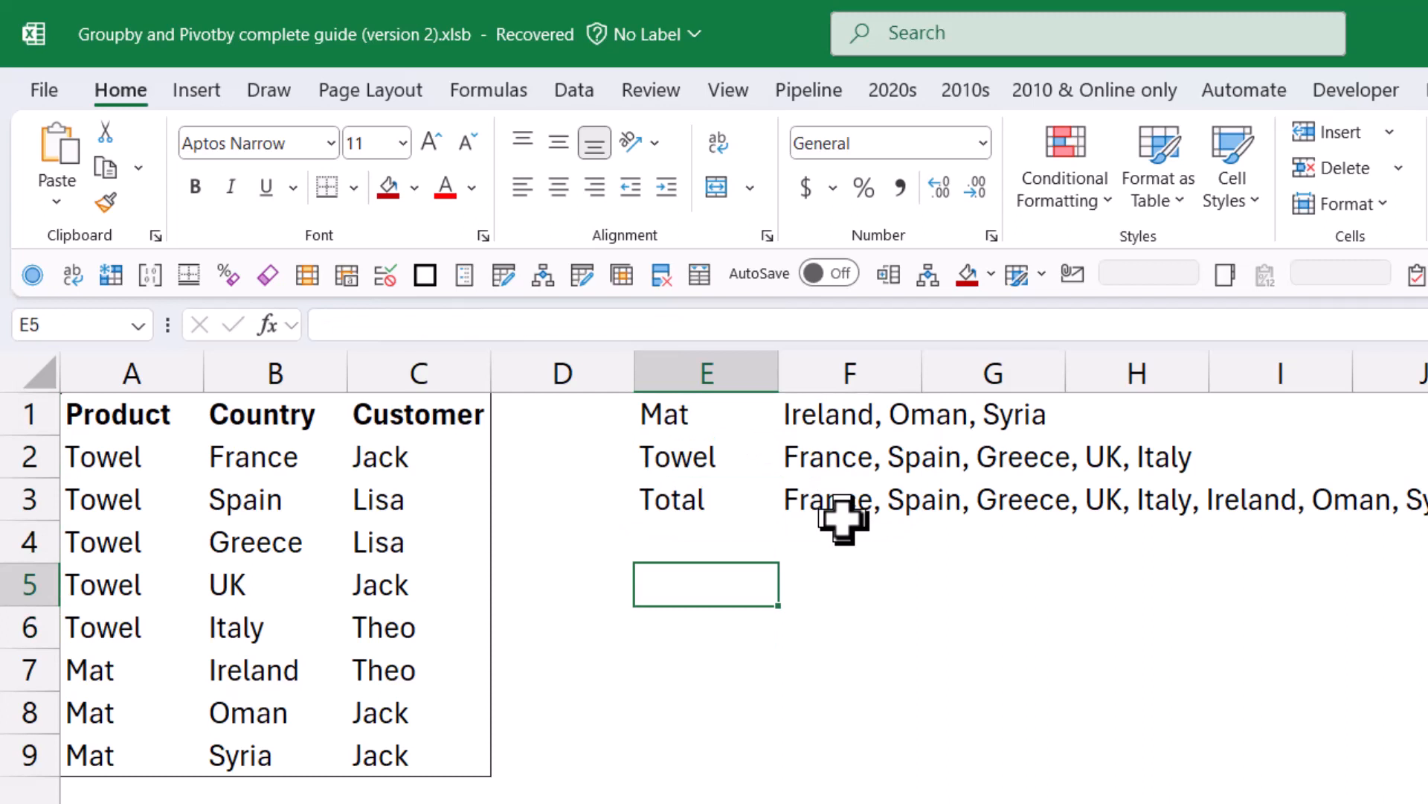
Enter =GROUPBY(A1:A9,B1:B9,ARRAYTOTEXT,3,0) in E5 for headers and no total
{"action": "type", "text": "="}
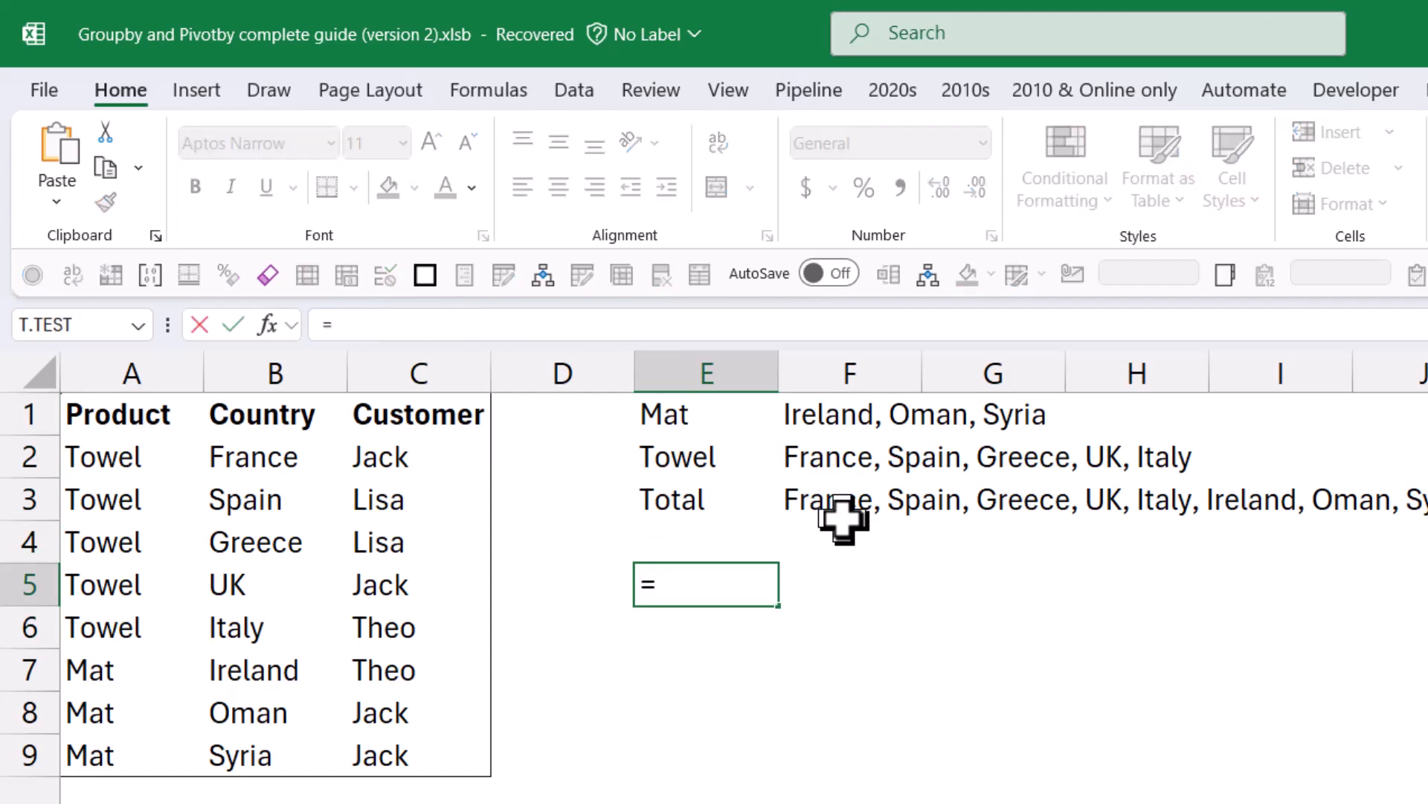
{"action": "type", "text": "GROUPBY("}
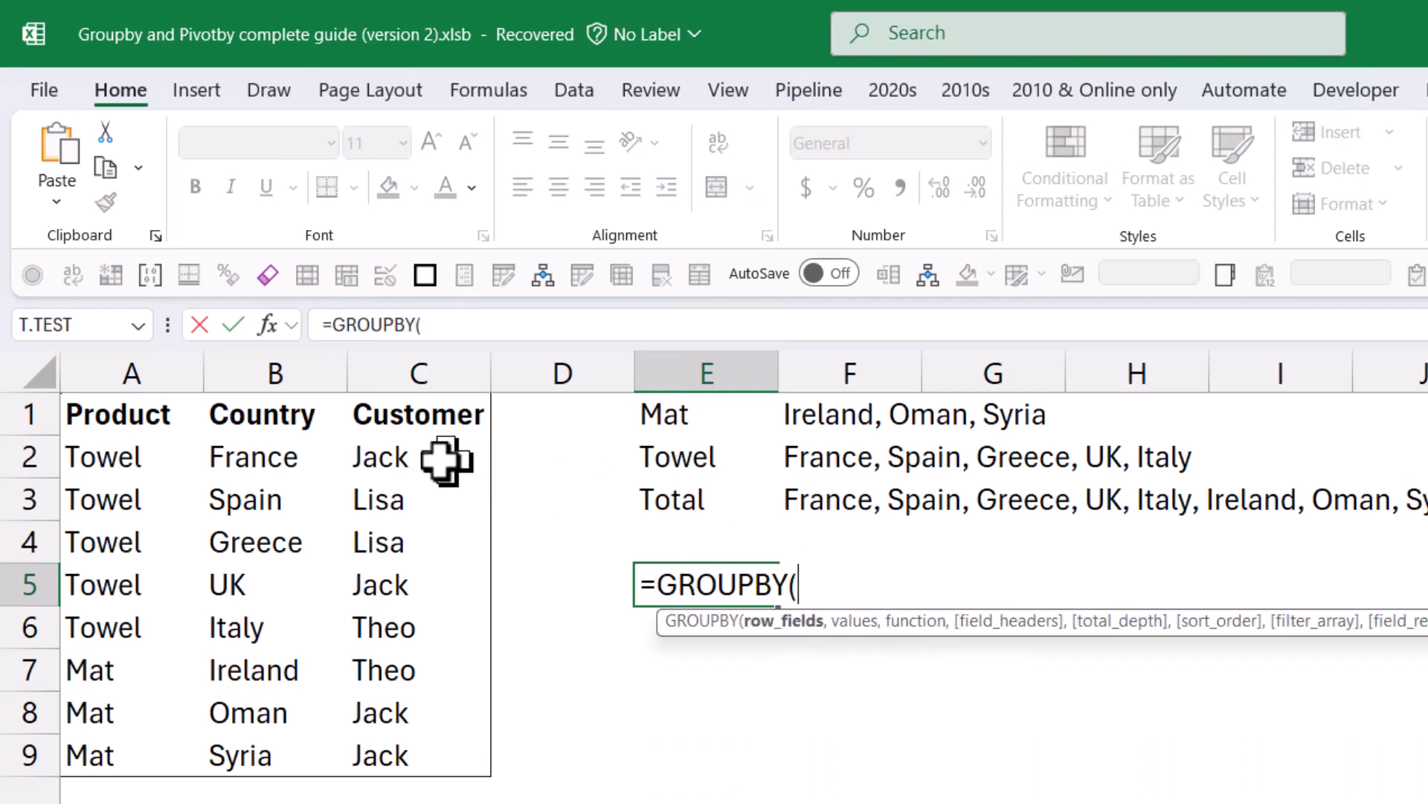
{"action": "left_click_drag", "start_coordinate": [130, 414], "coordinate": [130, 755]}
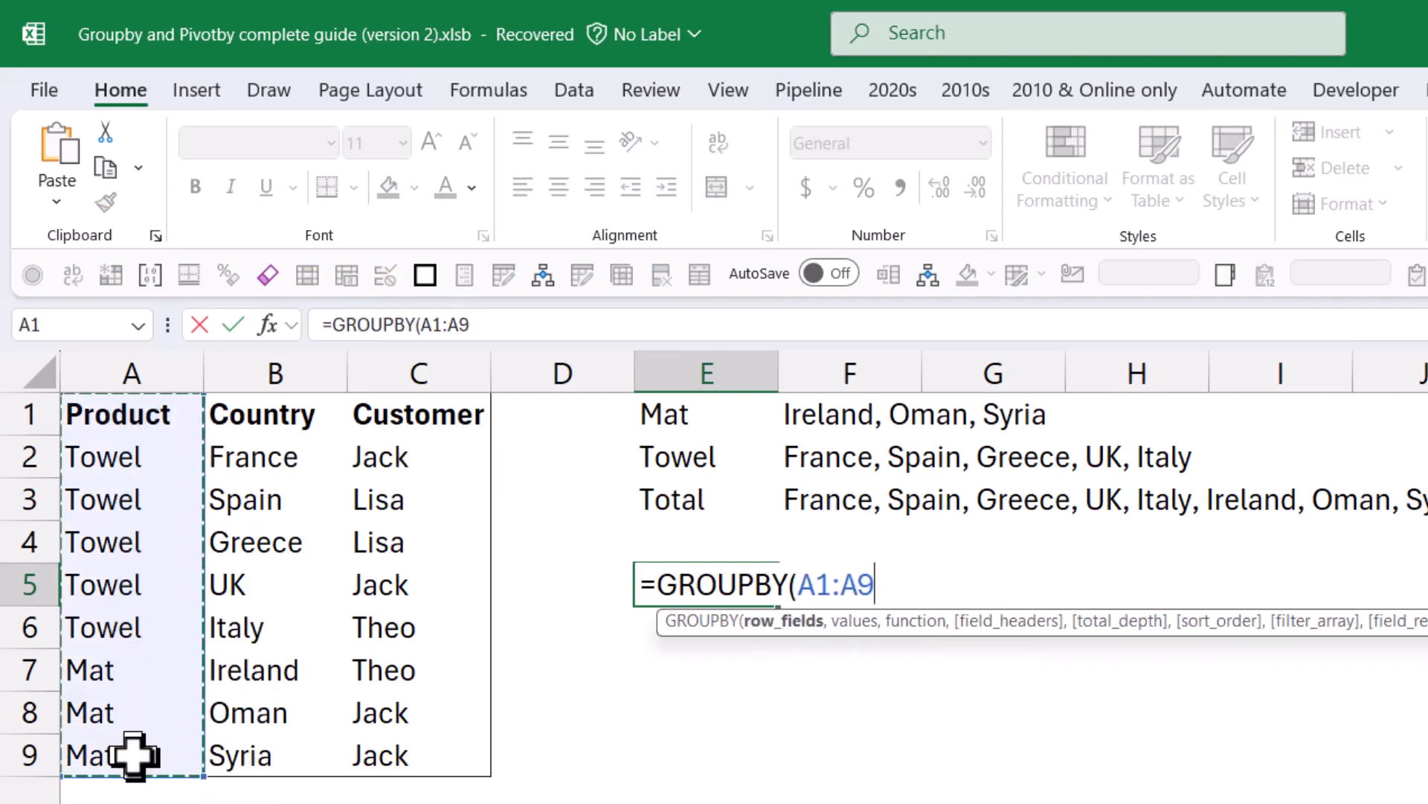
{"action": "type", "text": ",B1:B9,ARRAYTOTEXT,3"}
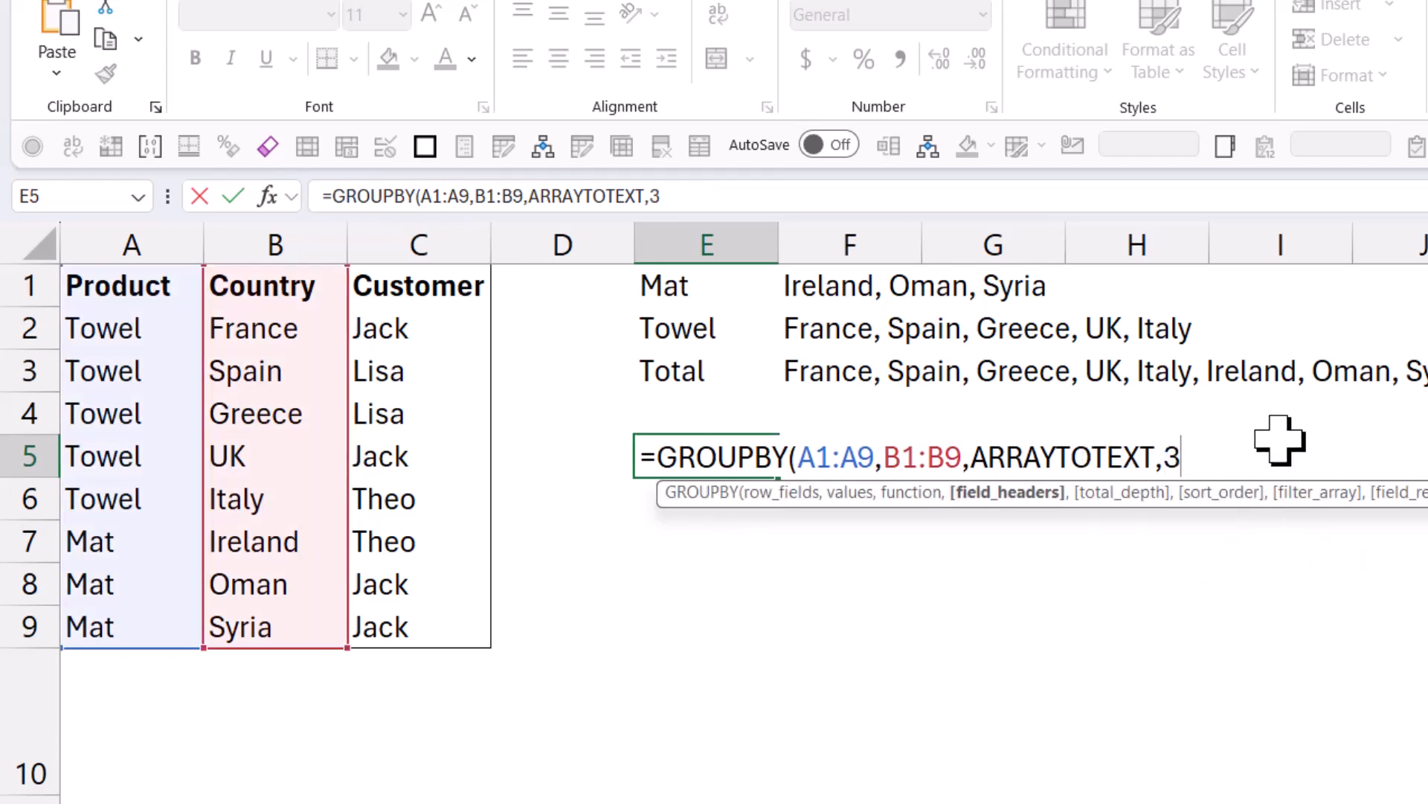
{"action": "type", "text": ",0"}
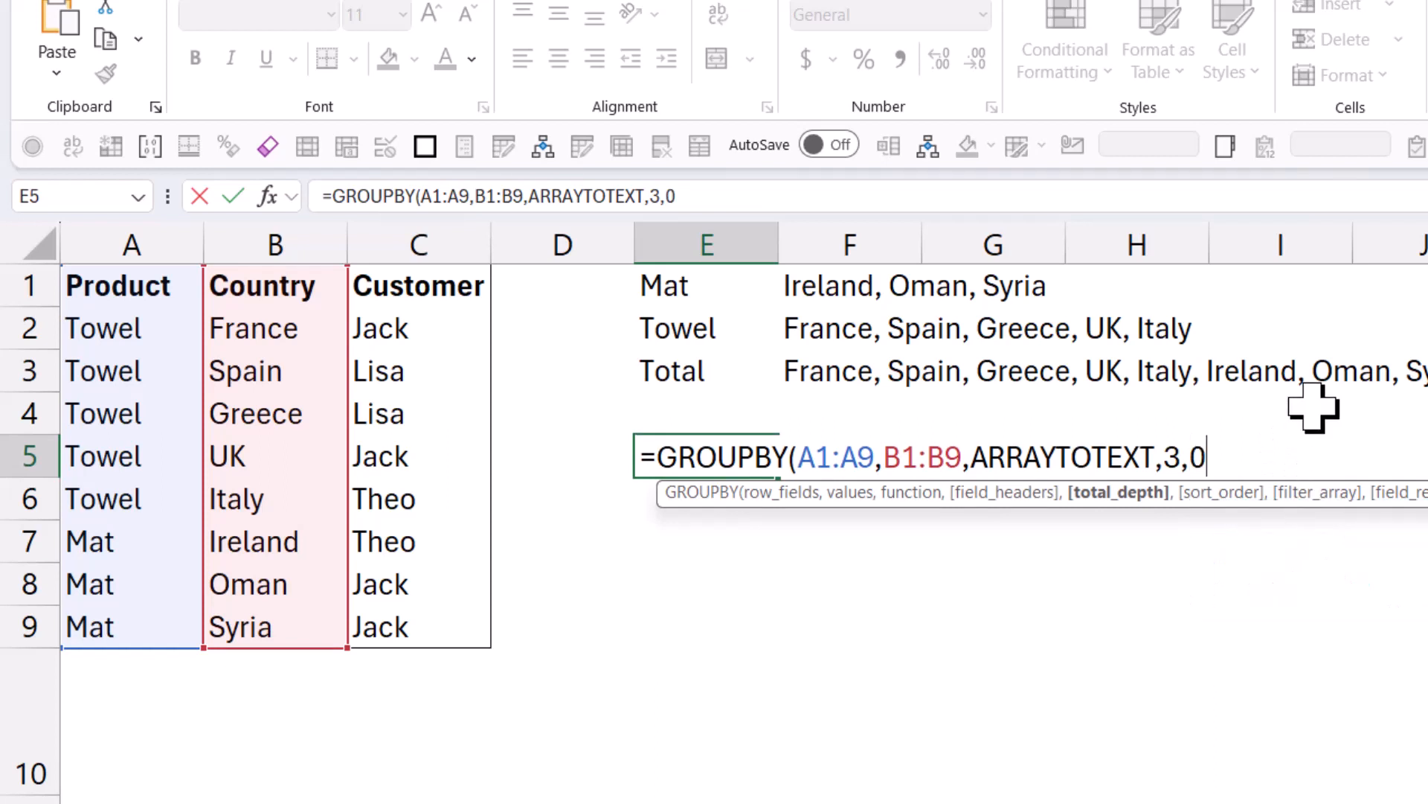
{"action": "key", "text": "Enter"}
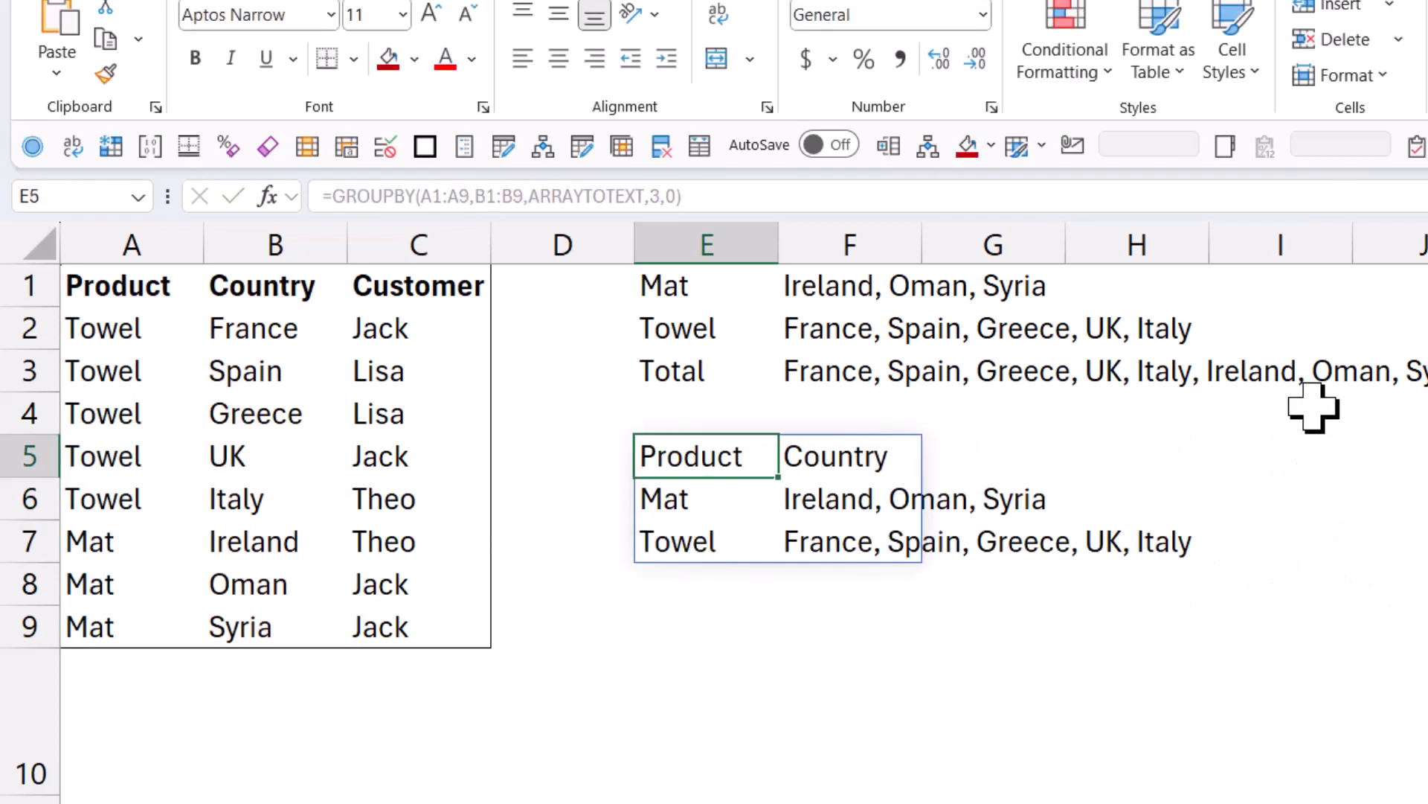
{"action": "mouse_move", "coordinate": [697, 455]}
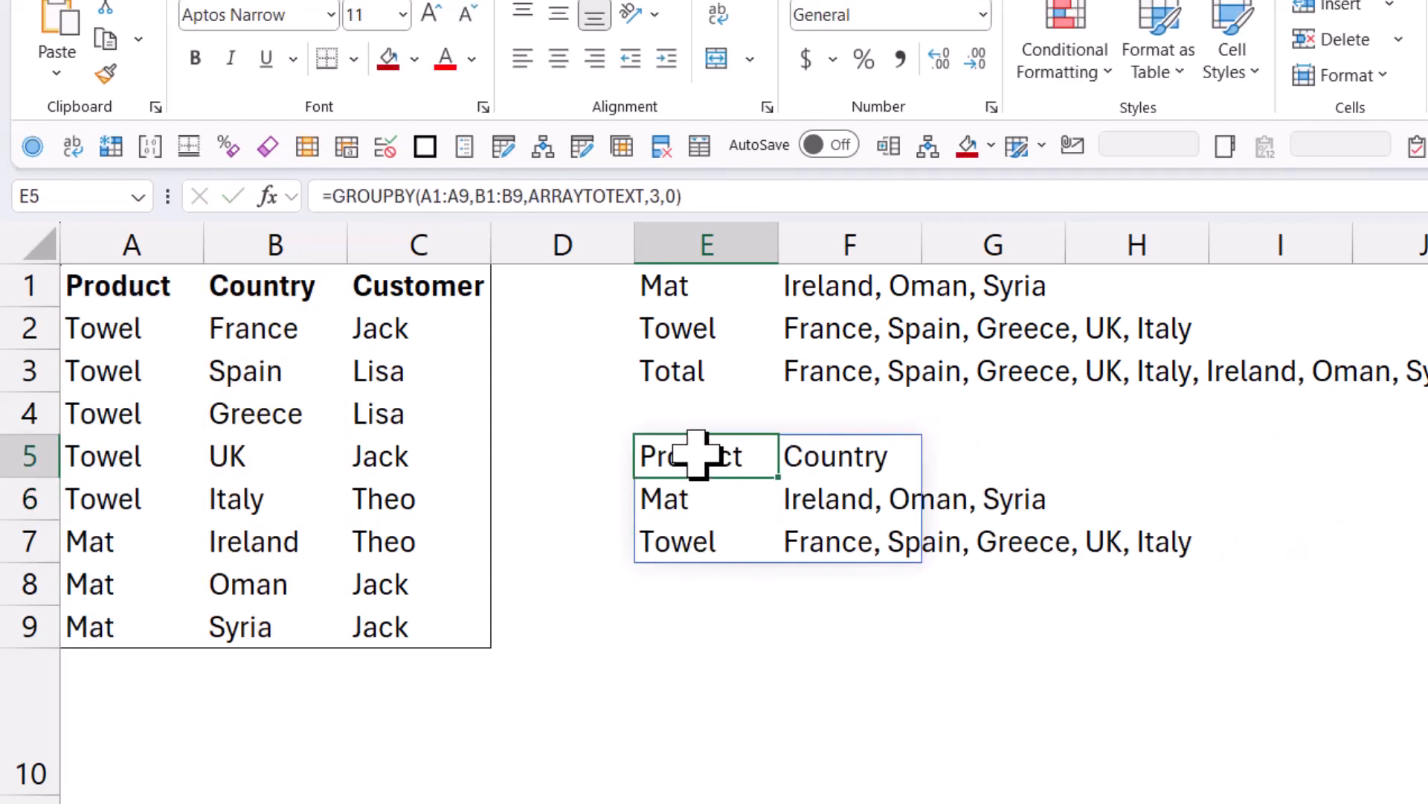
{"action": "mouse_move", "coordinate": [1083, 441]}
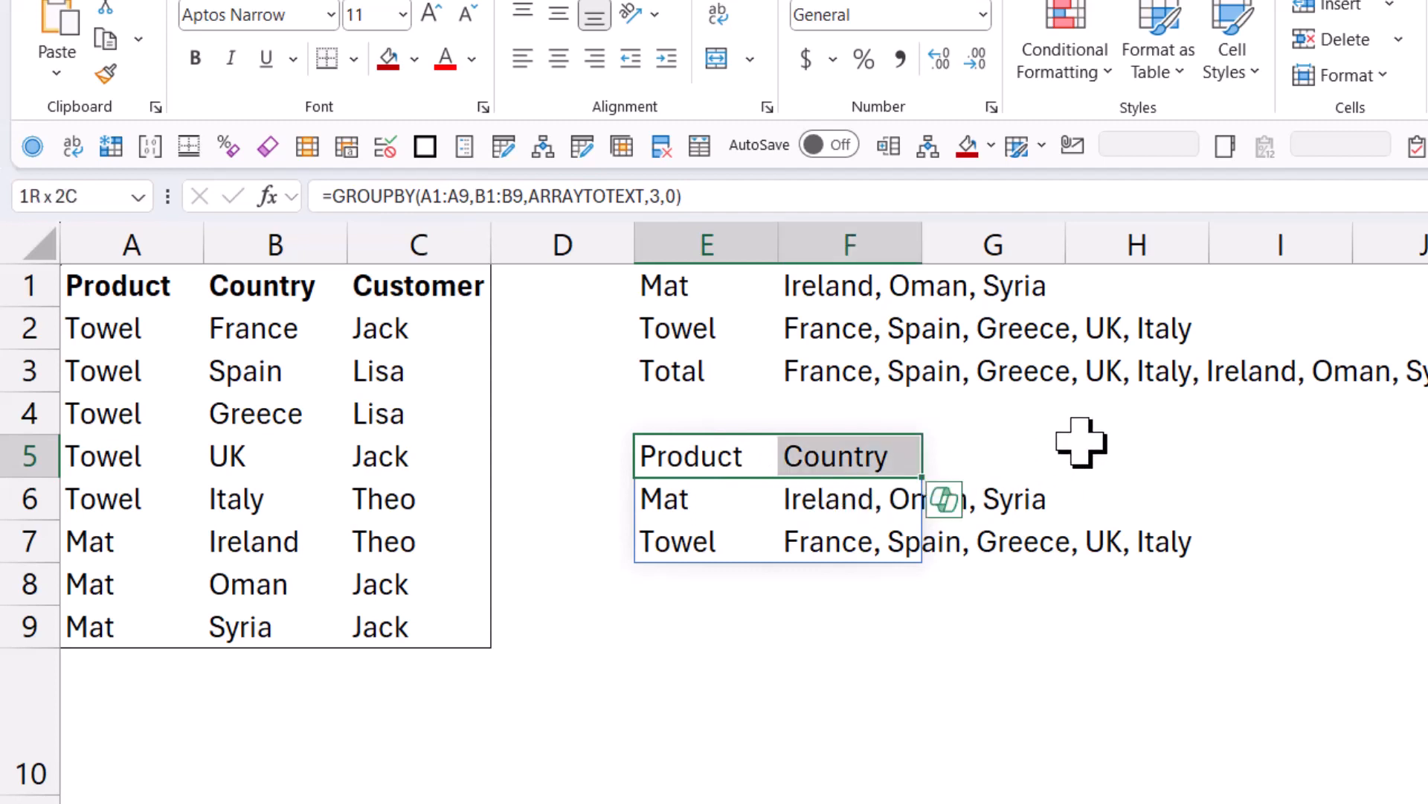
{"action": "left_click", "coordinate": [706, 498]}
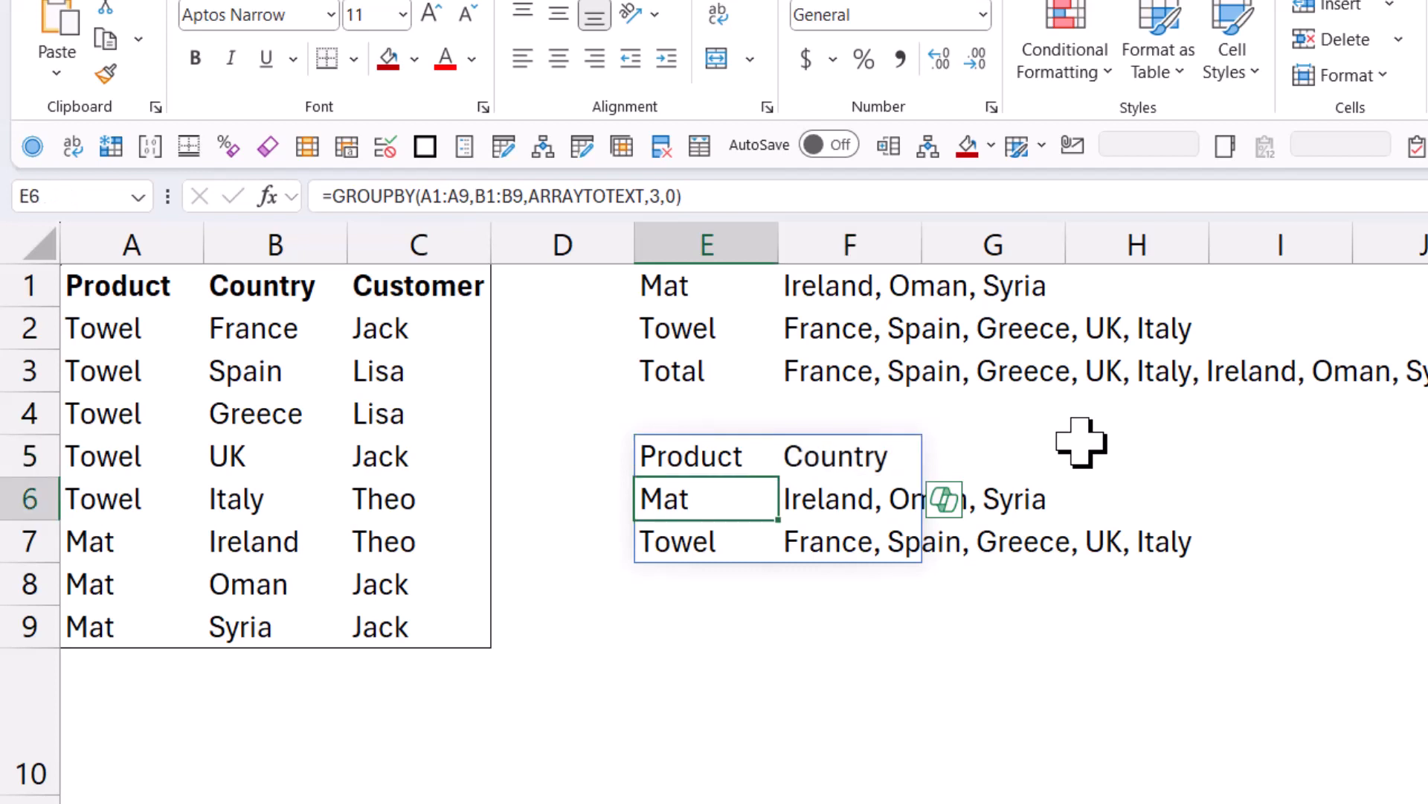
Edit the E5 GROUPBY to aggregate with COUNTA, giving Mat 3 and Towel 5
{"action": "left_click", "coordinate": [706, 456]}
{"action": "type", "text": "CONC"}
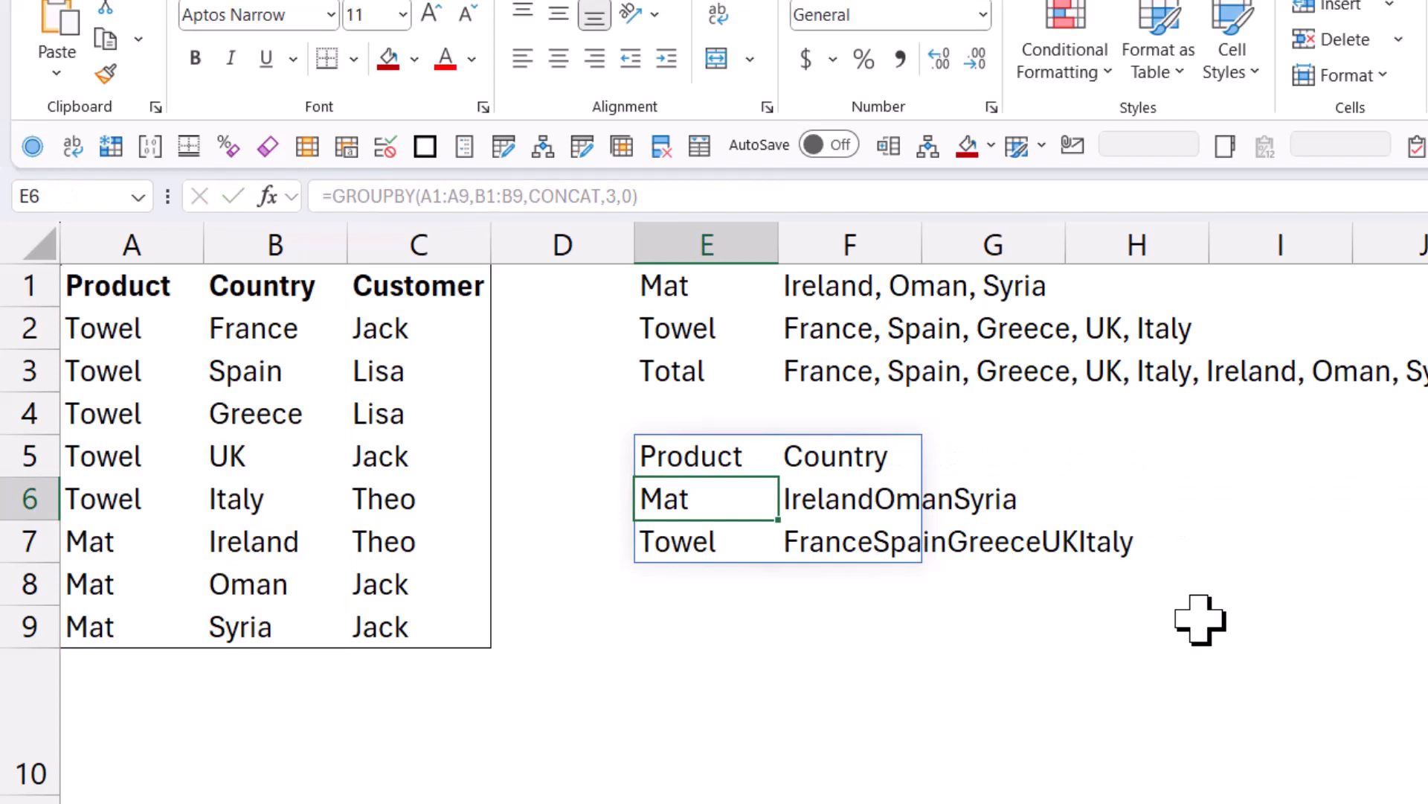
{"action": "left_click", "coordinate": [706, 456]}
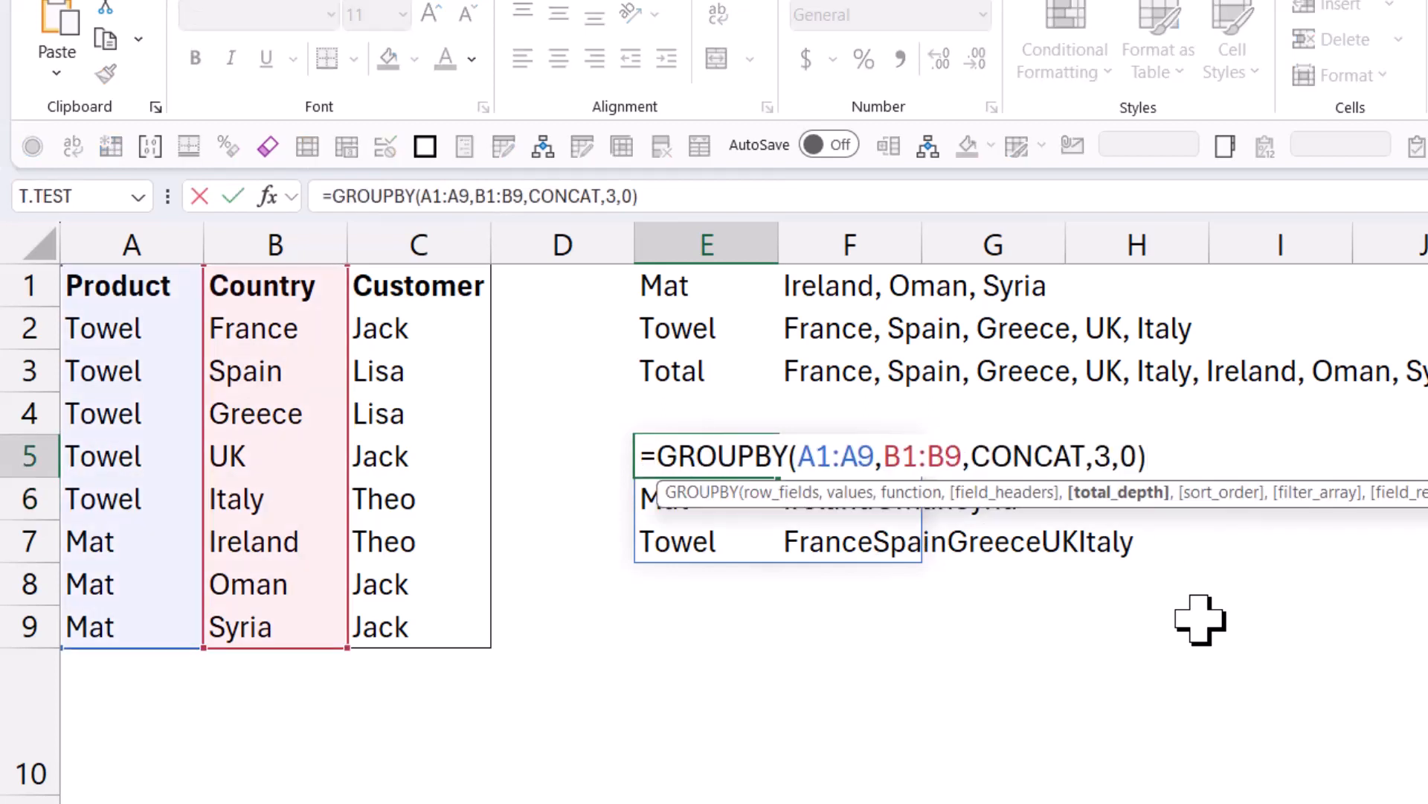
{"action": "double_click", "coordinate": [1026, 455]}
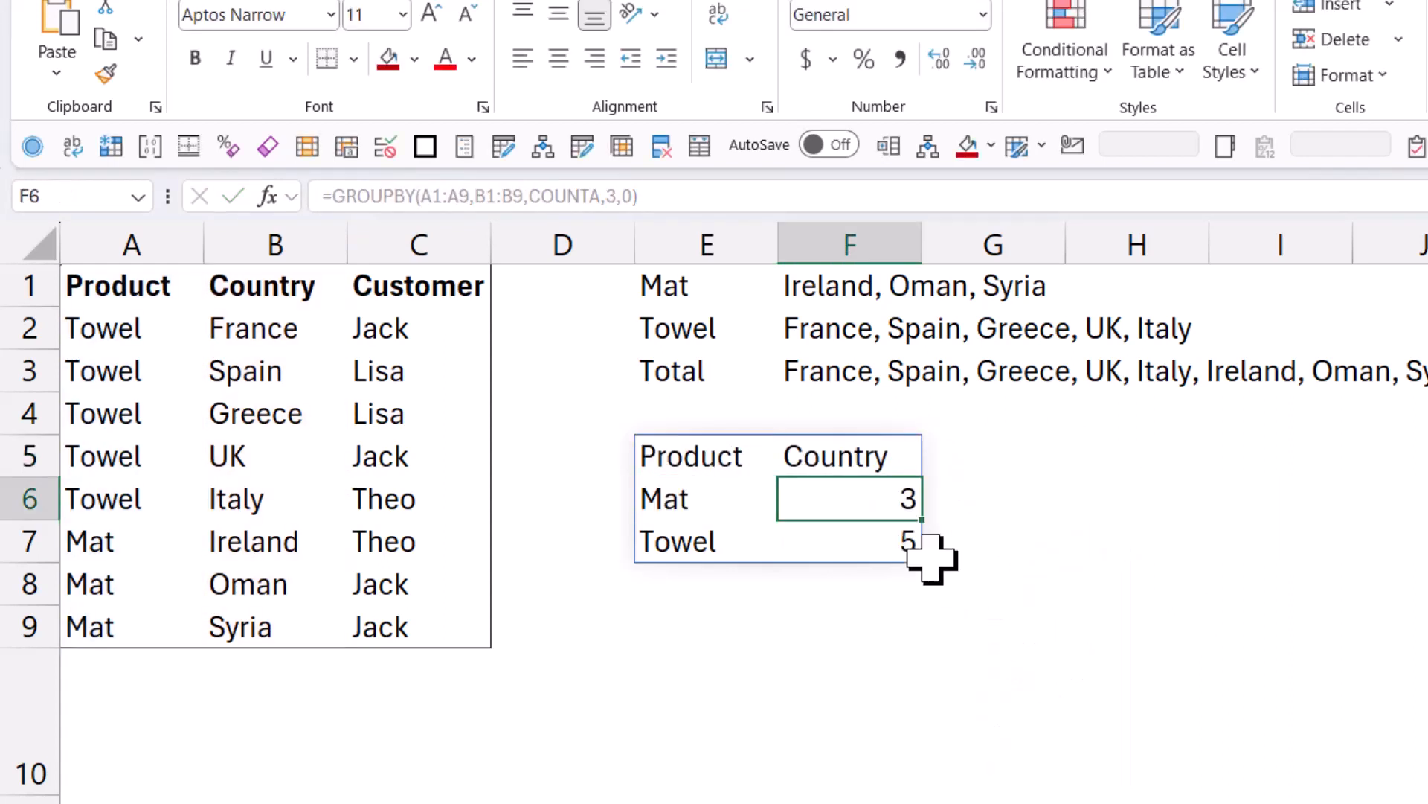
{"action": "mouse_move", "coordinate": [565, 506]}
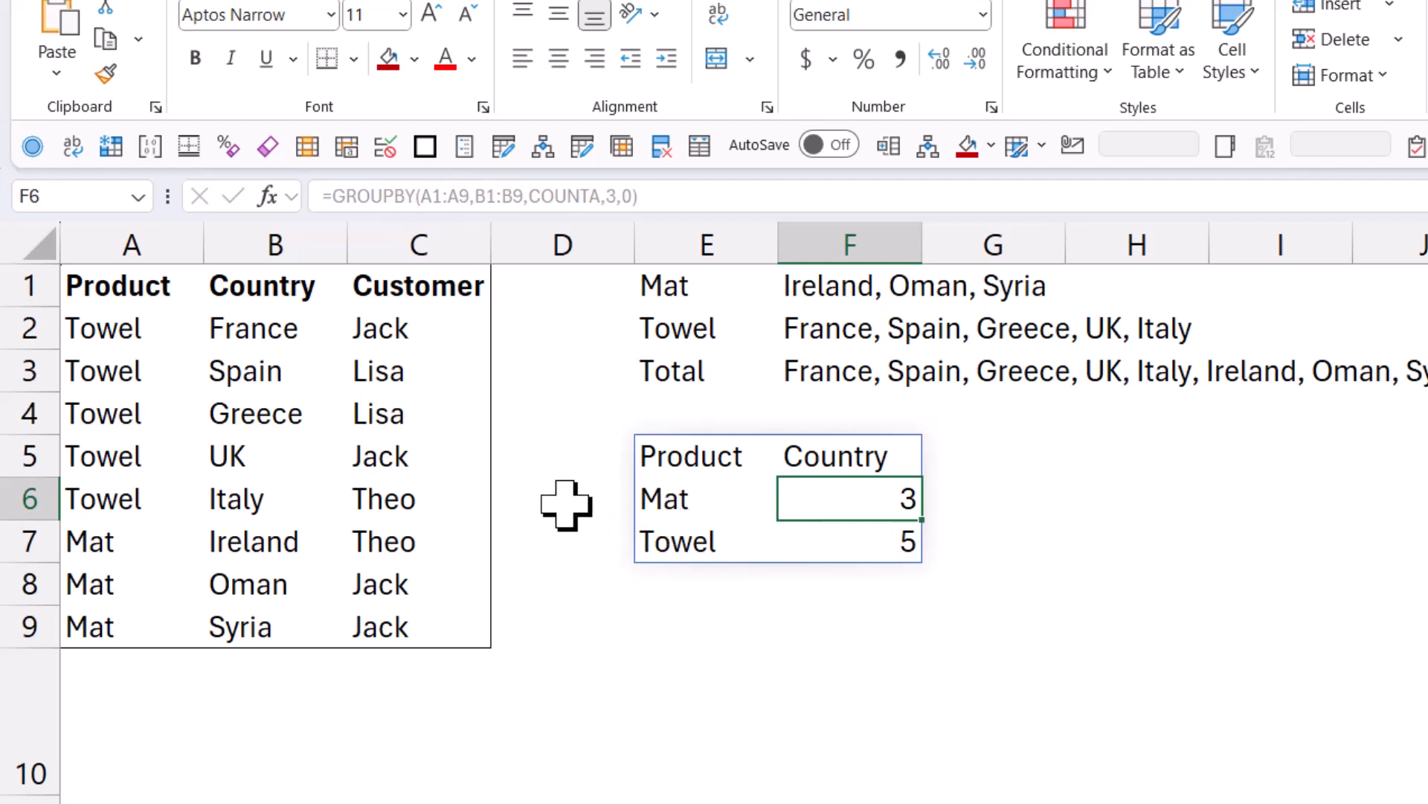
{"action": "mouse_move", "coordinate": [702, 455]}
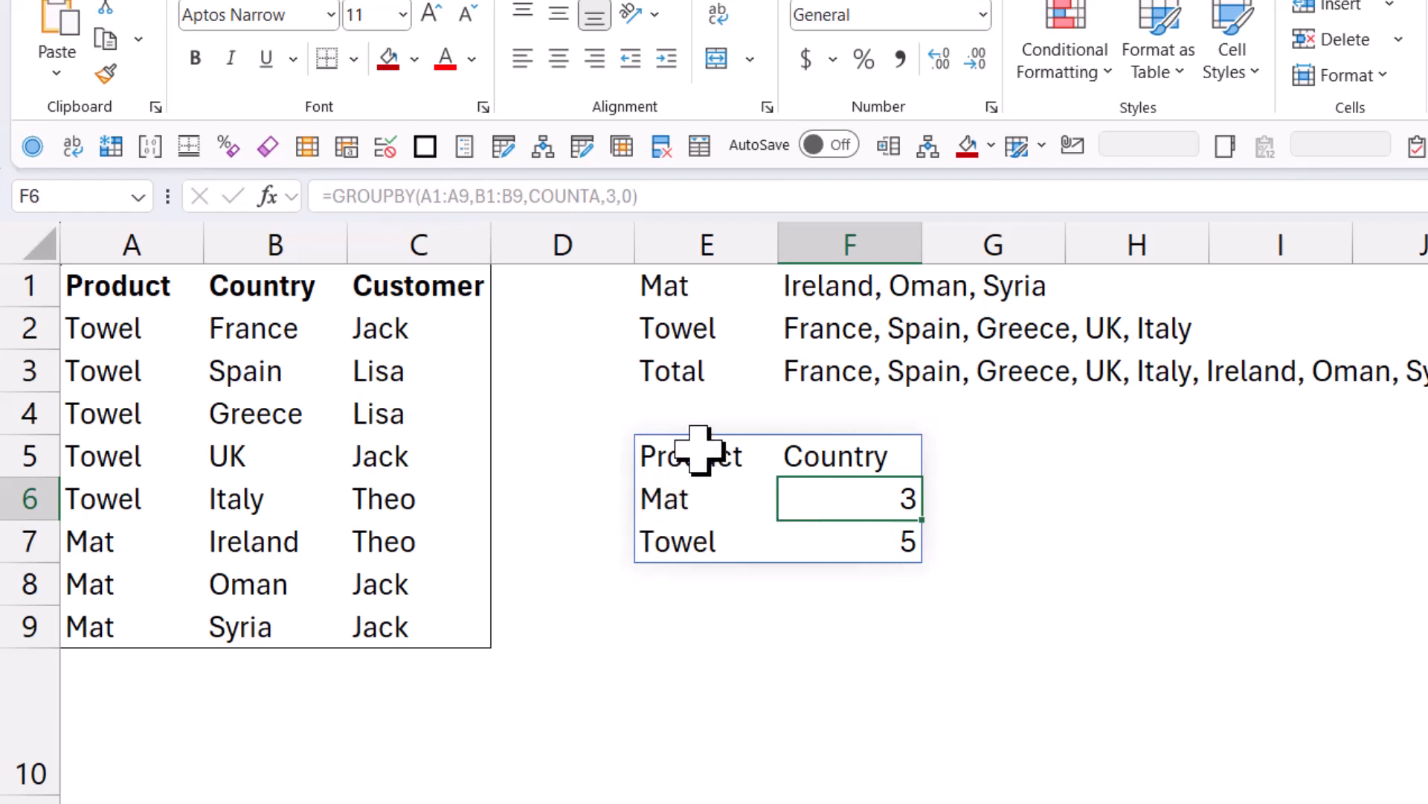
Review the country counts and note repeated customers Lisa and Theo
{"action": "left_click", "coordinate": [847, 455]}
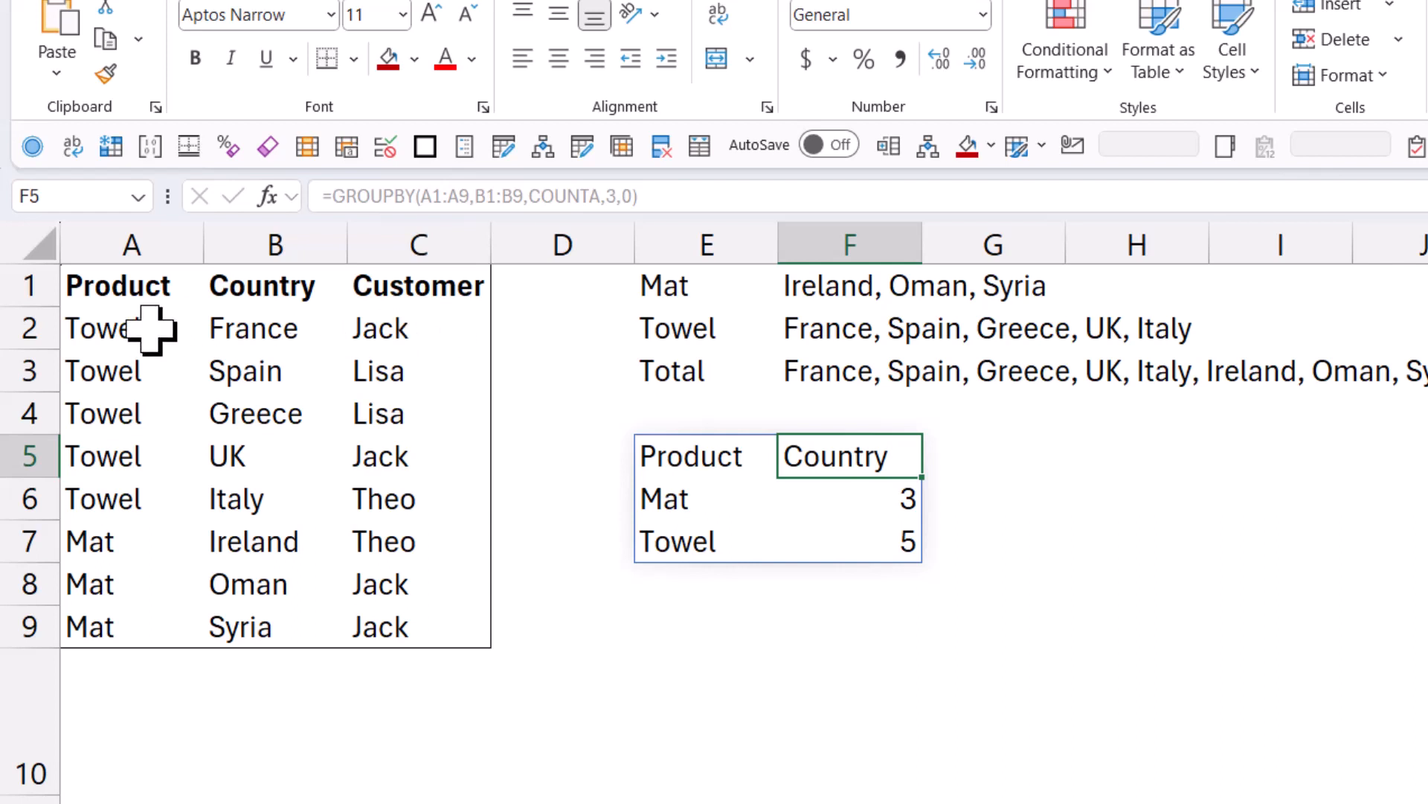
{"action": "left_click", "coordinate": [417, 328]}
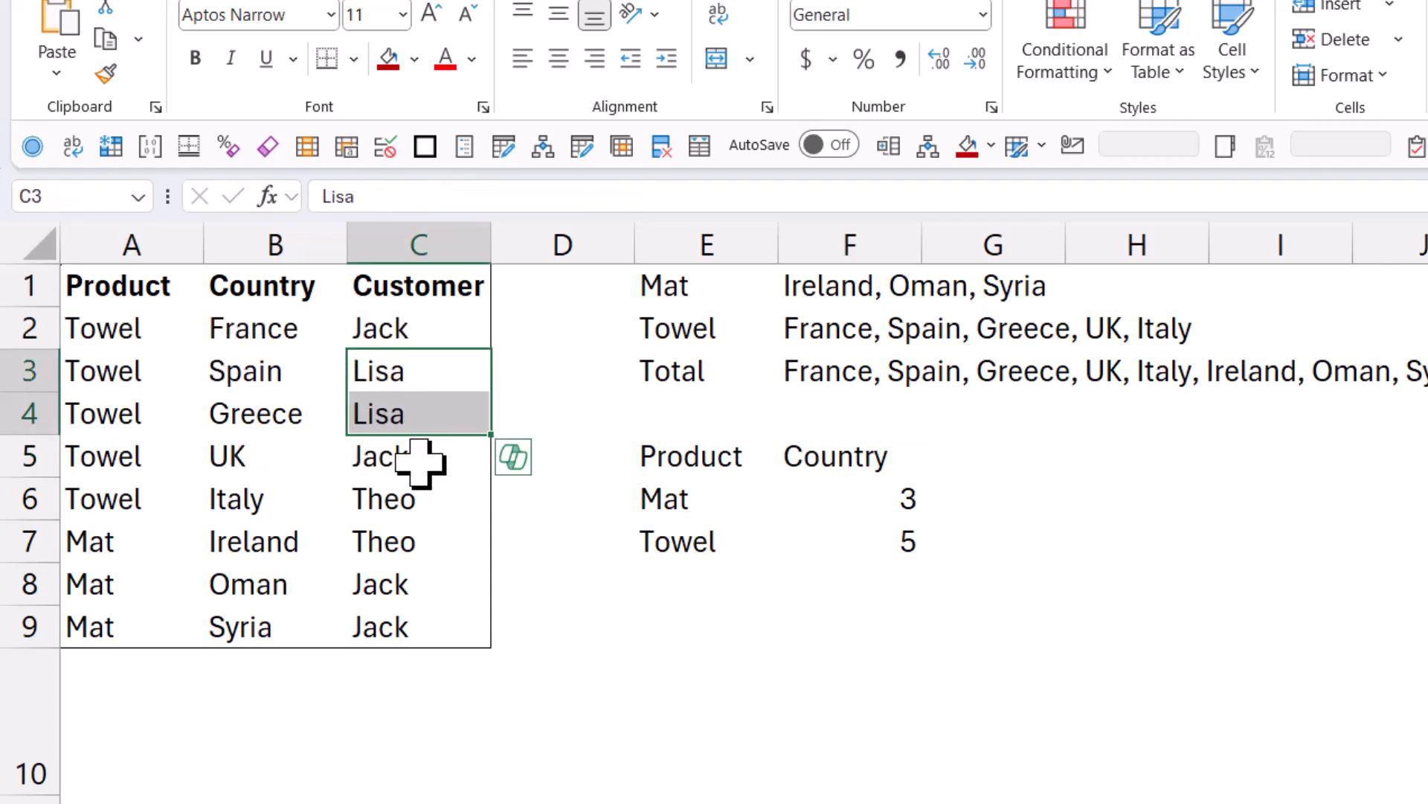
{"action": "left_click", "coordinate": [418, 499]}
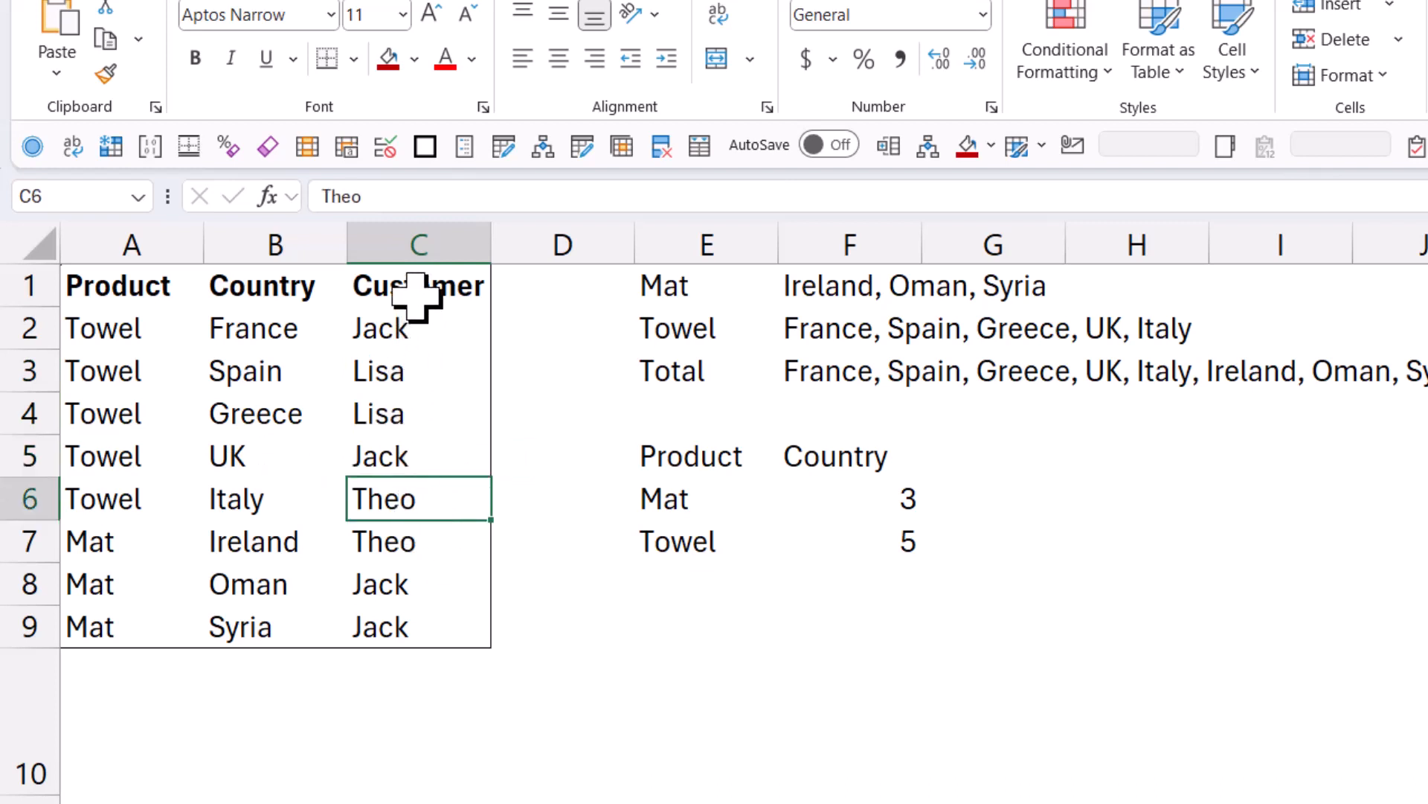
{"action": "left_click", "coordinate": [848, 499]}
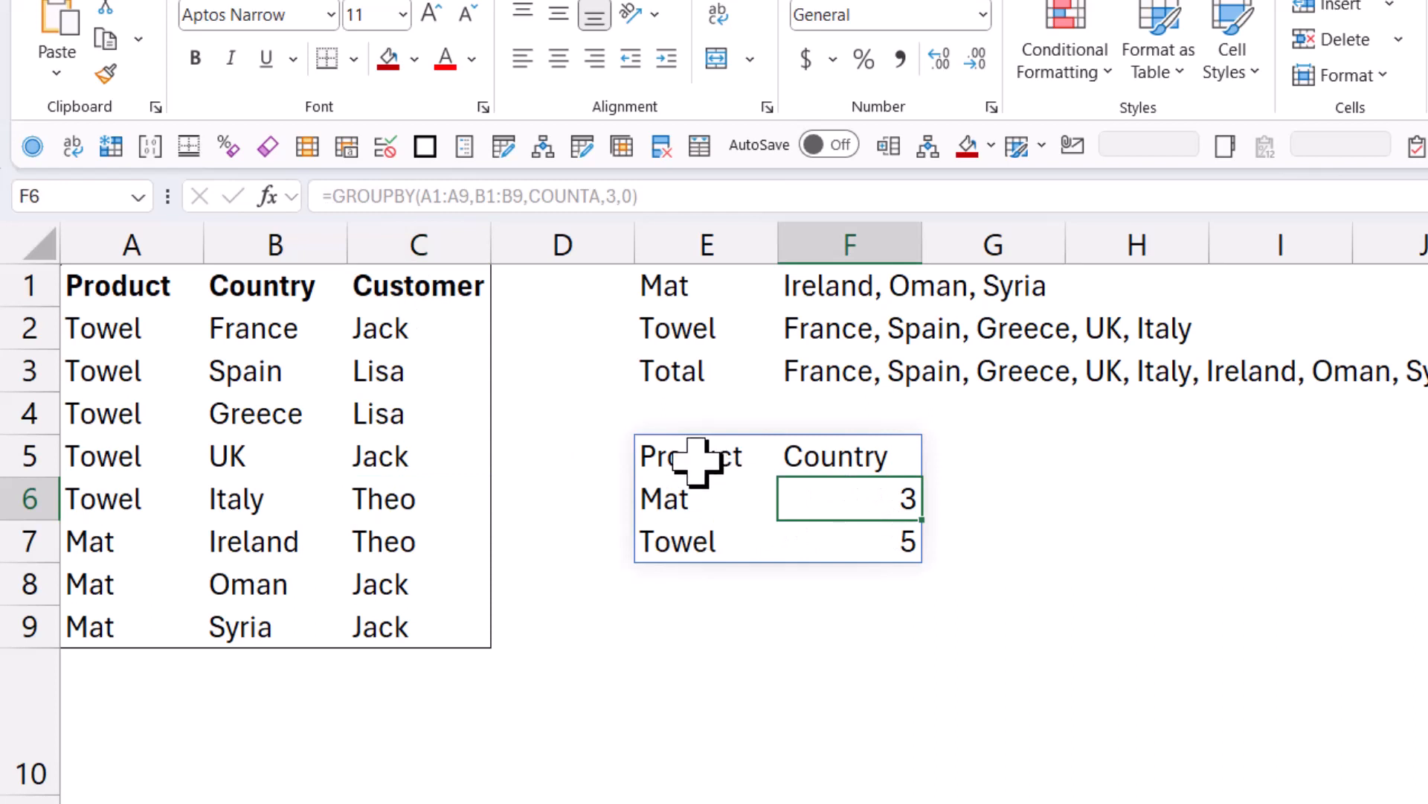
{"action": "left_click", "coordinate": [706, 456]}
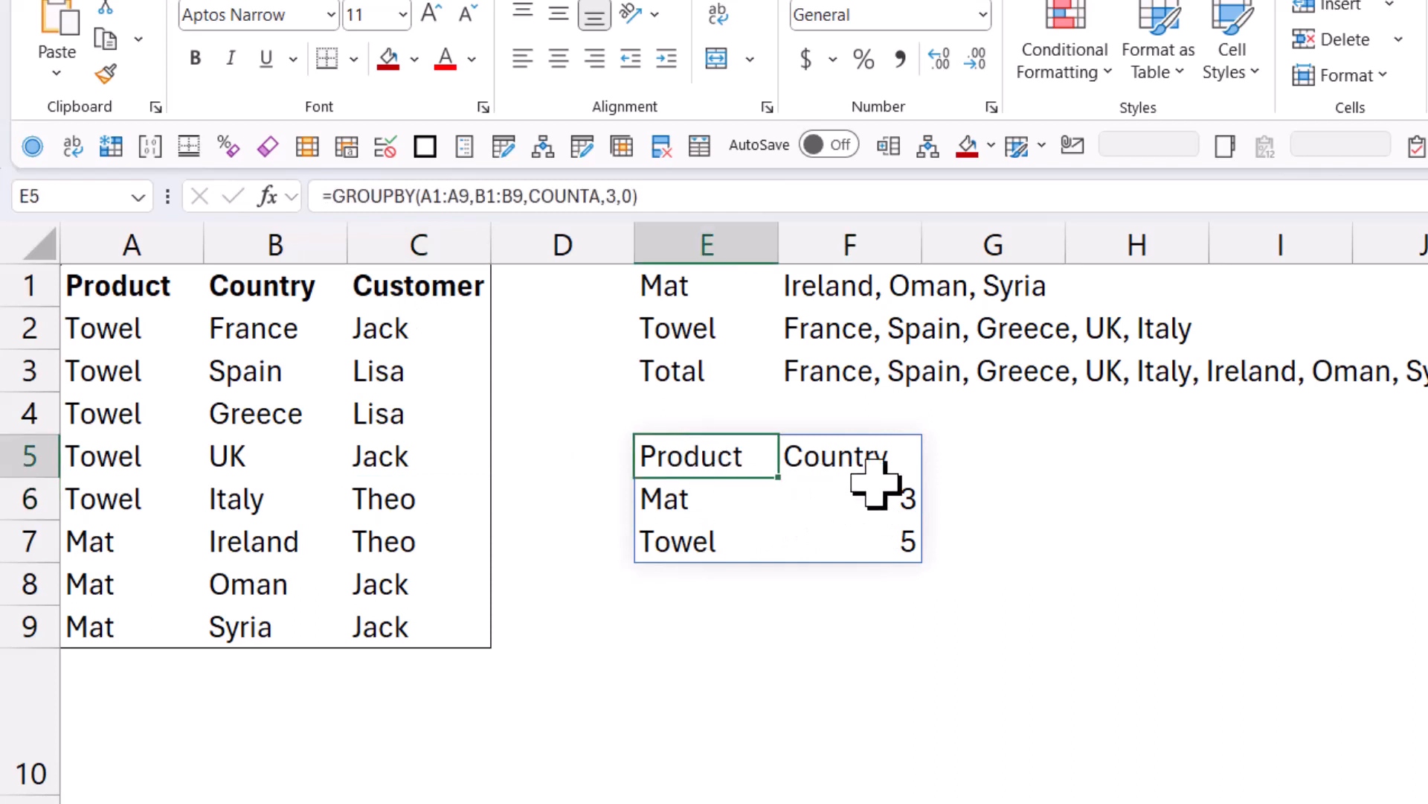
Enter =GROUPBY(A1:A9,C1:C9,LAMBDA(y,COUNTA(UNIQUE(y))),3,0) in E1, giving Mat 2, Towel 3
{"action": "left_click", "coordinate": [704, 541]}
{"action": "type", "text": "="}
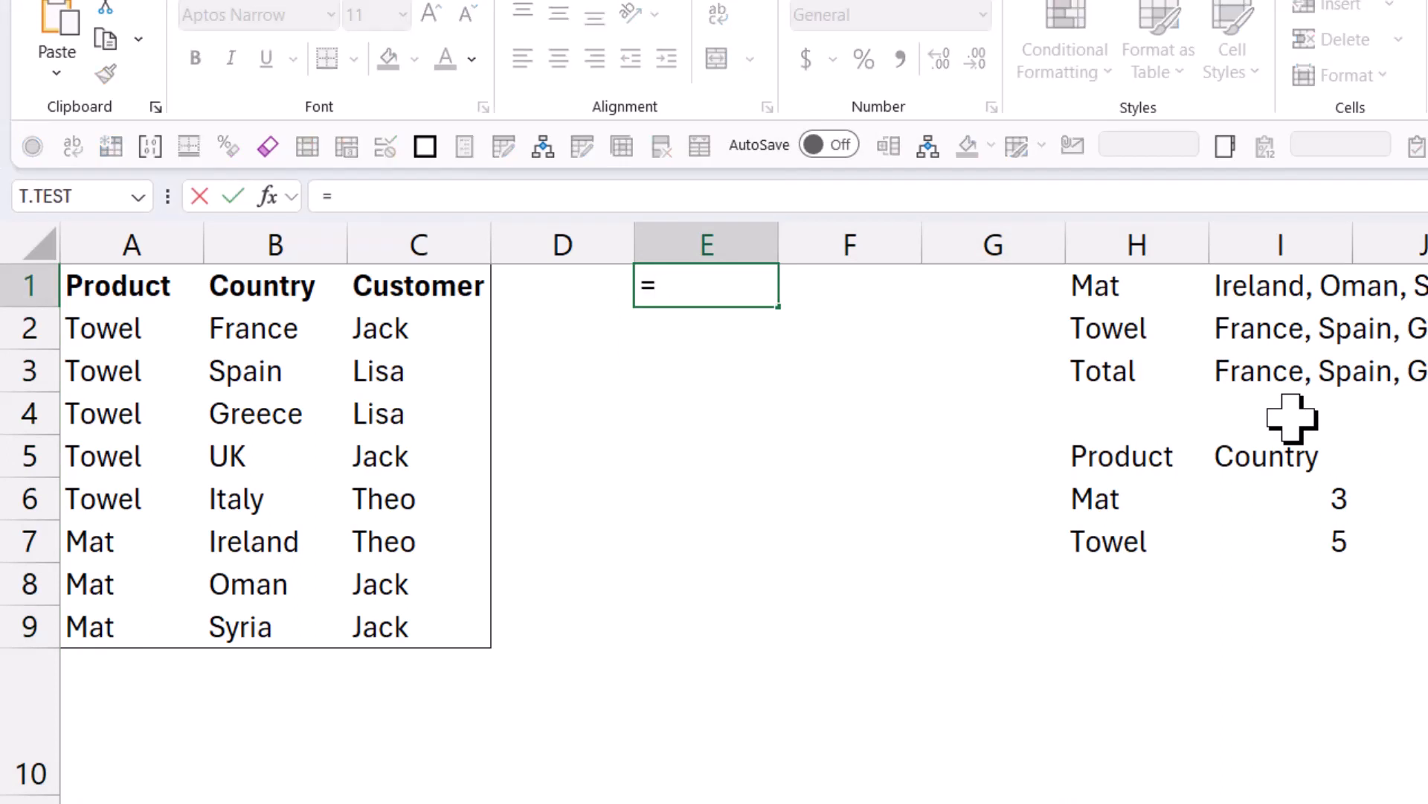
{"action": "type", "text": "GROUPBY("}
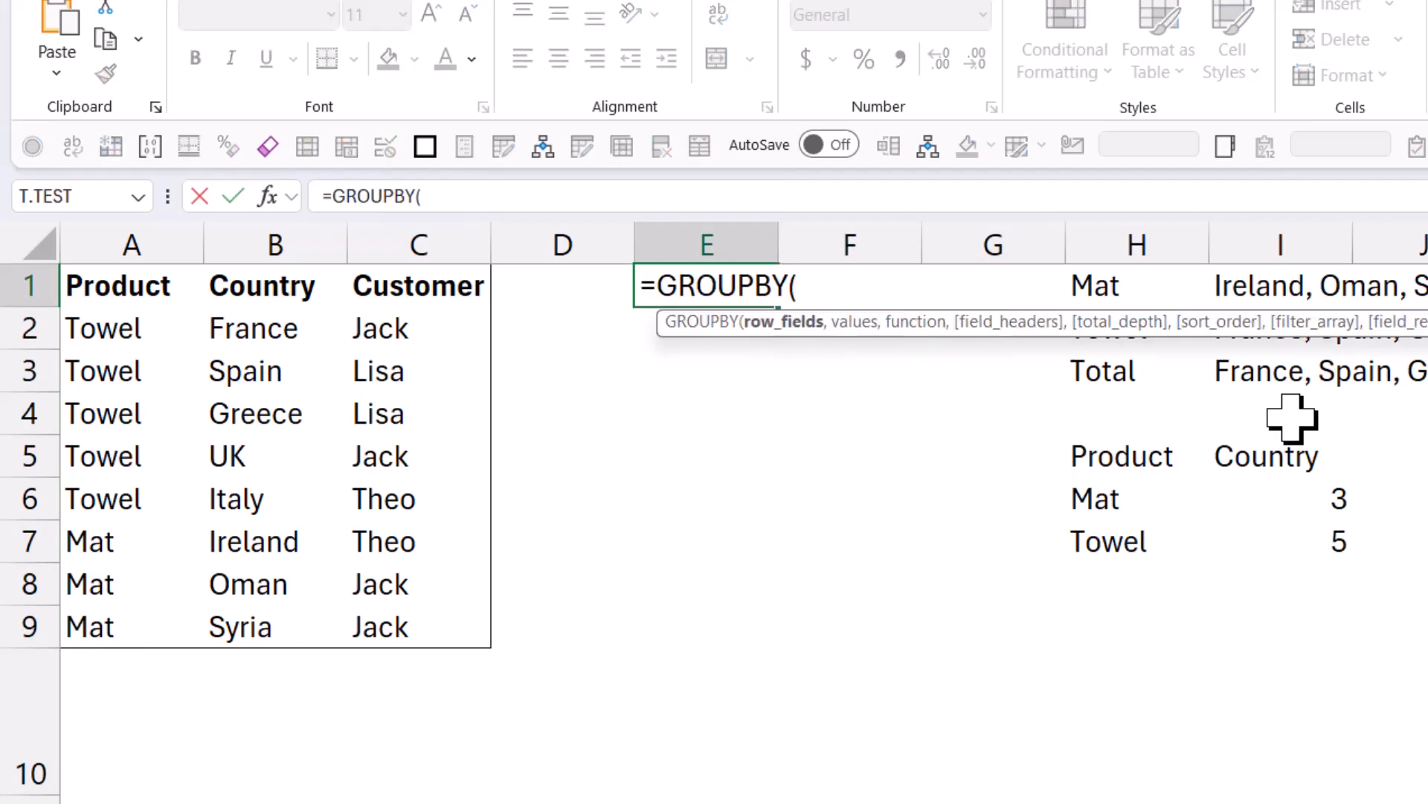
{"action": "left_click_drag", "start_coordinate": [131, 285], "coordinate": [131, 626]}
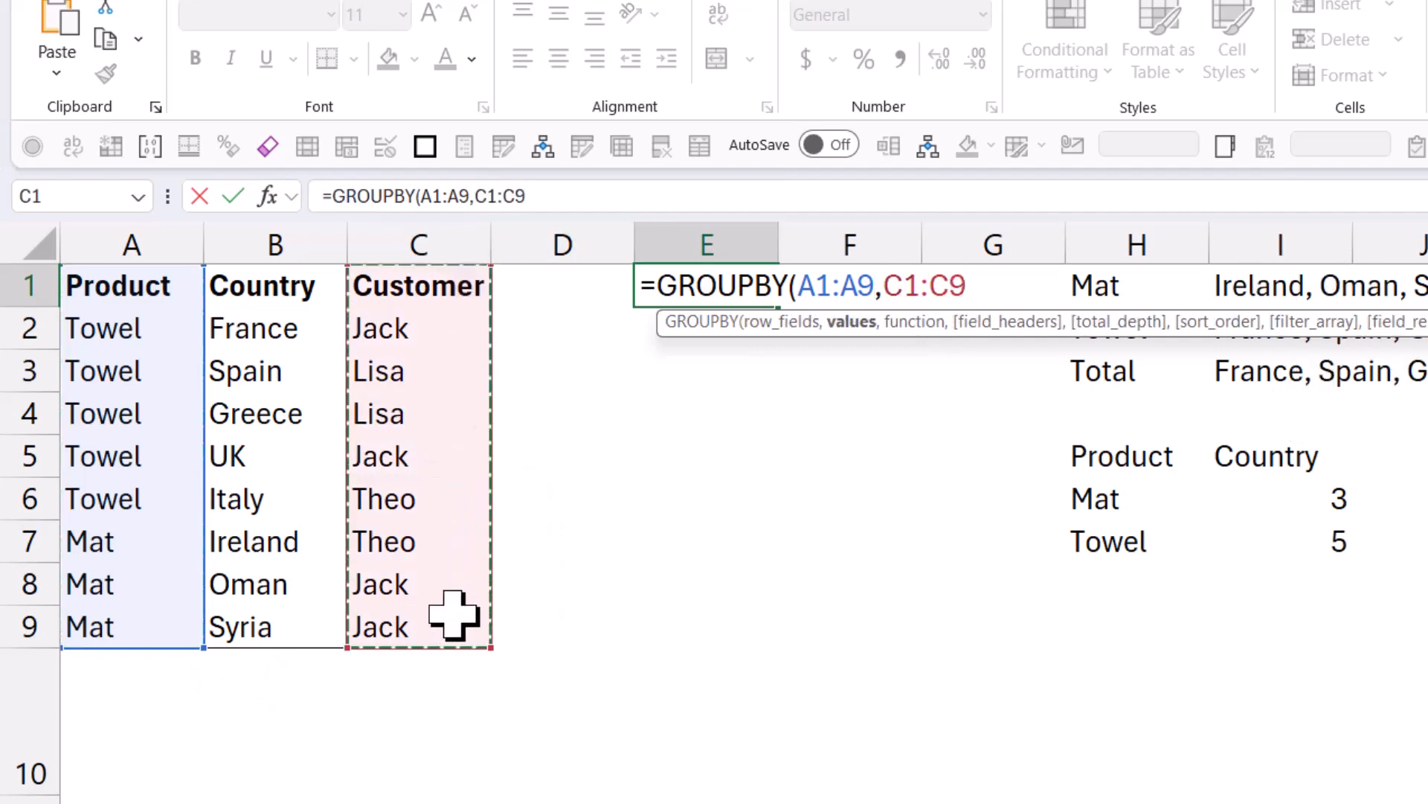
{"action": "type", "text": ","}
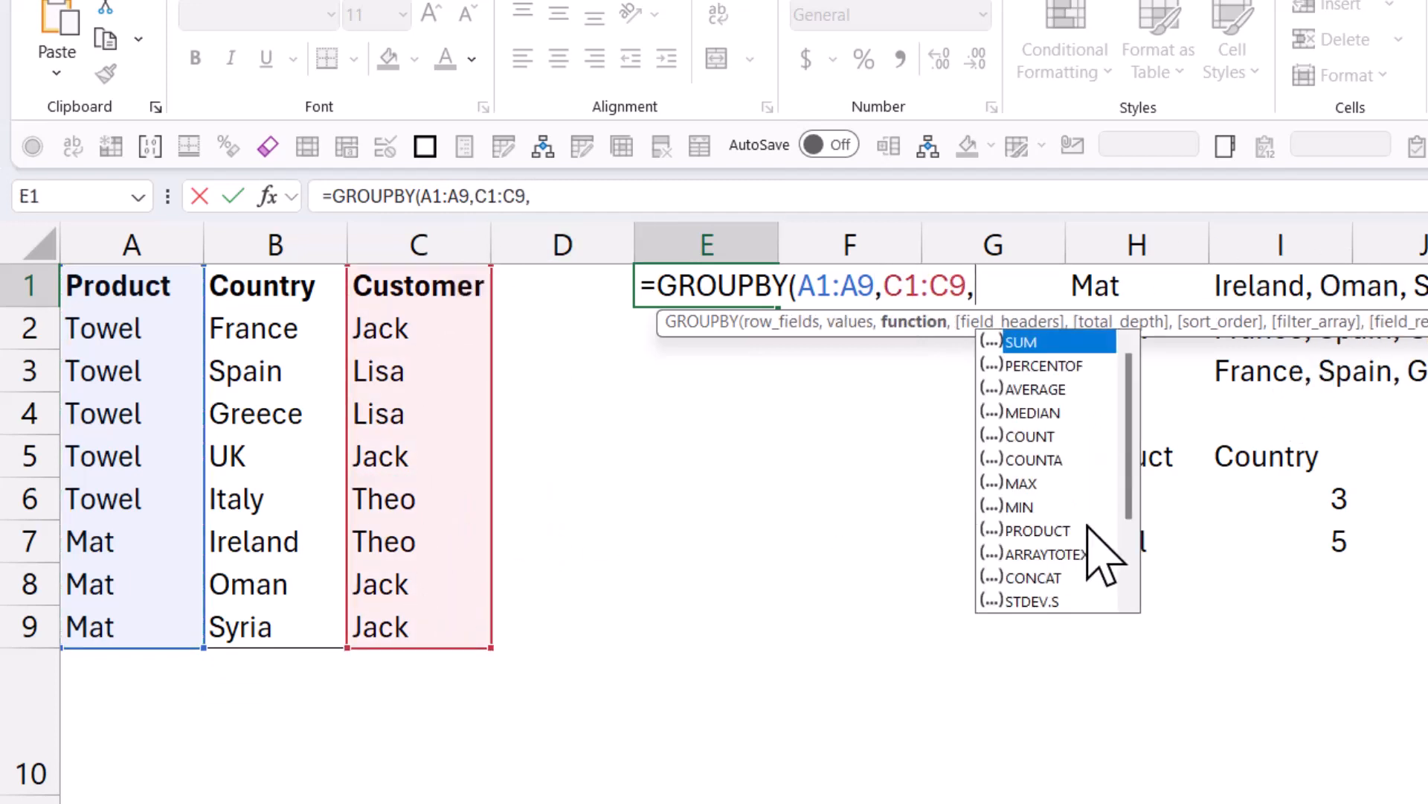
{"action": "scroll", "scroll_direction": "down", "scroll_amount": 3}
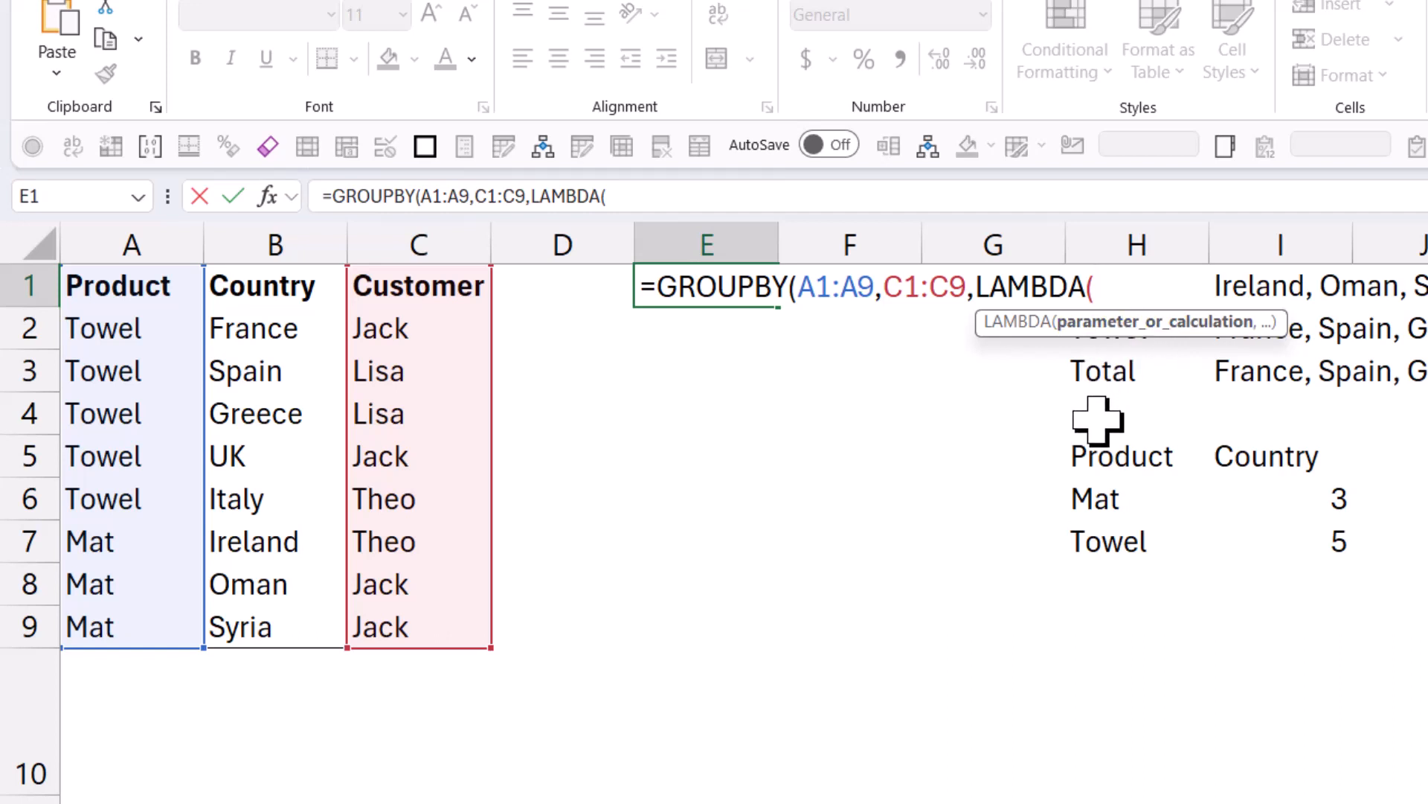
{"action": "type", "text": "y,"}
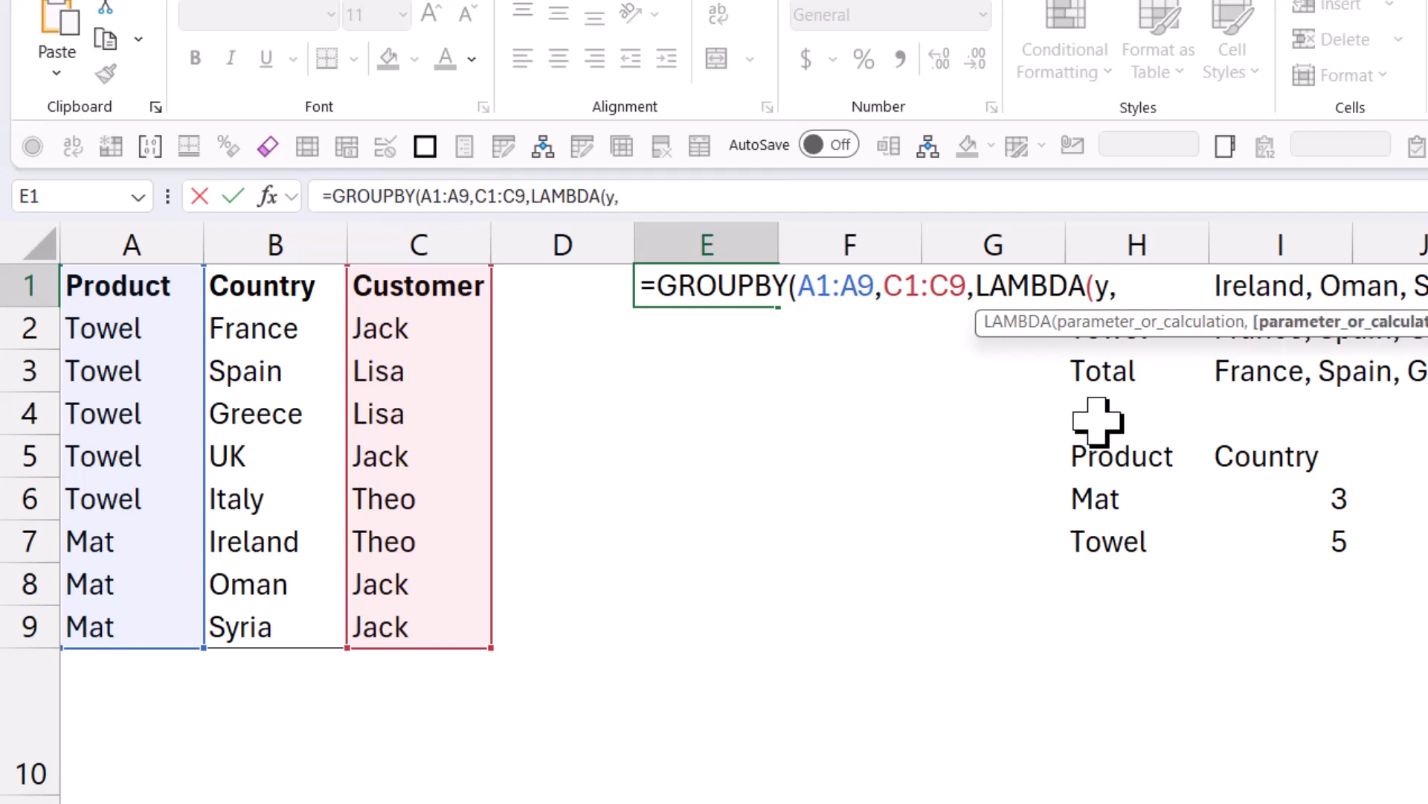
{"action": "mouse_move", "coordinate": [1182, 292]}
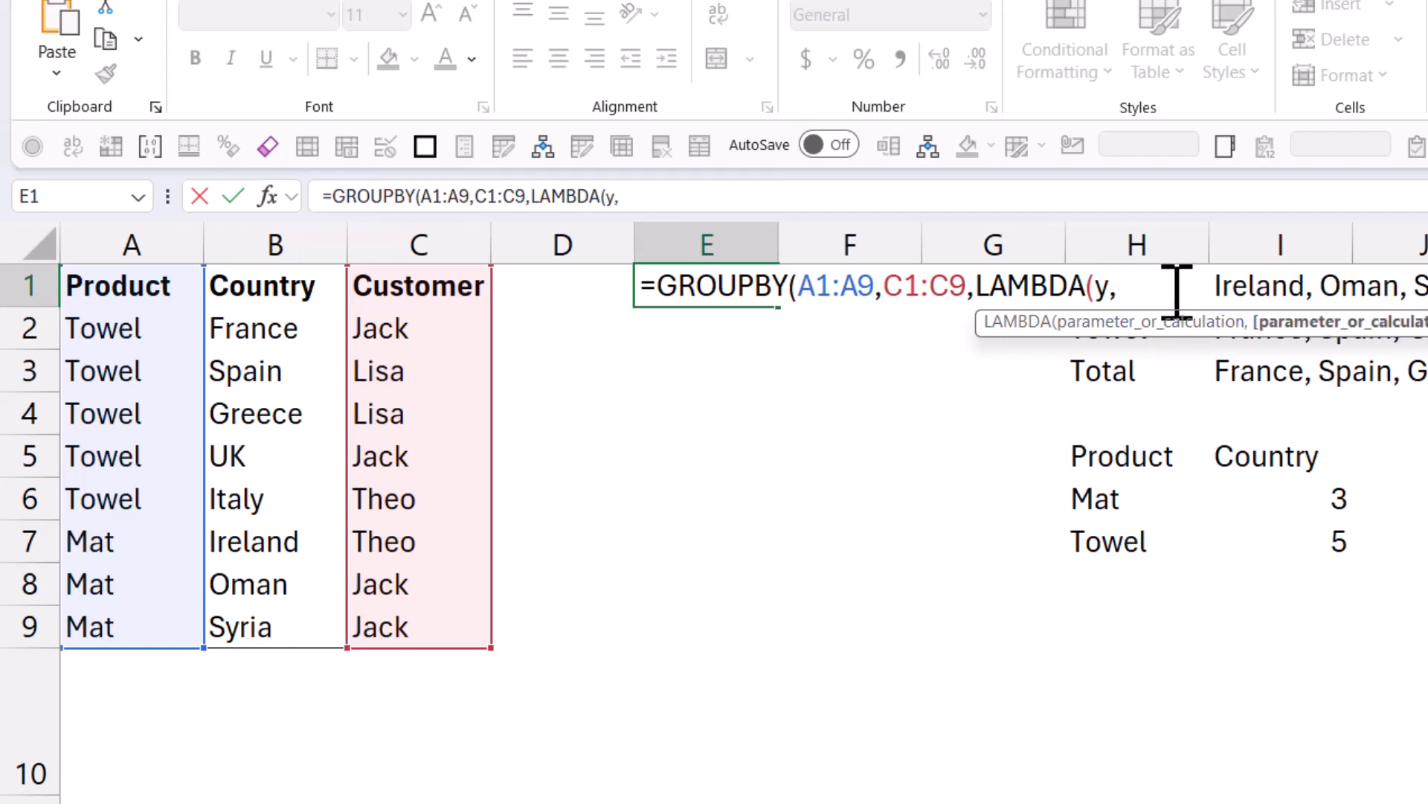
{"action": "type", "text": "counta"}
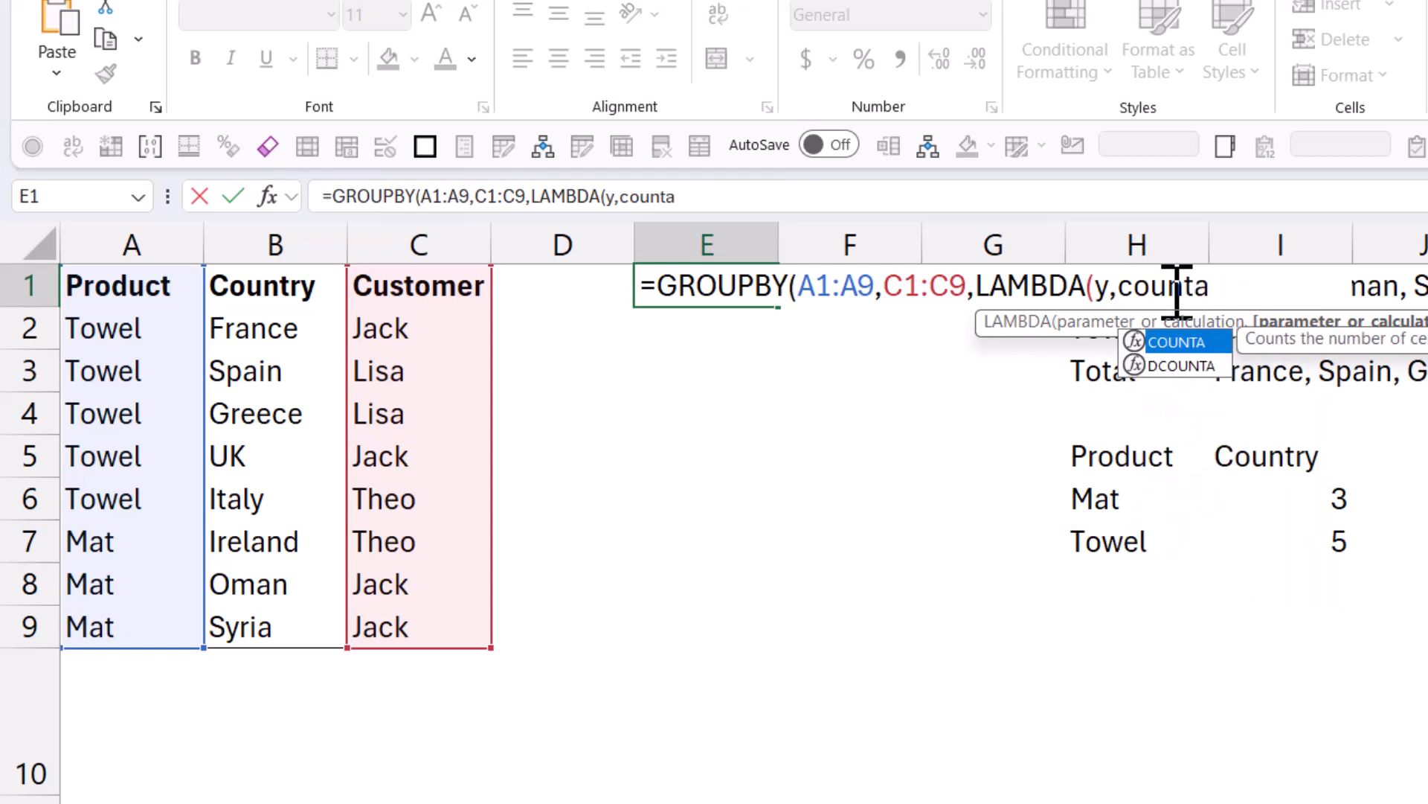
{"action": "key", "text": "Tab"}
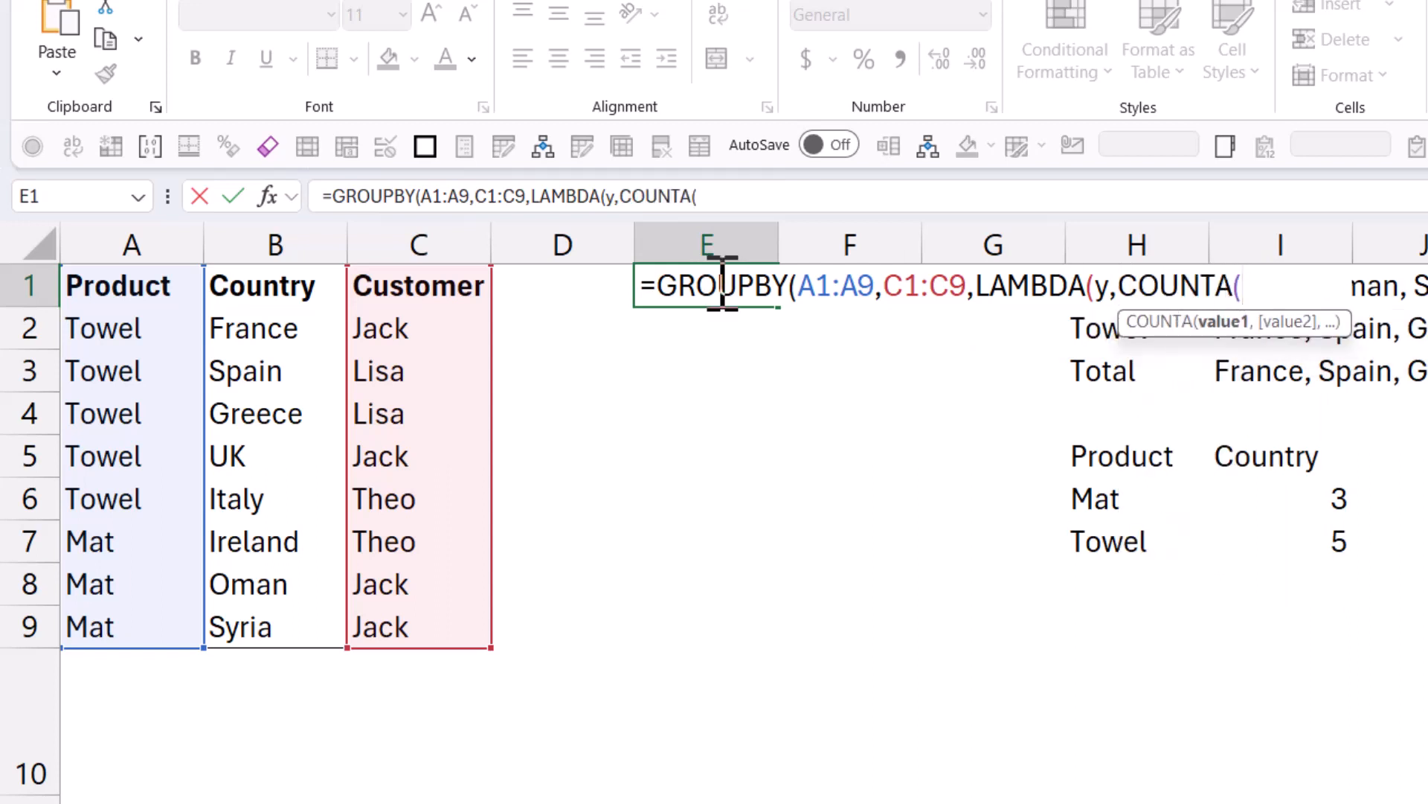
{"action": "type", "text": "un"}
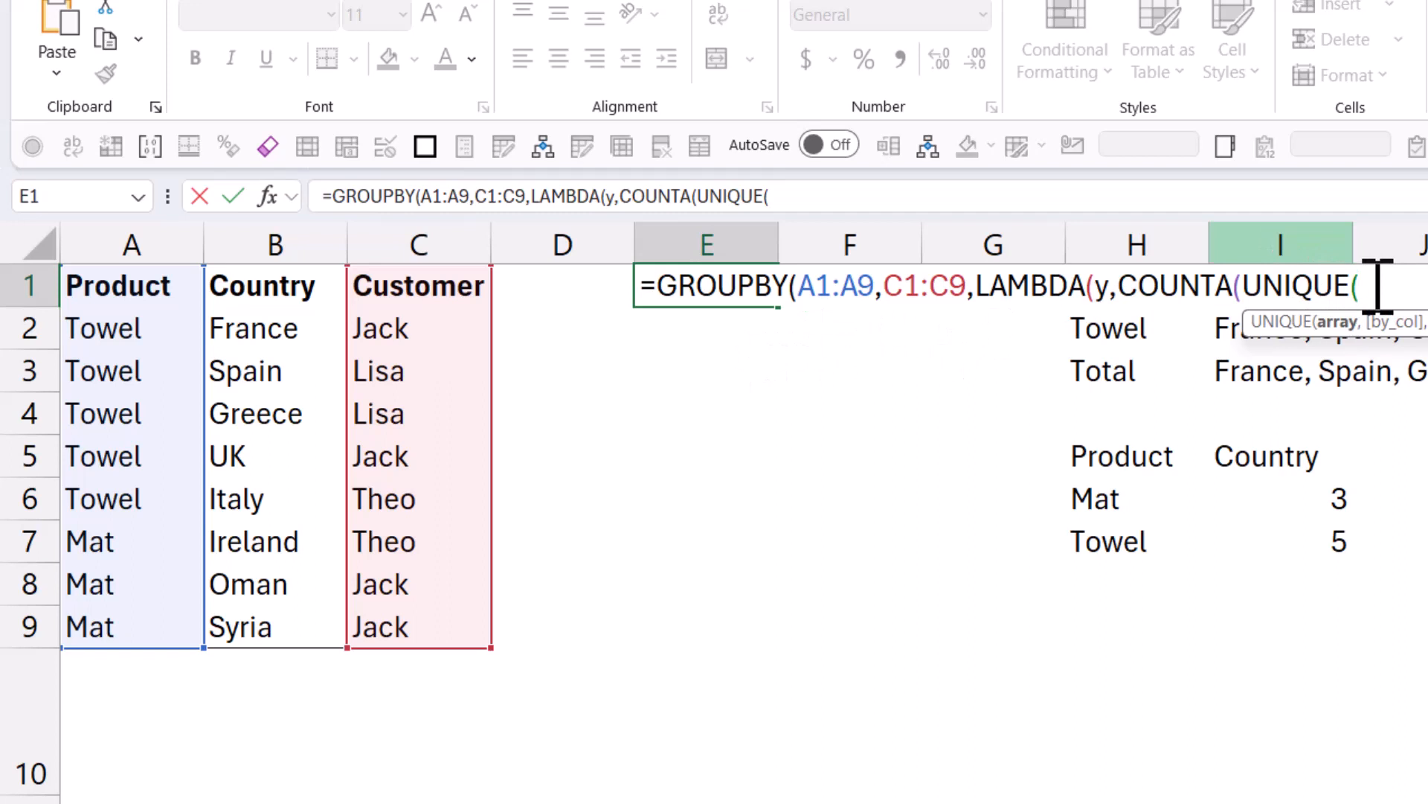
{"action": "type", "text": "y"}
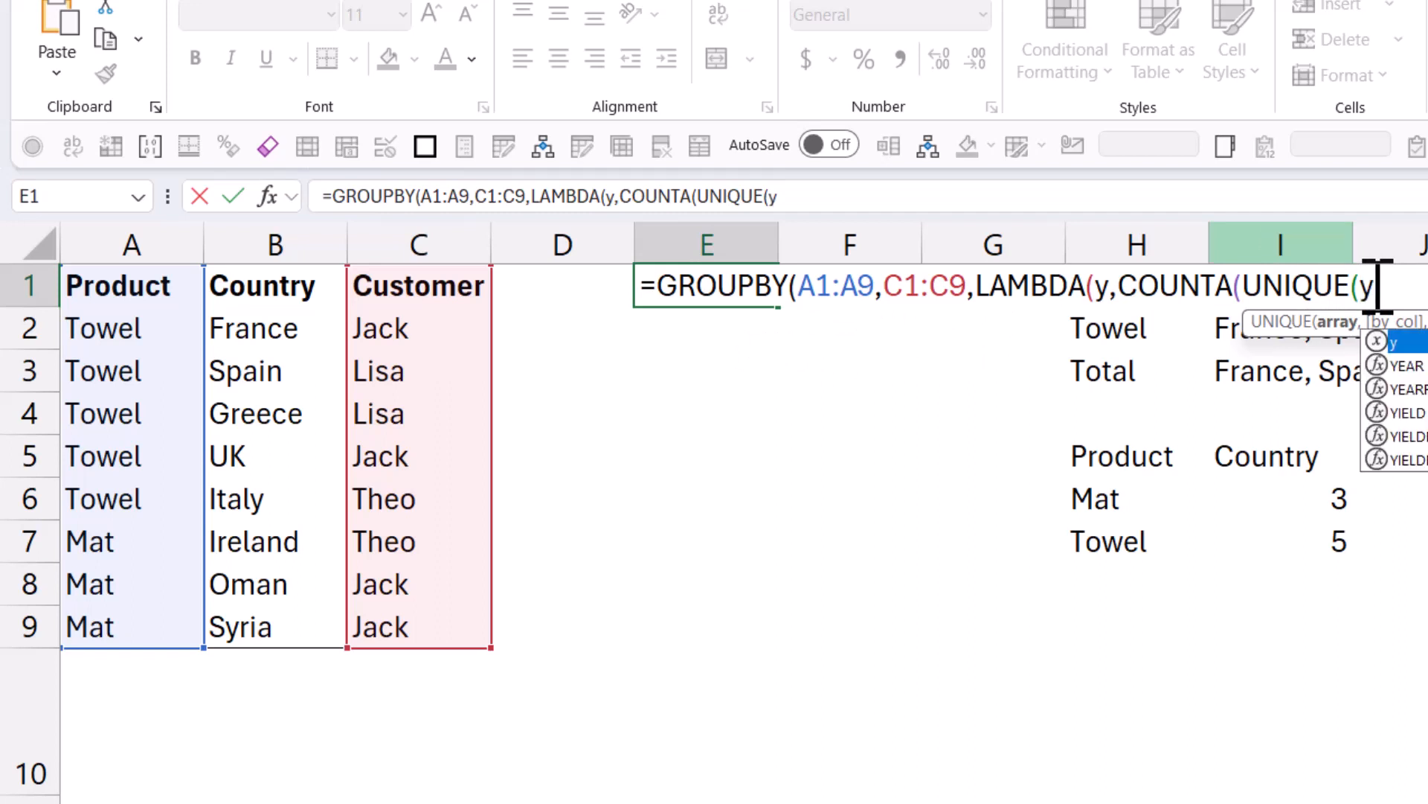
{"action": "mouse_move", "coordinate": [1403, 373]}
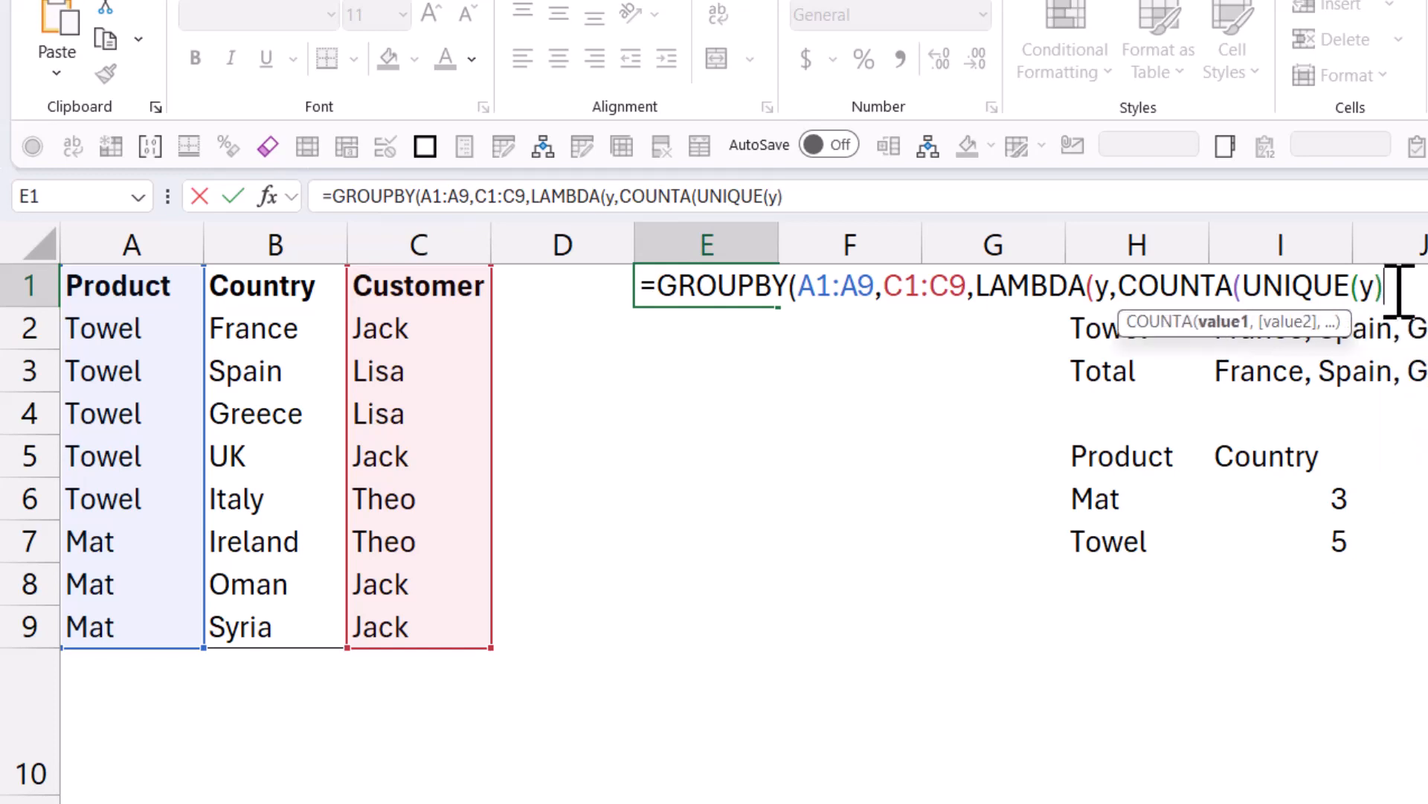
{"action": "type", "text": "))"}
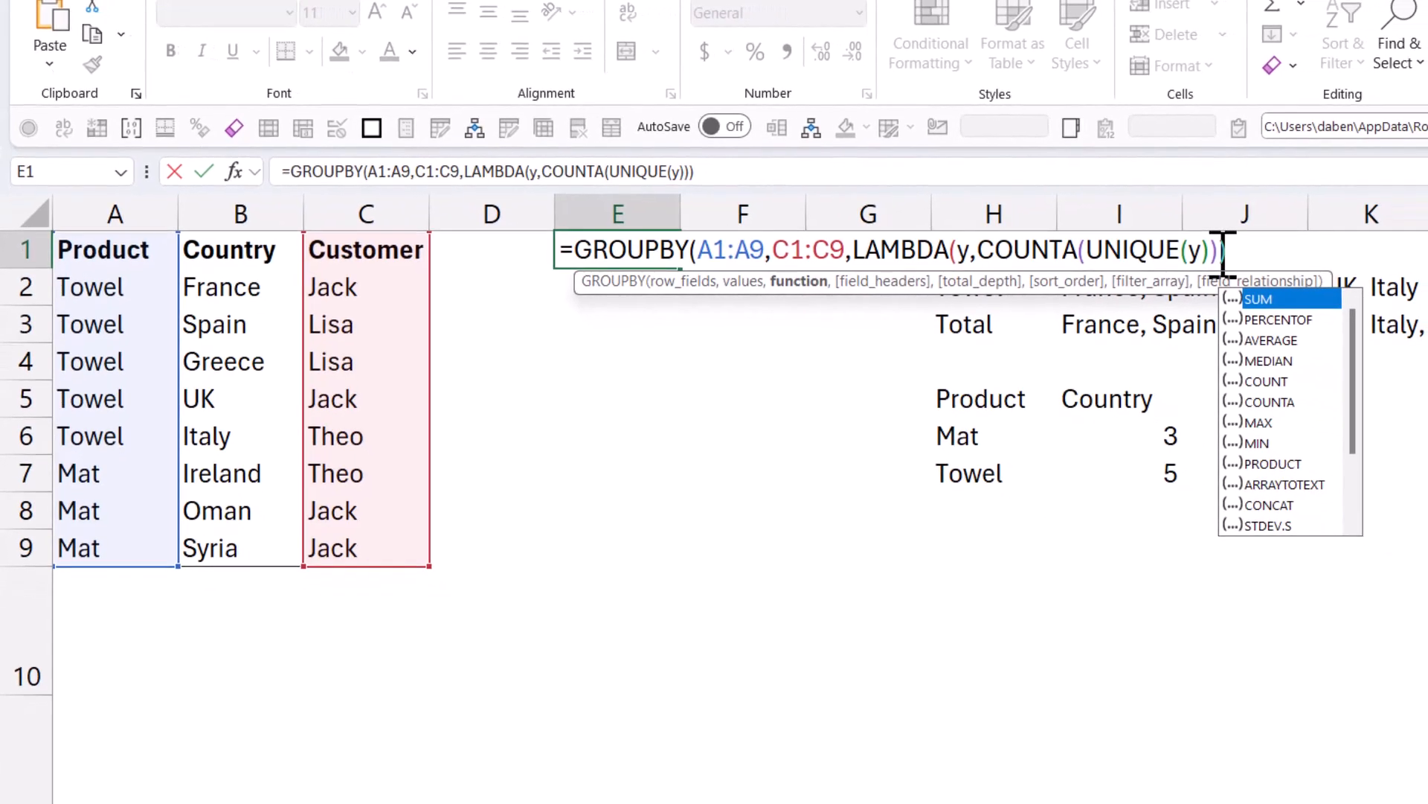
{"action": "type", "text": ","}
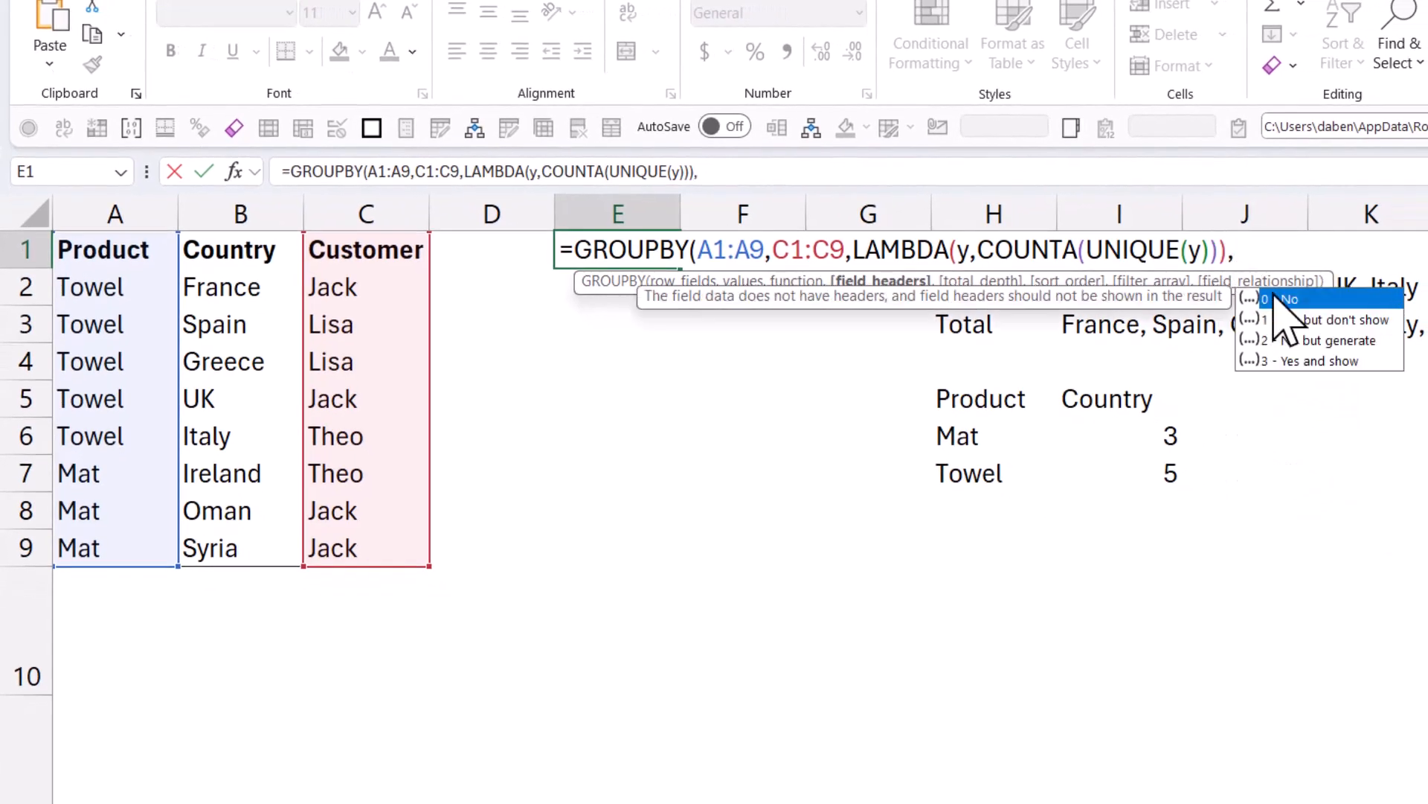
{"action": "mouse_move", "coordinate": [1316, 382]}
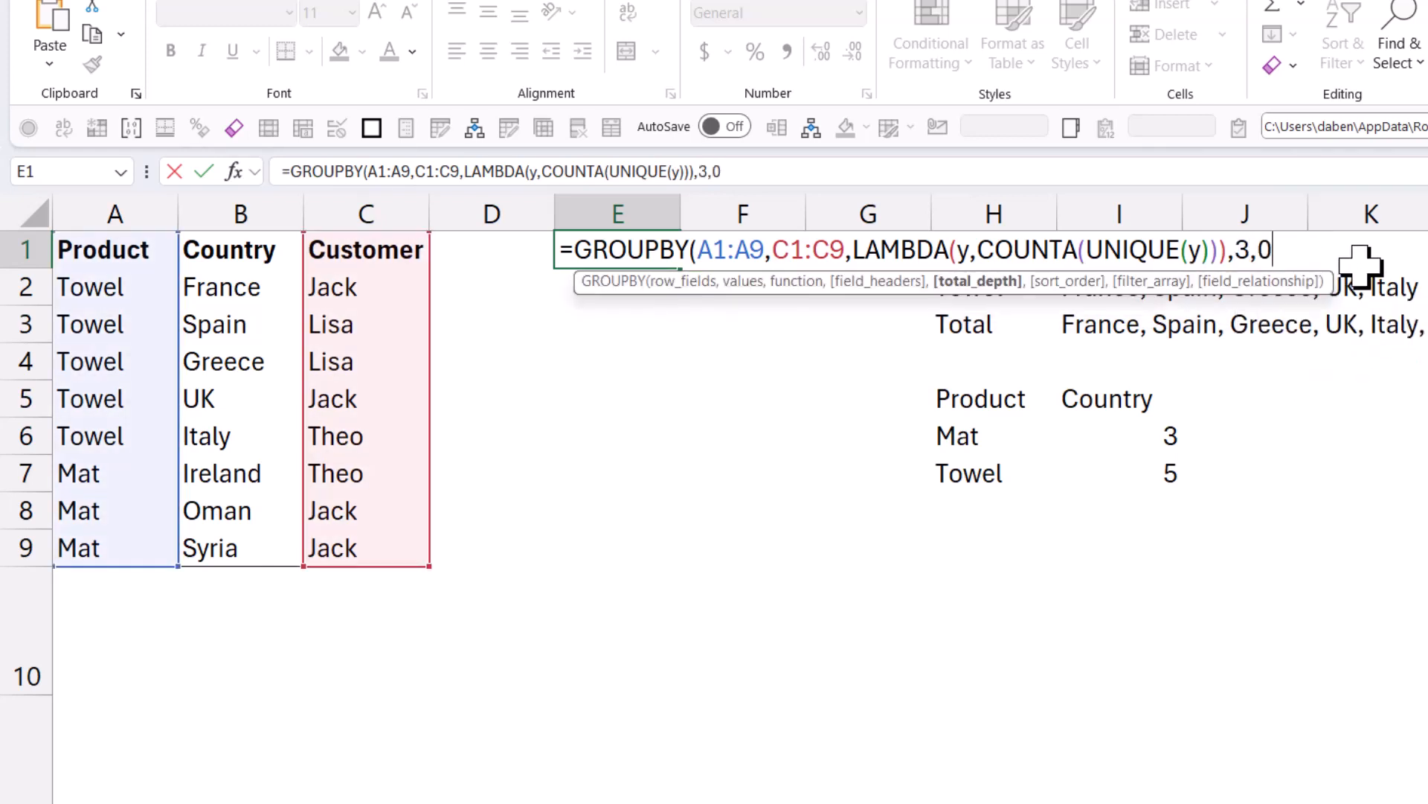
{"action": "key", "text": "Enter"}
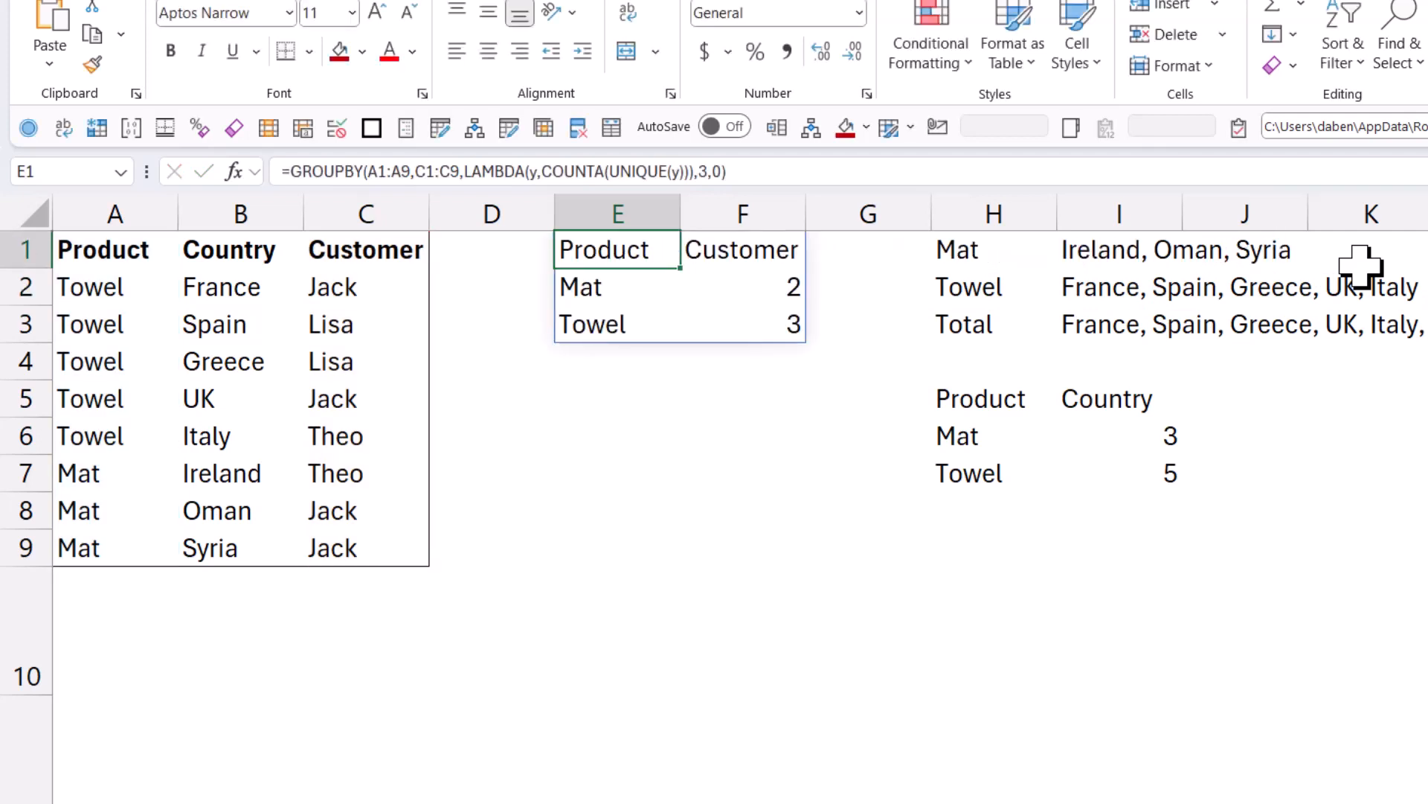
{"action": "mouse_move", "coordinate": [679, 264]}
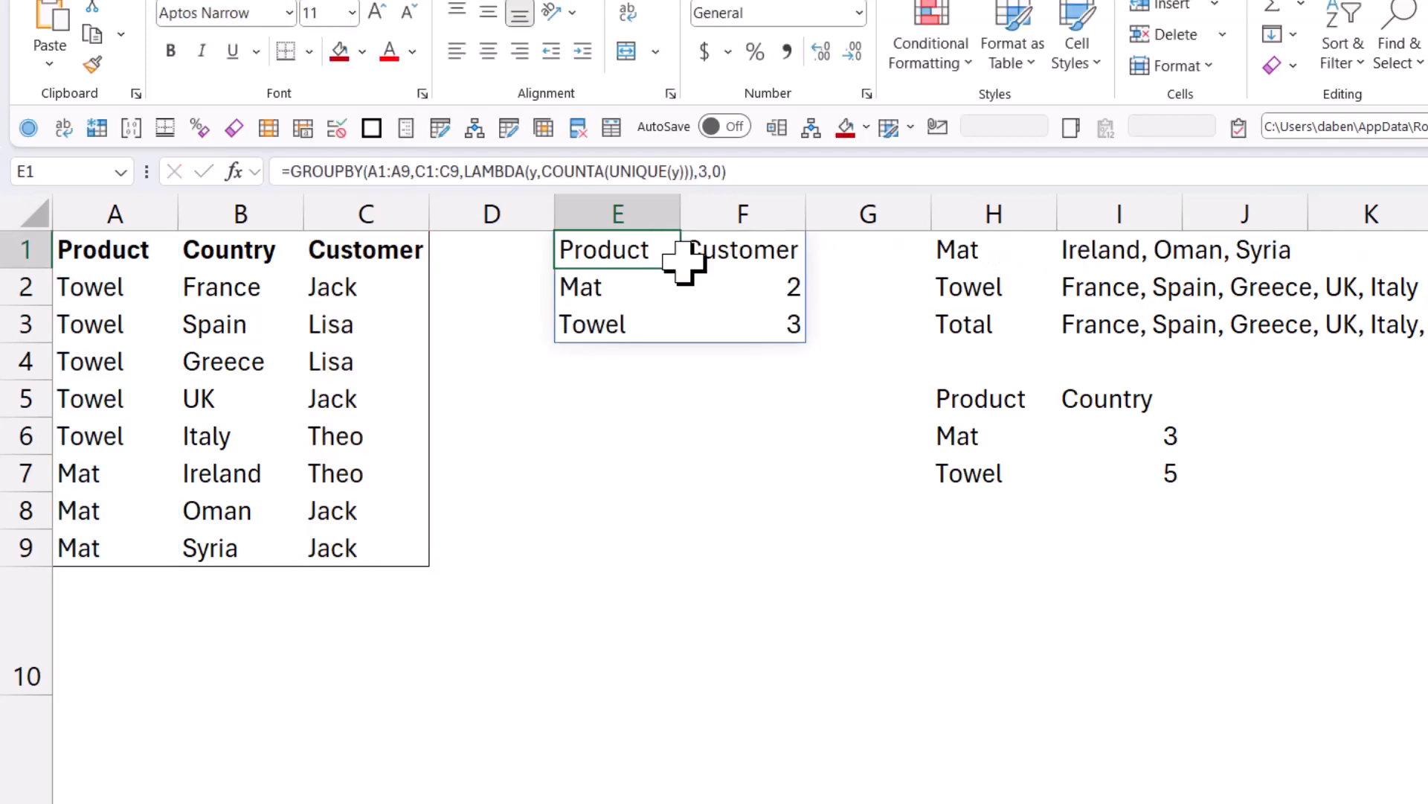
{"action": "left_click", "coordinate": [366, 435]}
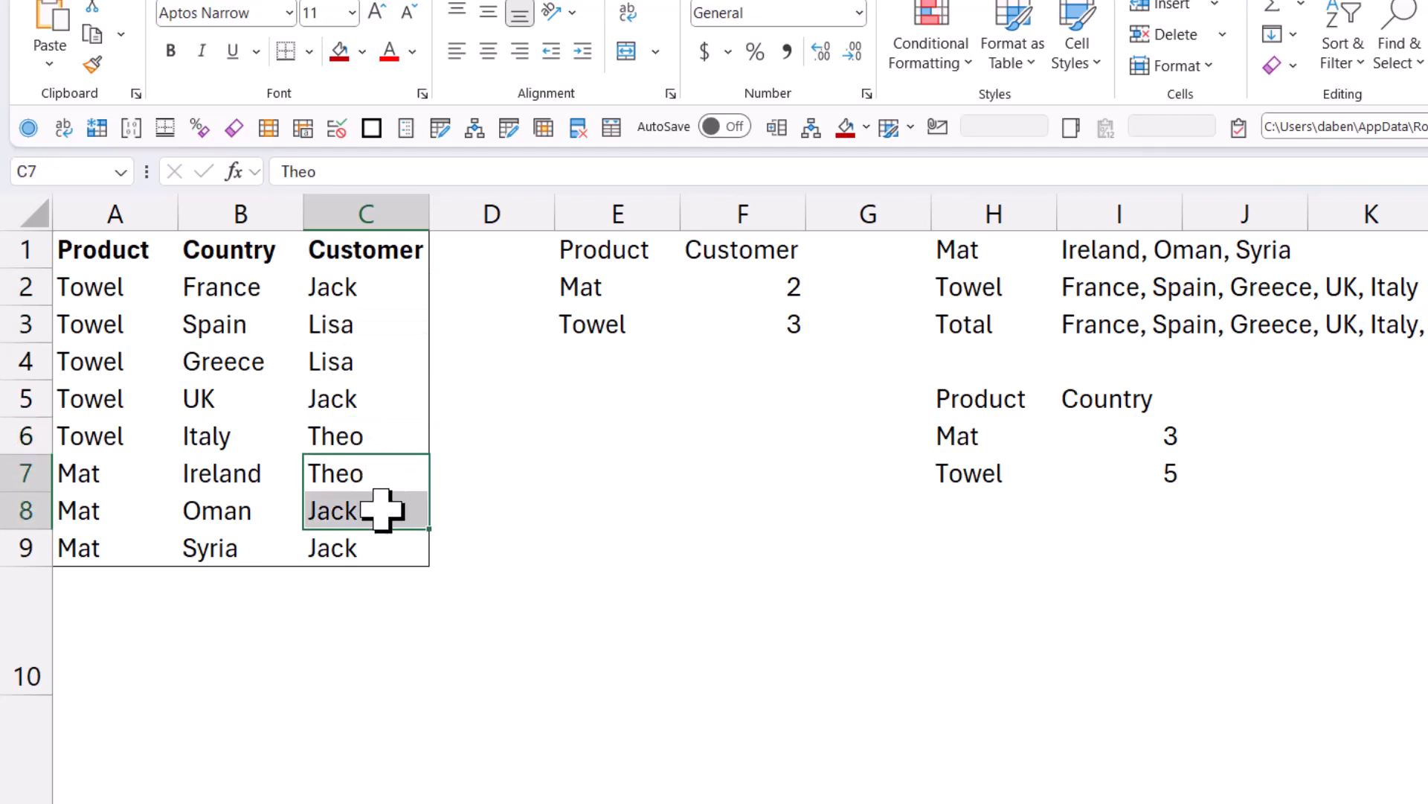
{"action": "left_click", "coordinate": [617, 249]}
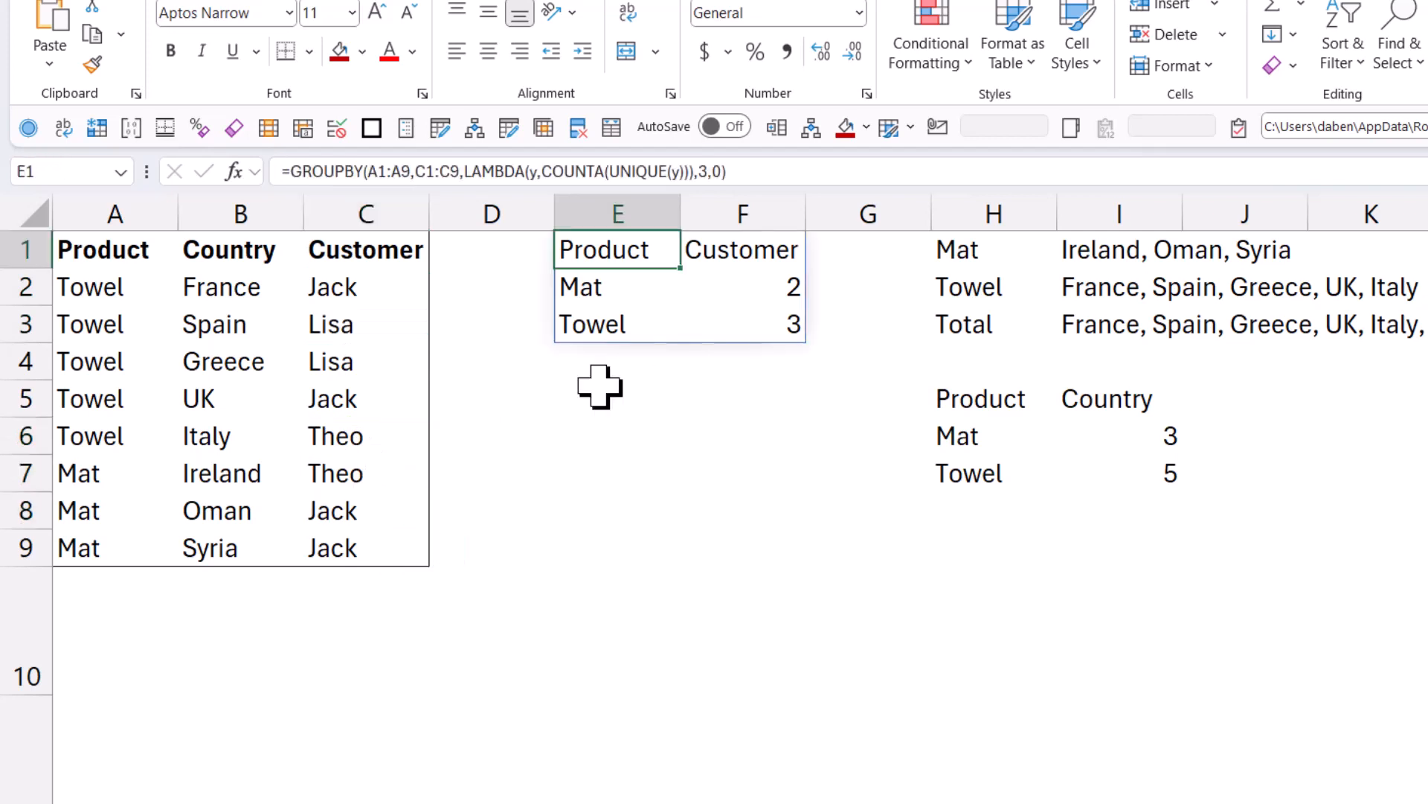
{"action": "left_click", "coordinate": [617, 398]}
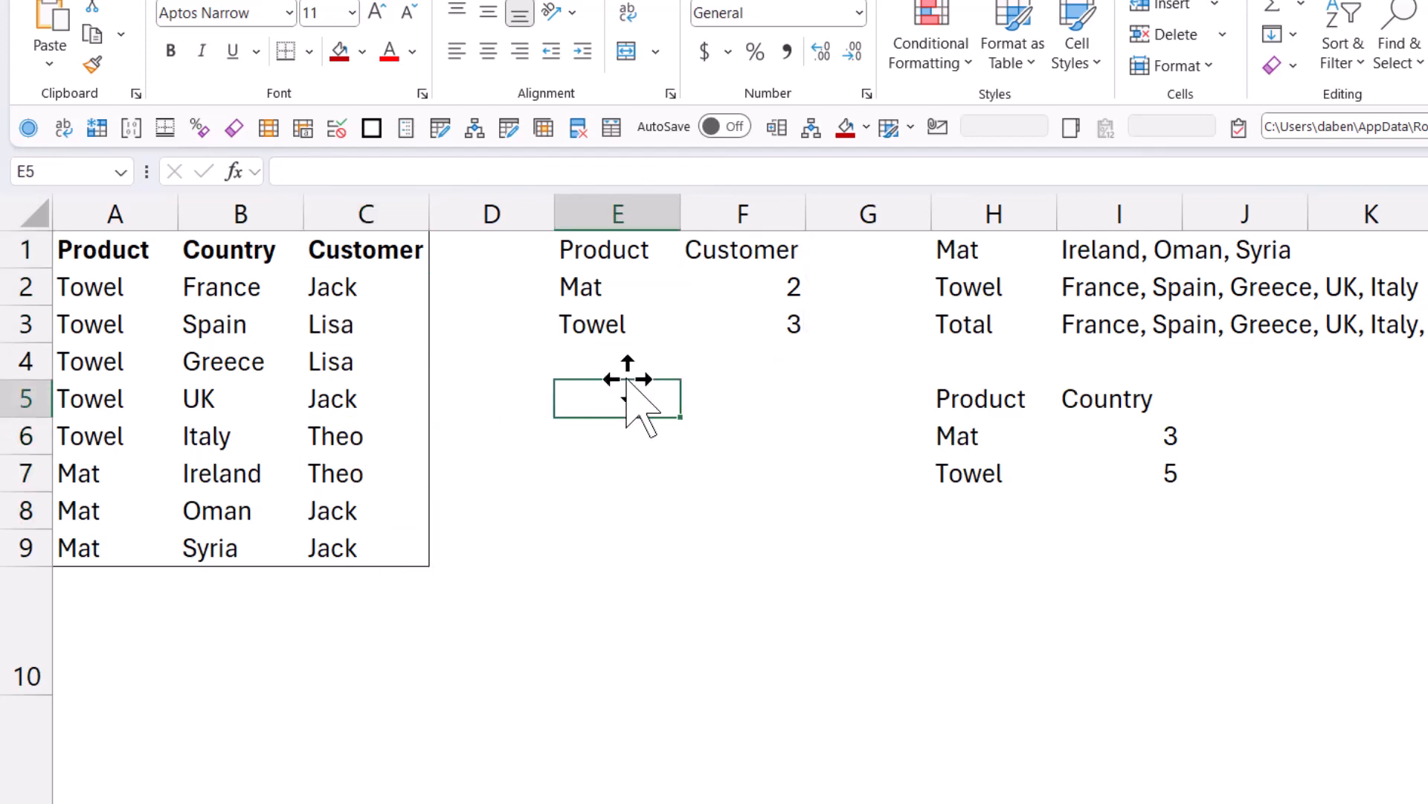
Enter =SORT(UNIQUE(C2:C9)) in E5 to list the unique customers
{"action": "type", "text": "=uni"}
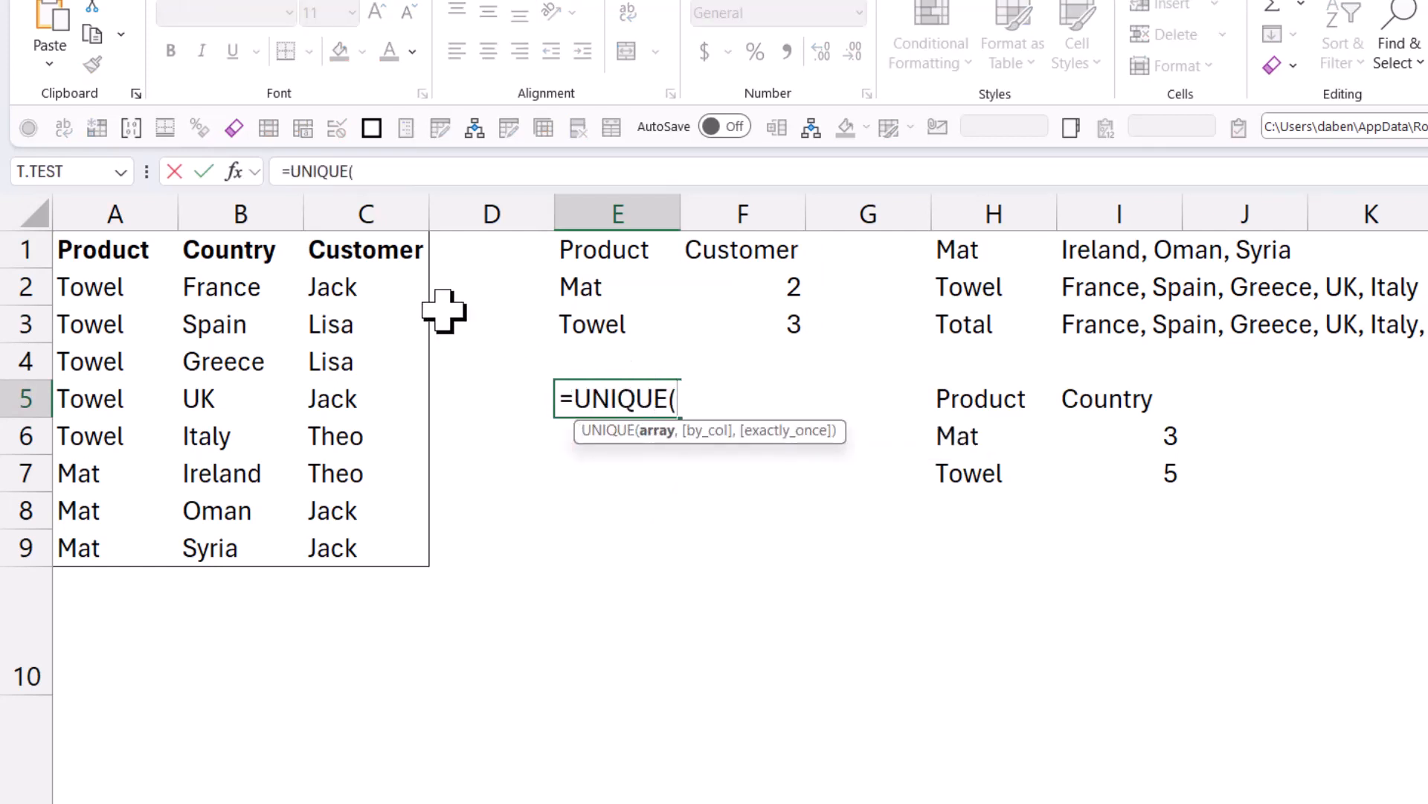
{"action": "left_click_drag", "start_coordinate": [332, 286], "coordinate": [332, 547]}
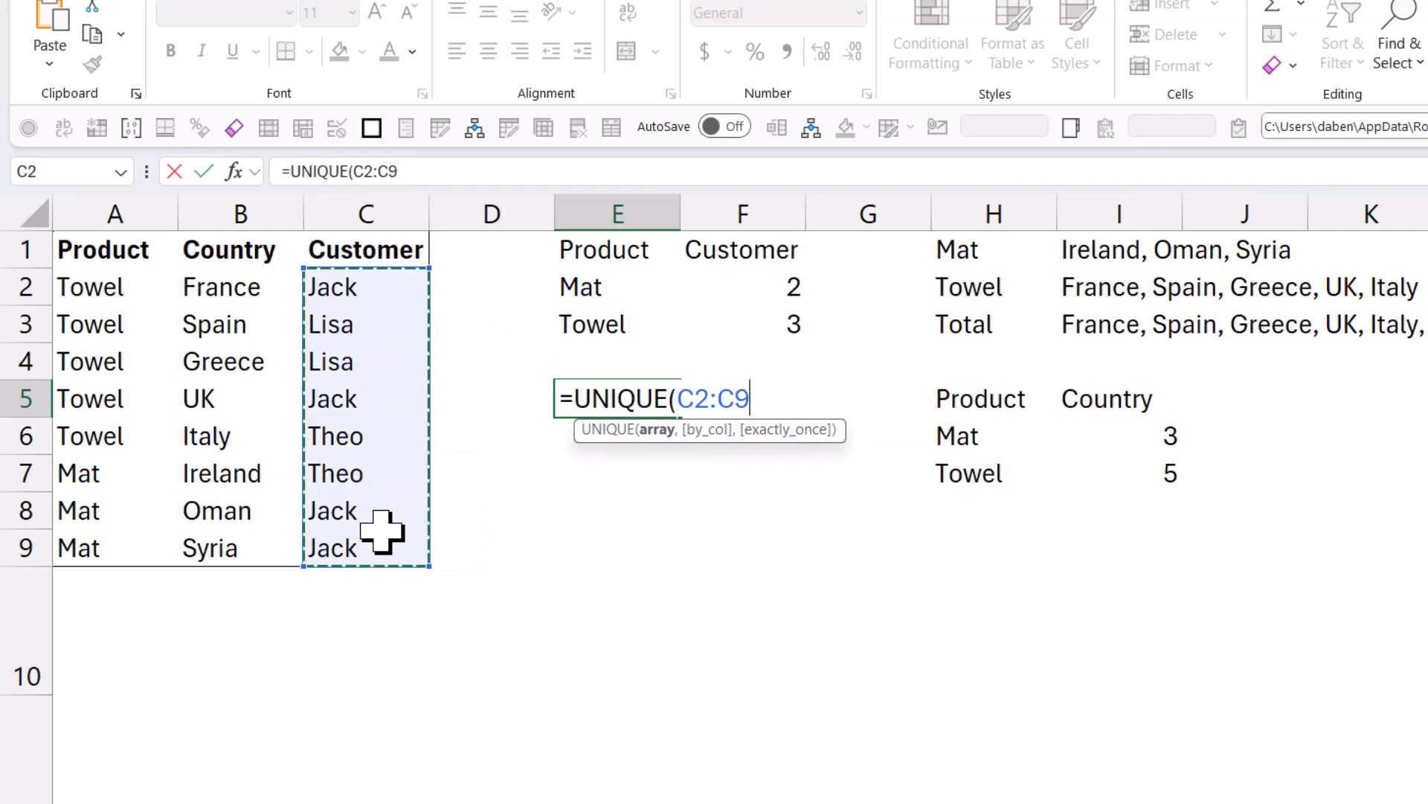
{"action": "key", "text": "Enter"}
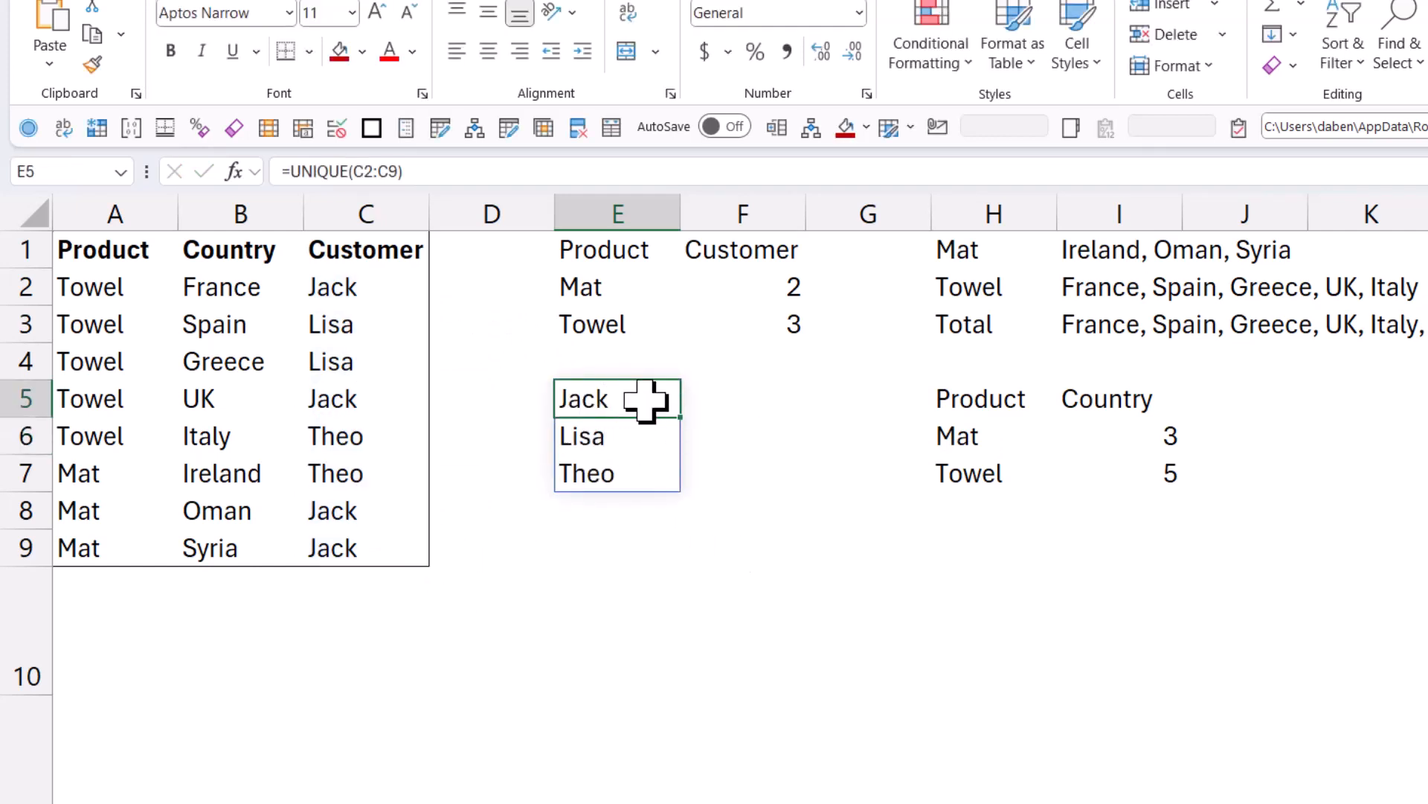
{"action": "double_click", "coordinate": [617, 398]}
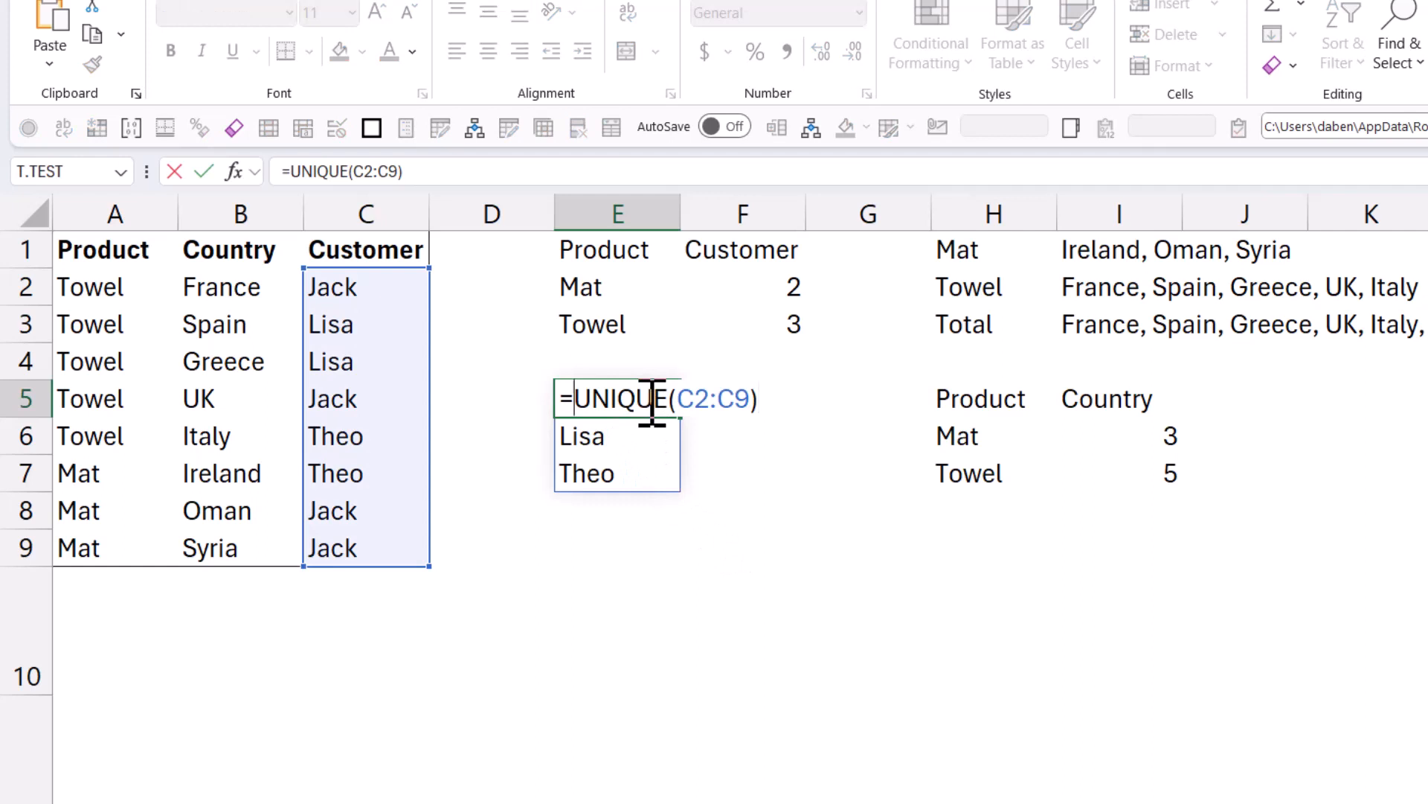
{"action": "type", "text": "sort"}
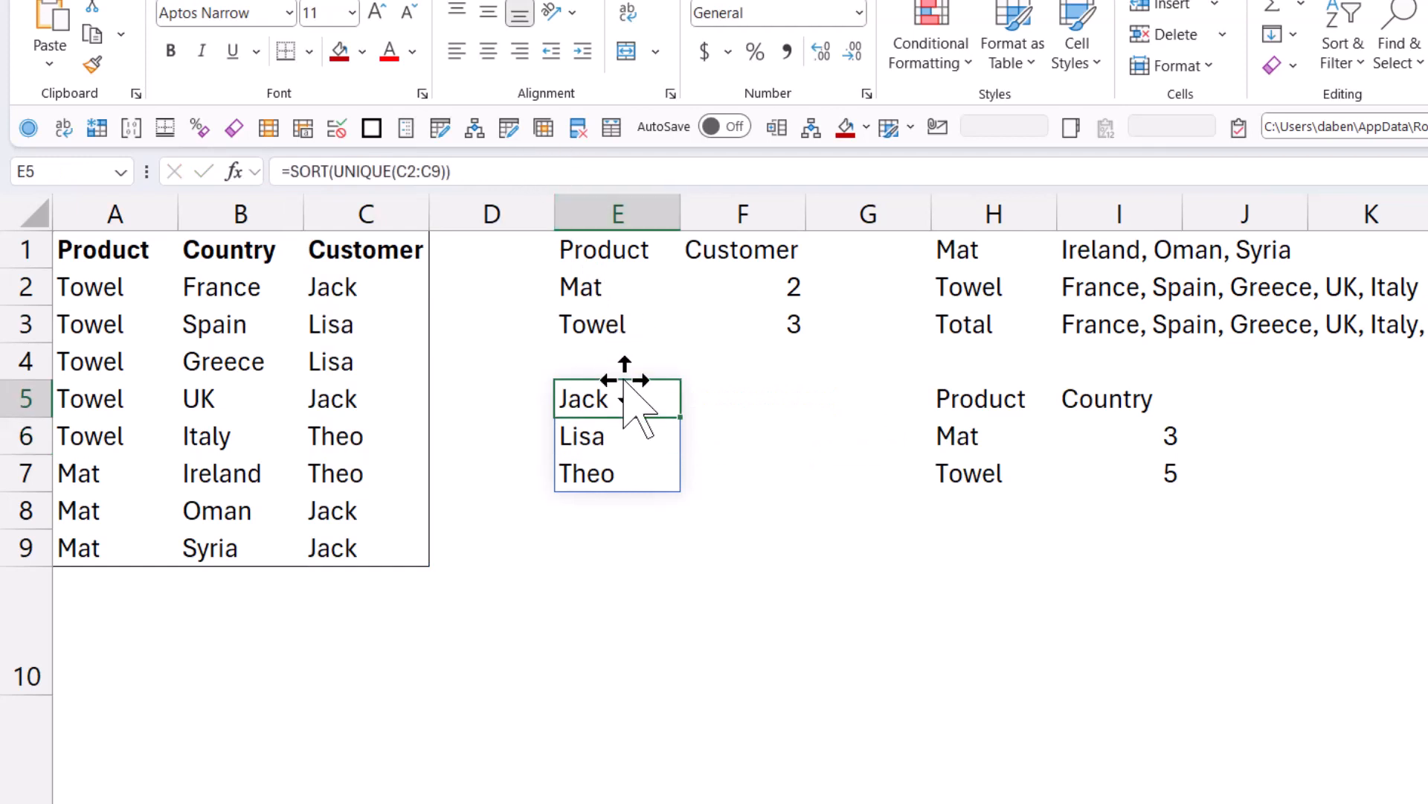
{"action": "mouse_move", "coordinate": [629, 405]}
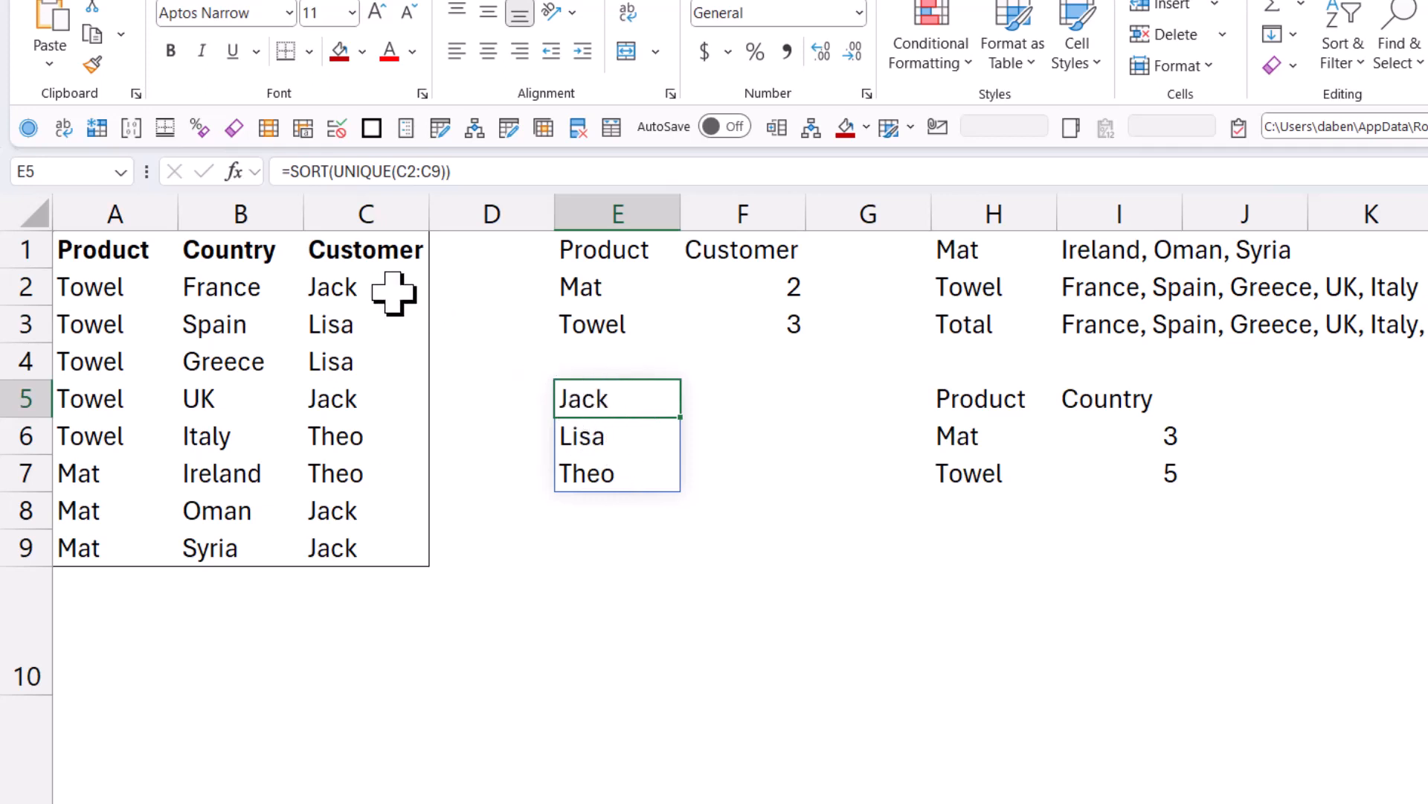
{"action": "mouse_move", "coordinate": [367, 442]}
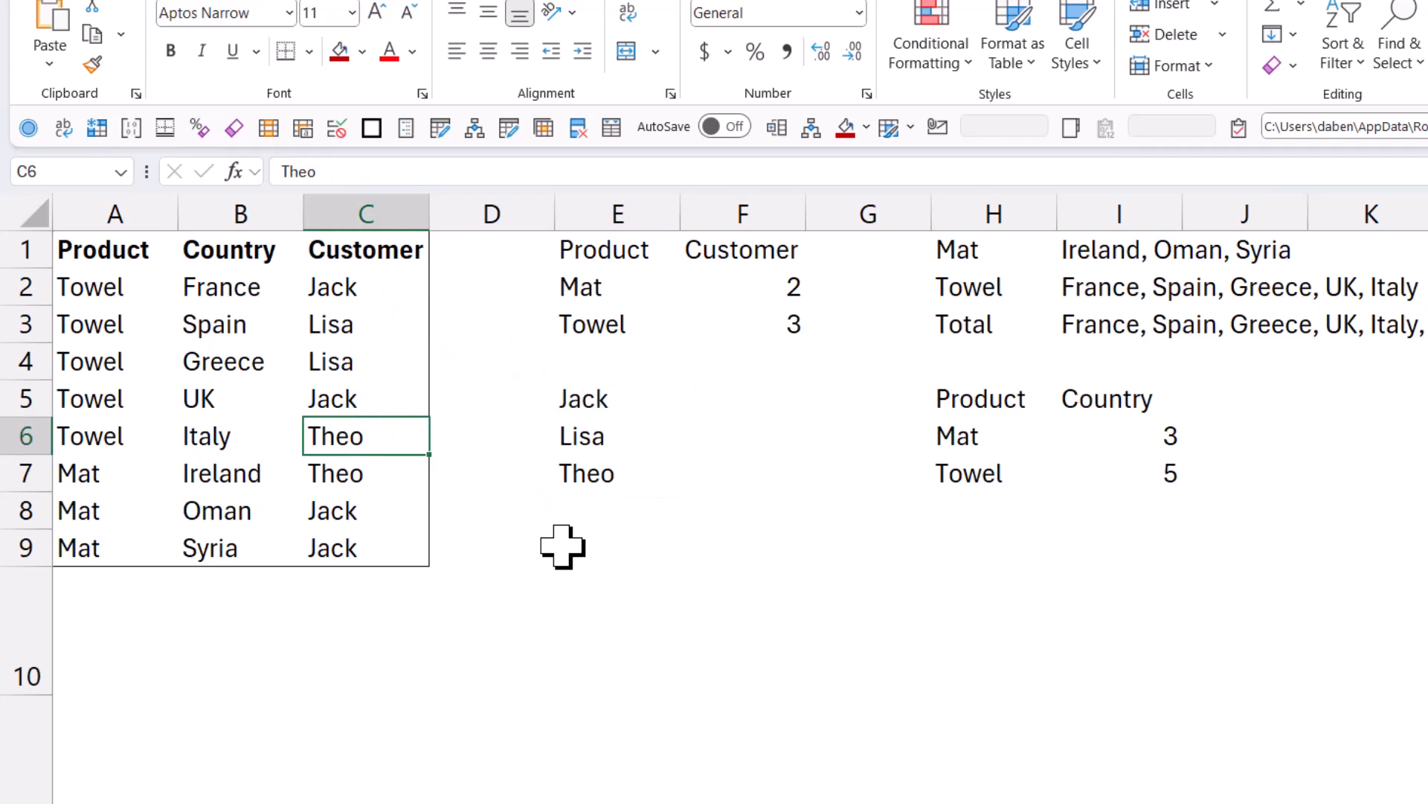
Rename Theo to Barney and move the sorted customer list to column K
{"action": "type", "text": "Barney"}
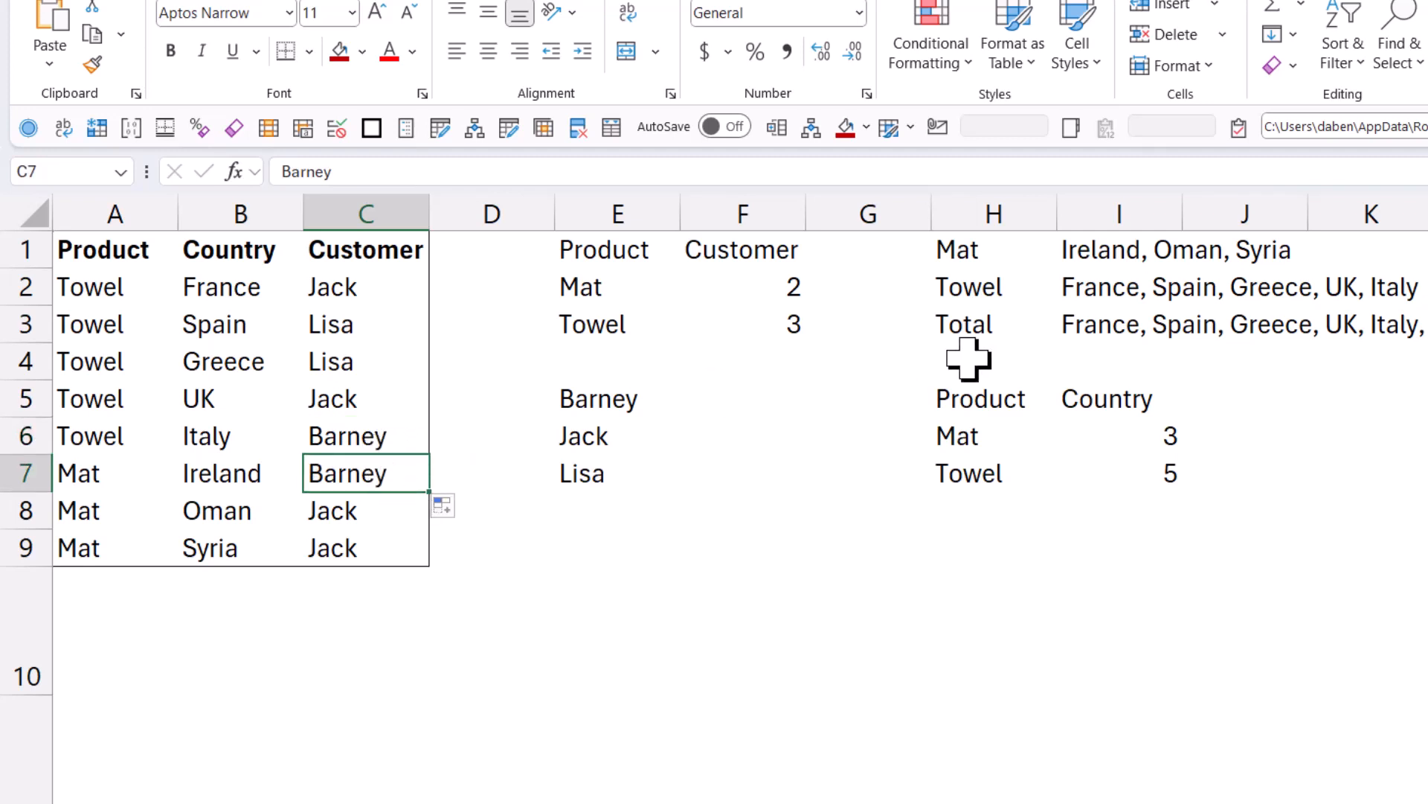
{"action": "left_click", "coordinate": [617, 398]}
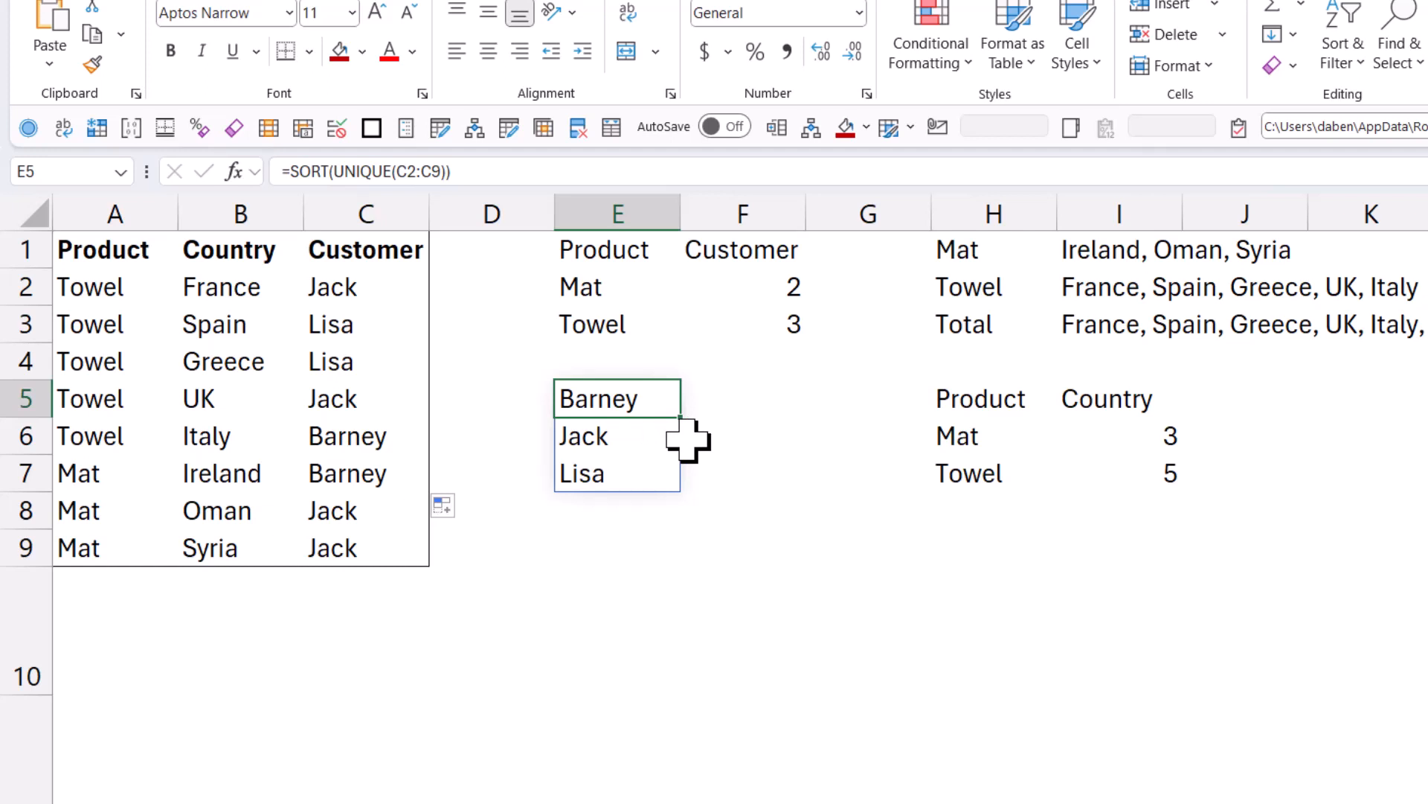
{"action": "left_click", "coordinate": [1366, 398]}
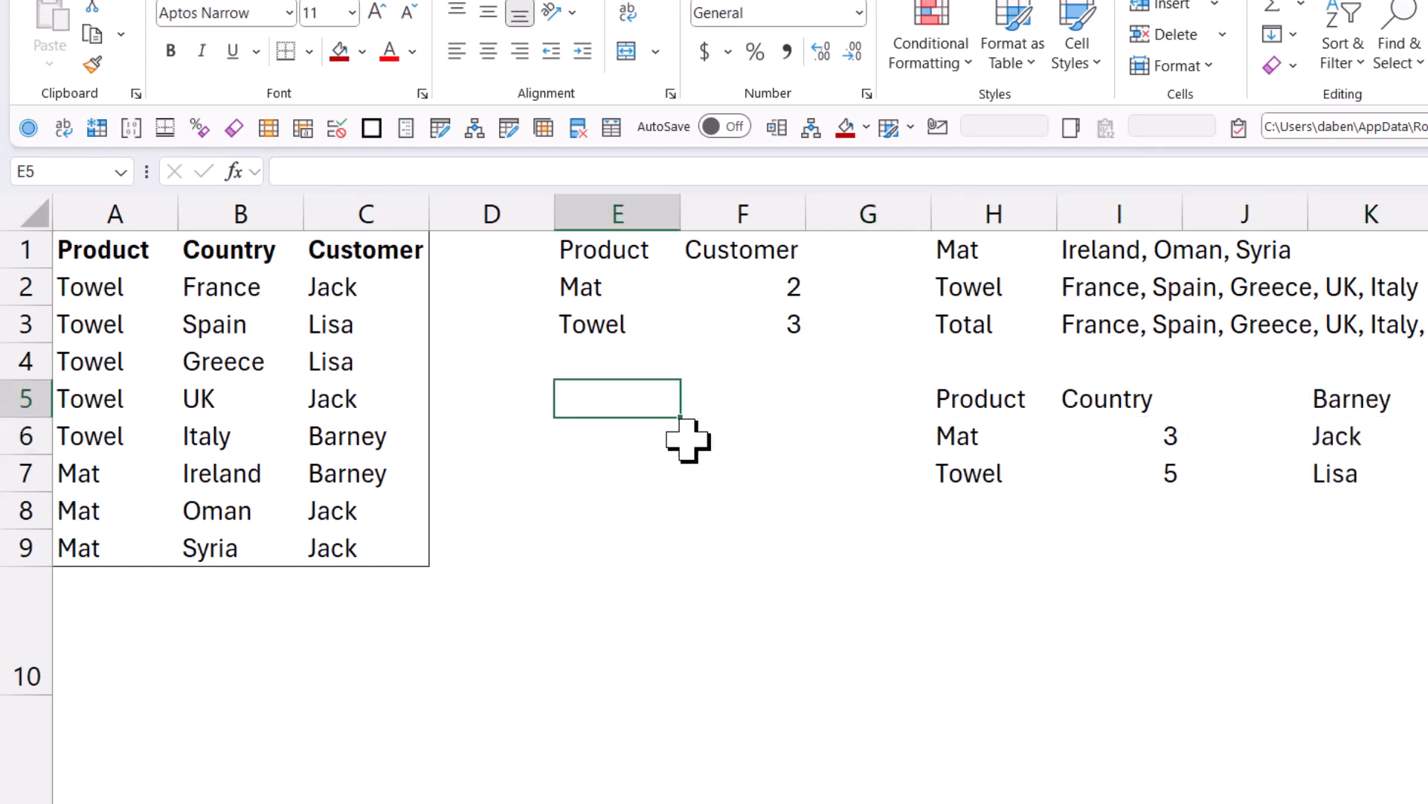
Type =GROUPBY(A1:A9,C1:C9,LAMBDA(y,ARRAYTOTEXT(SORT(UNIQUE(y)))),3,0) in E5
{"action": "type", "text": "=grou"}
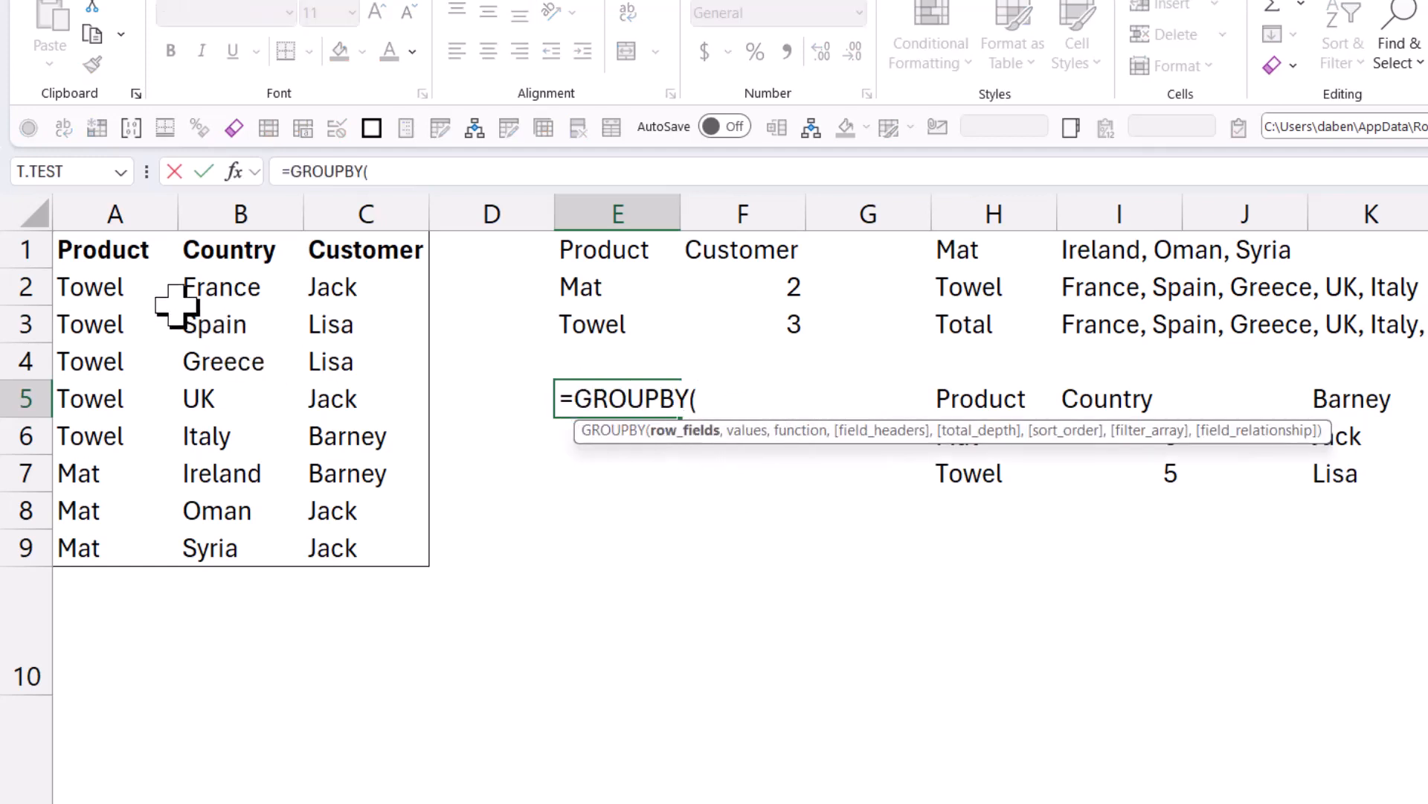
{"action": "left_click_drag", "start_coordinate": [115, 250], "coordinate": [115, 548]}
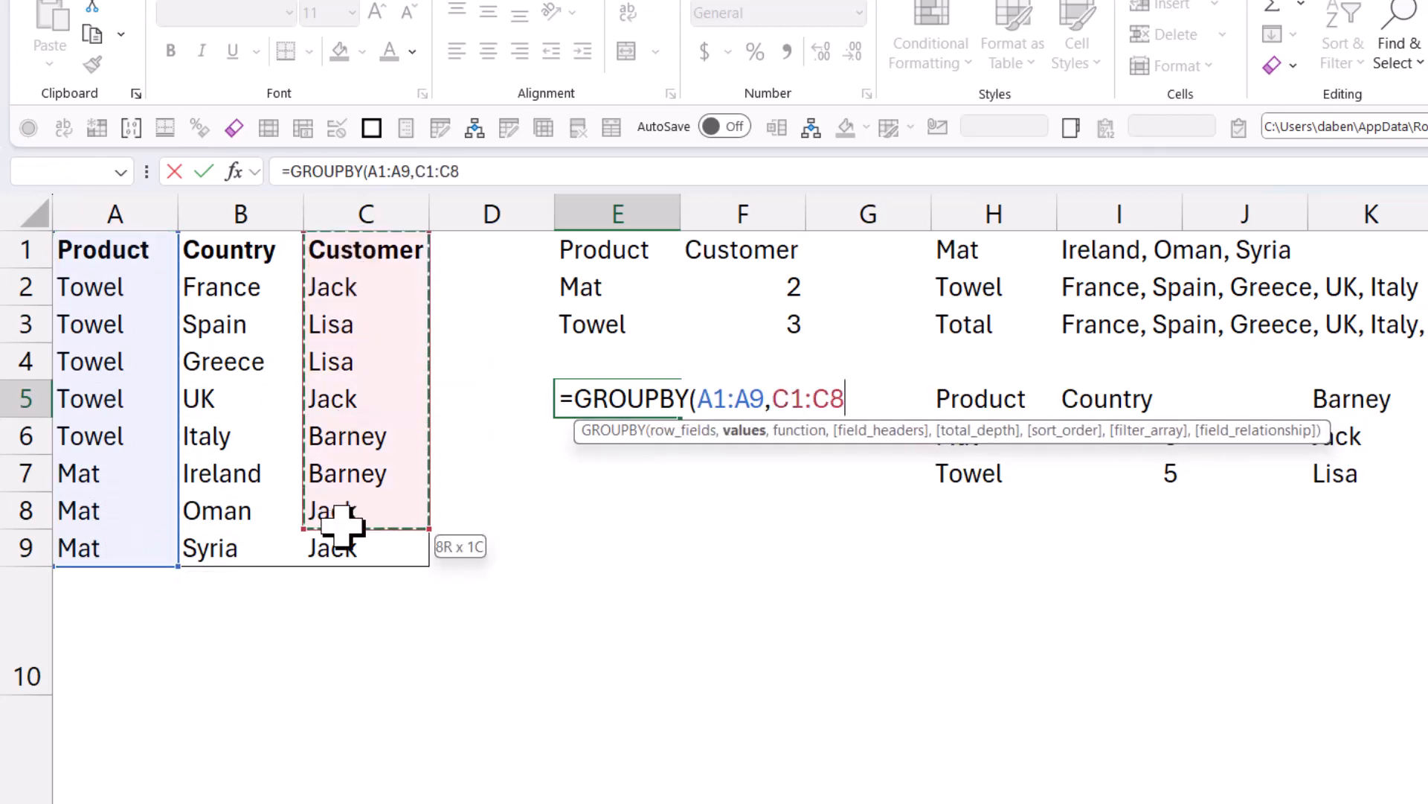
{"action": "type", "text": "9,"}
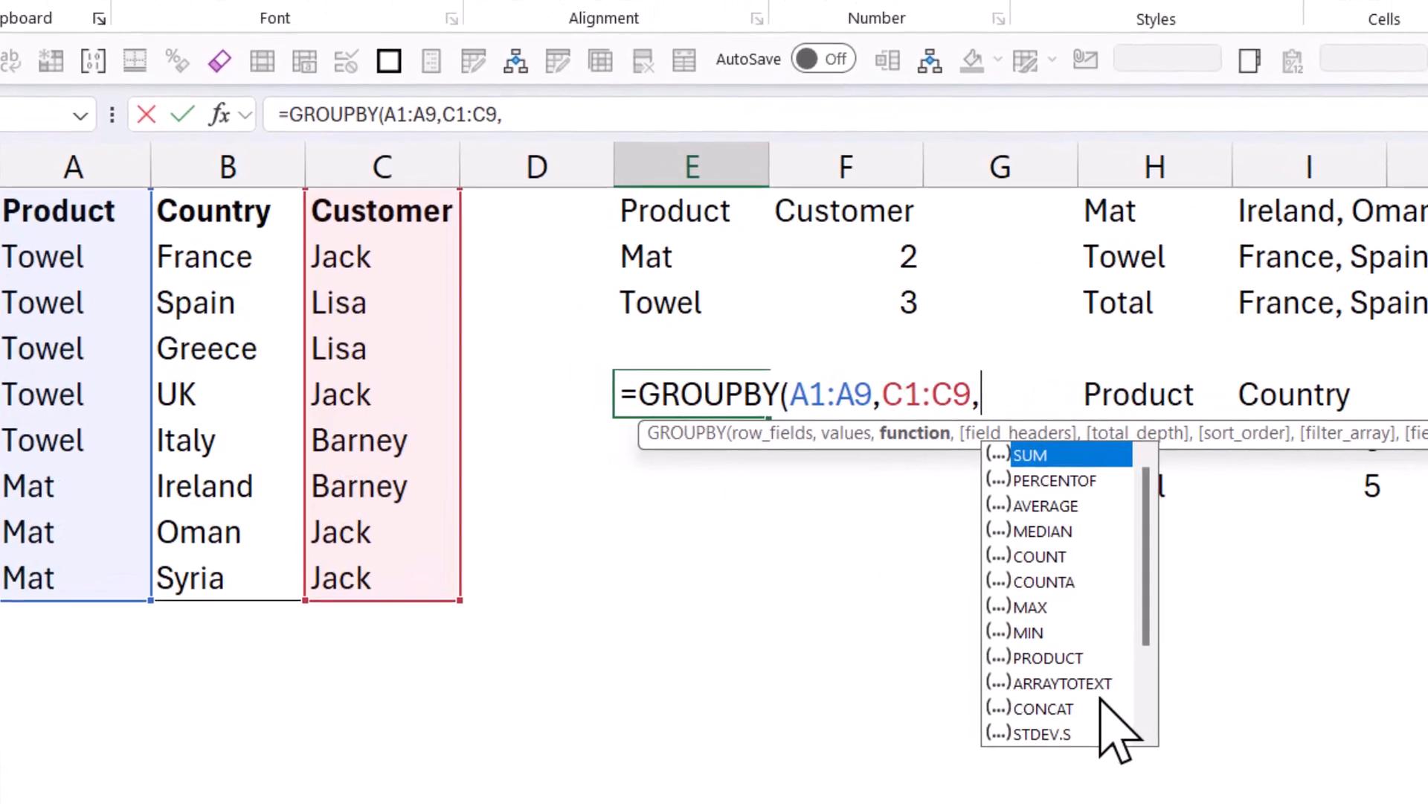
{"action": "type", "text": "LAMBDA("}
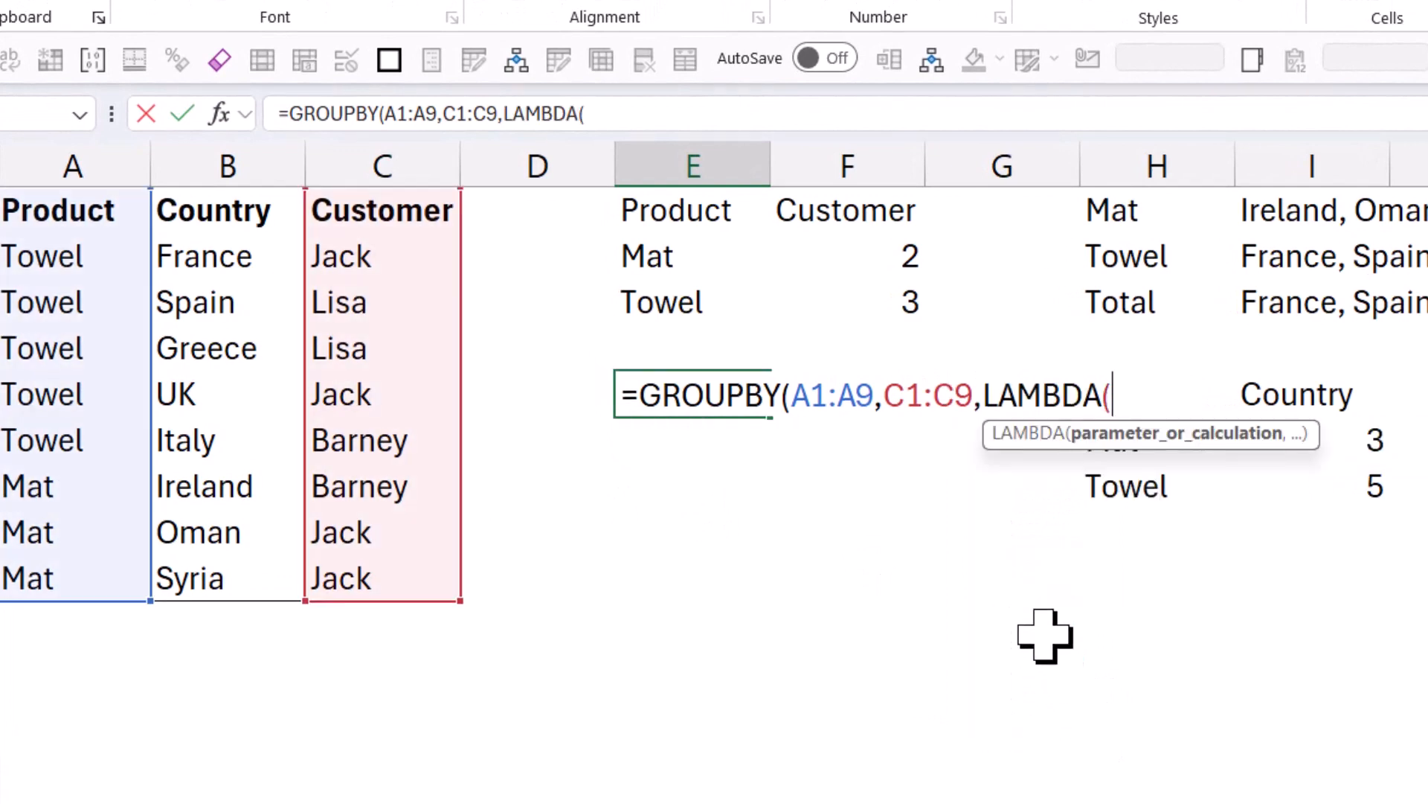
{"action": "type", "text": "y,"}
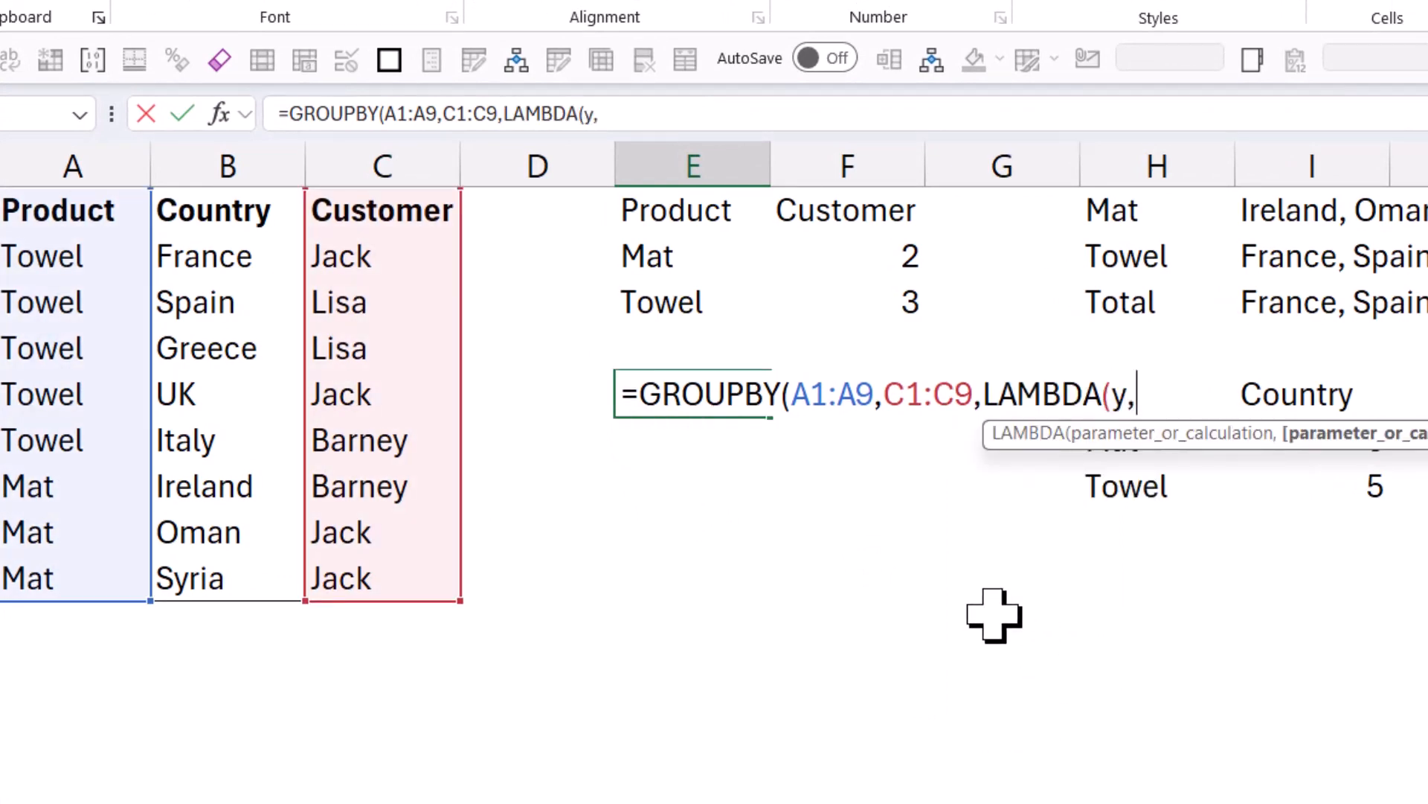
{"action": "type", "text": "a"}
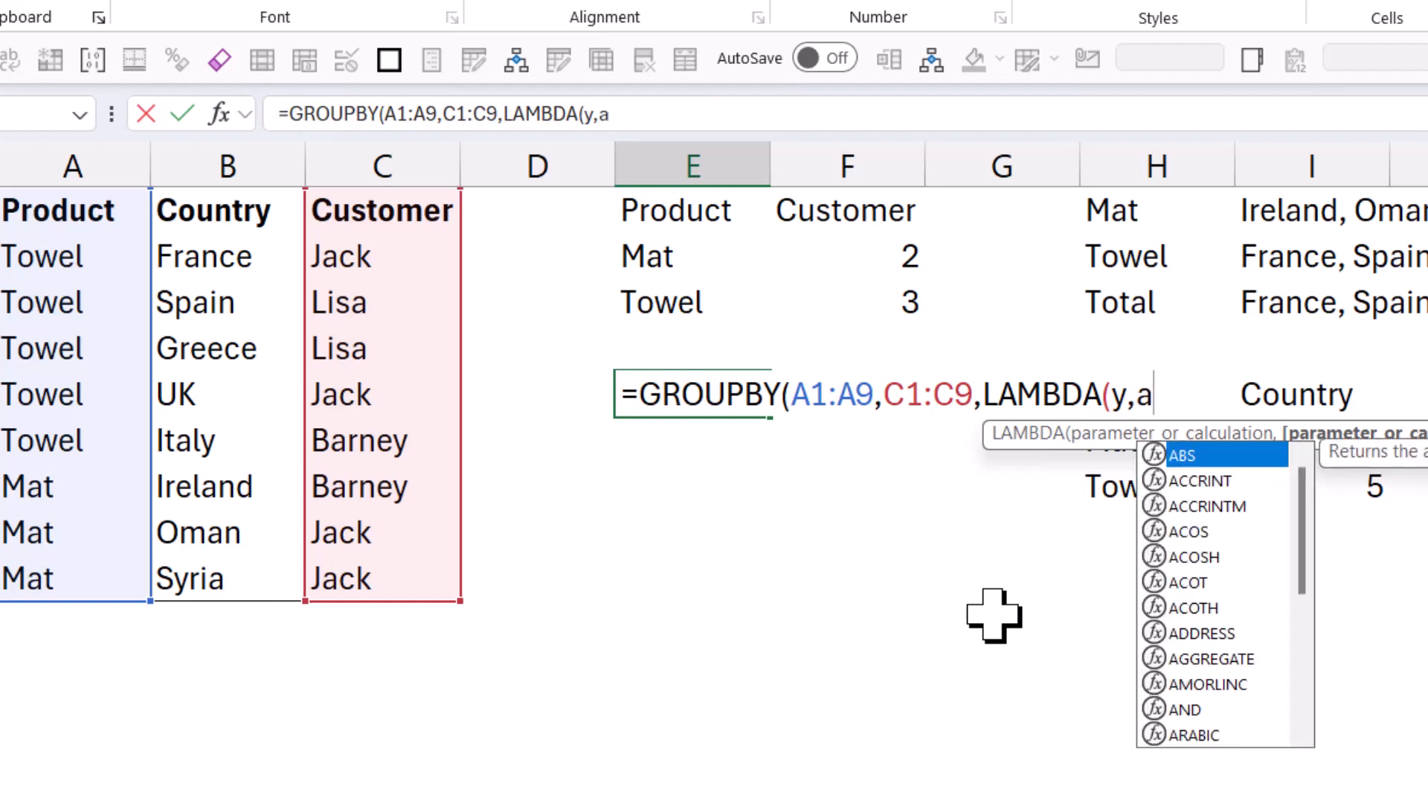
{"action": "type", "text": "ARRAYTOTEXT("}
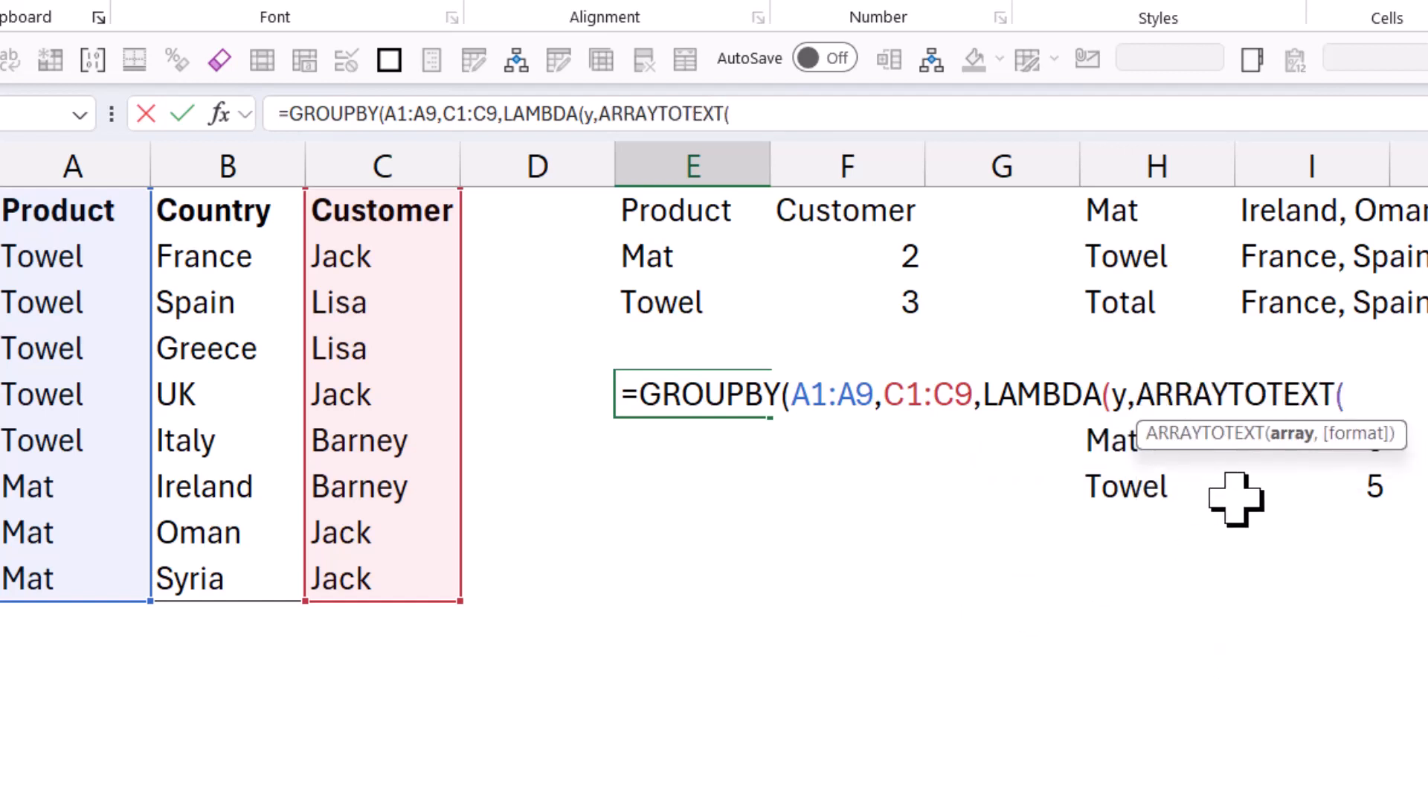
{"action": "type", "text": "sort"}
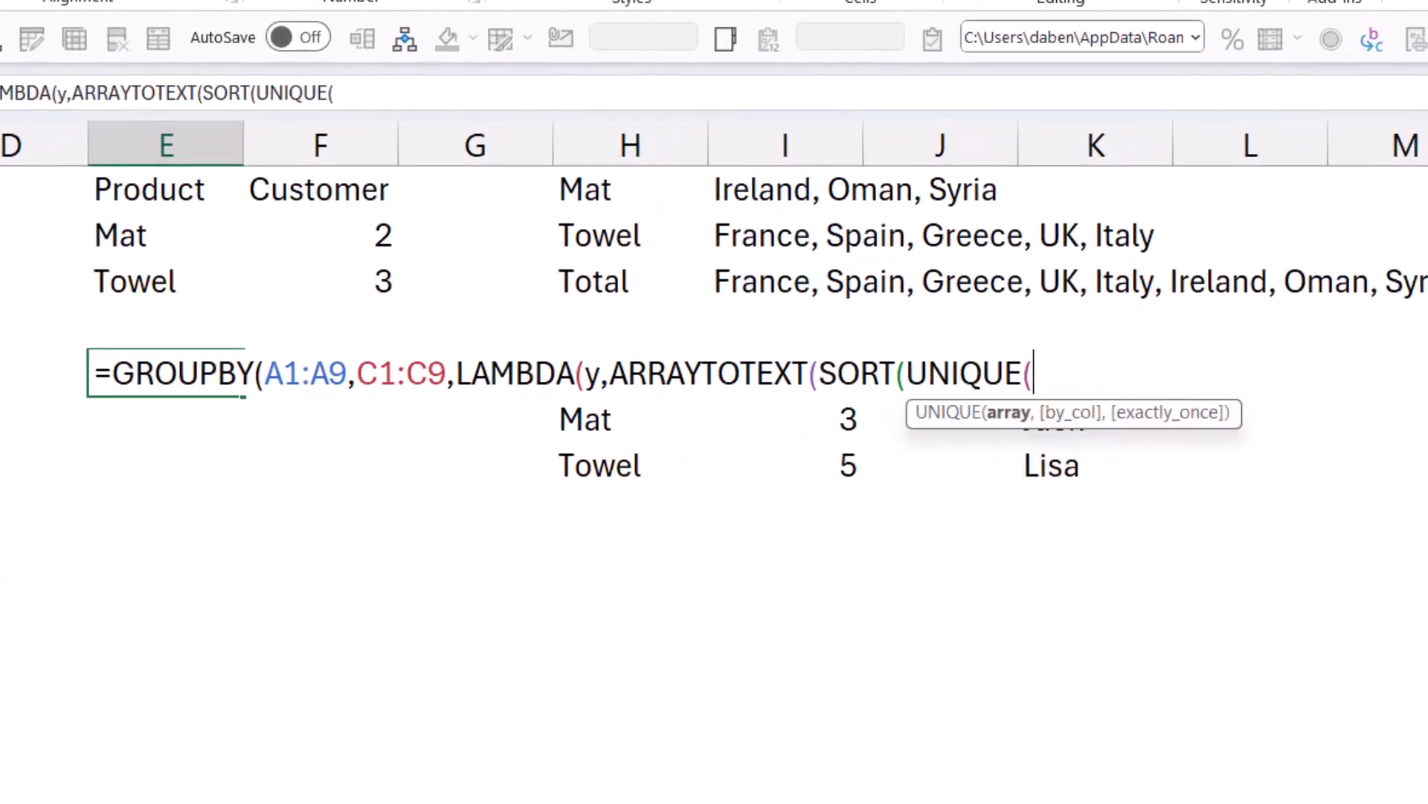
{"action": "type", "text": "y"}
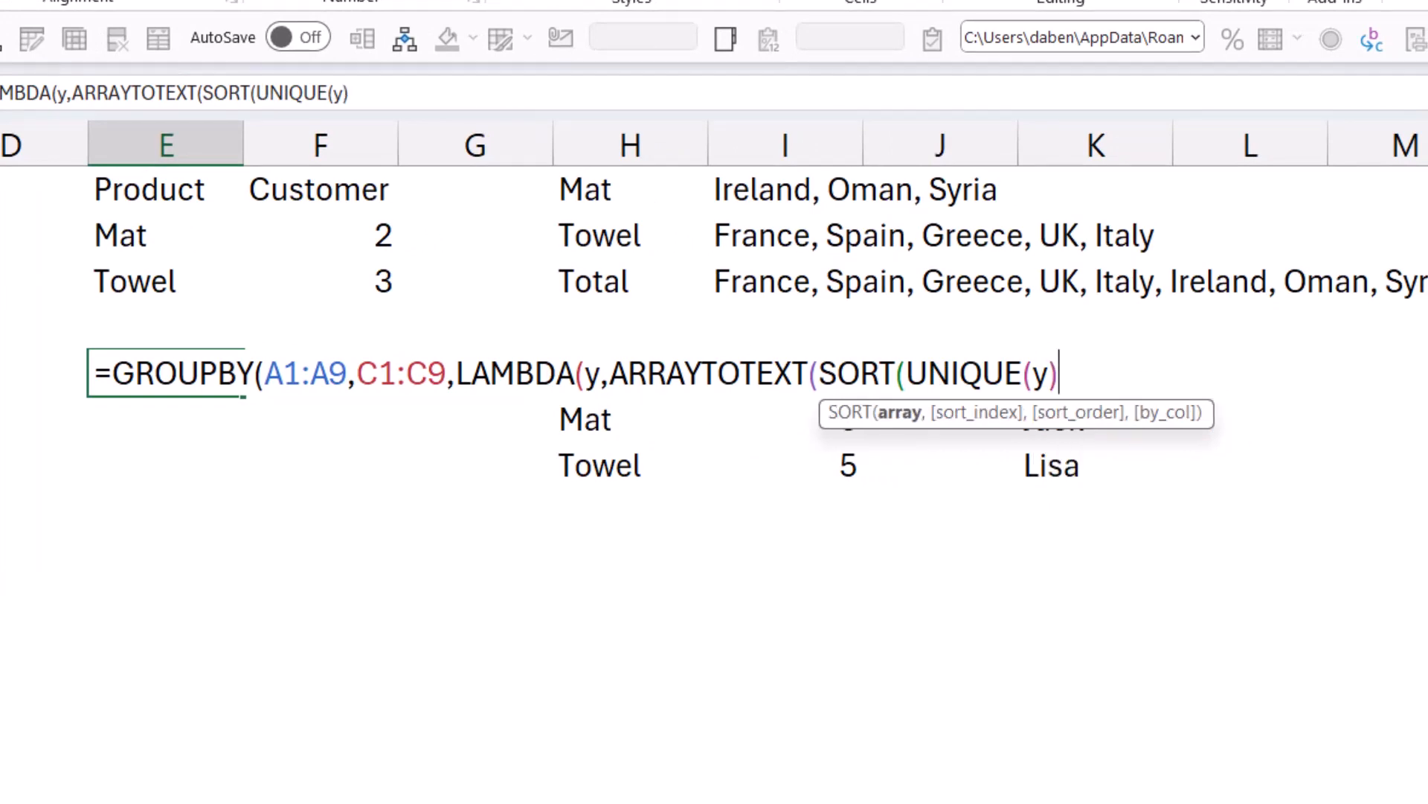
{"action": "type", "text": ")))"}
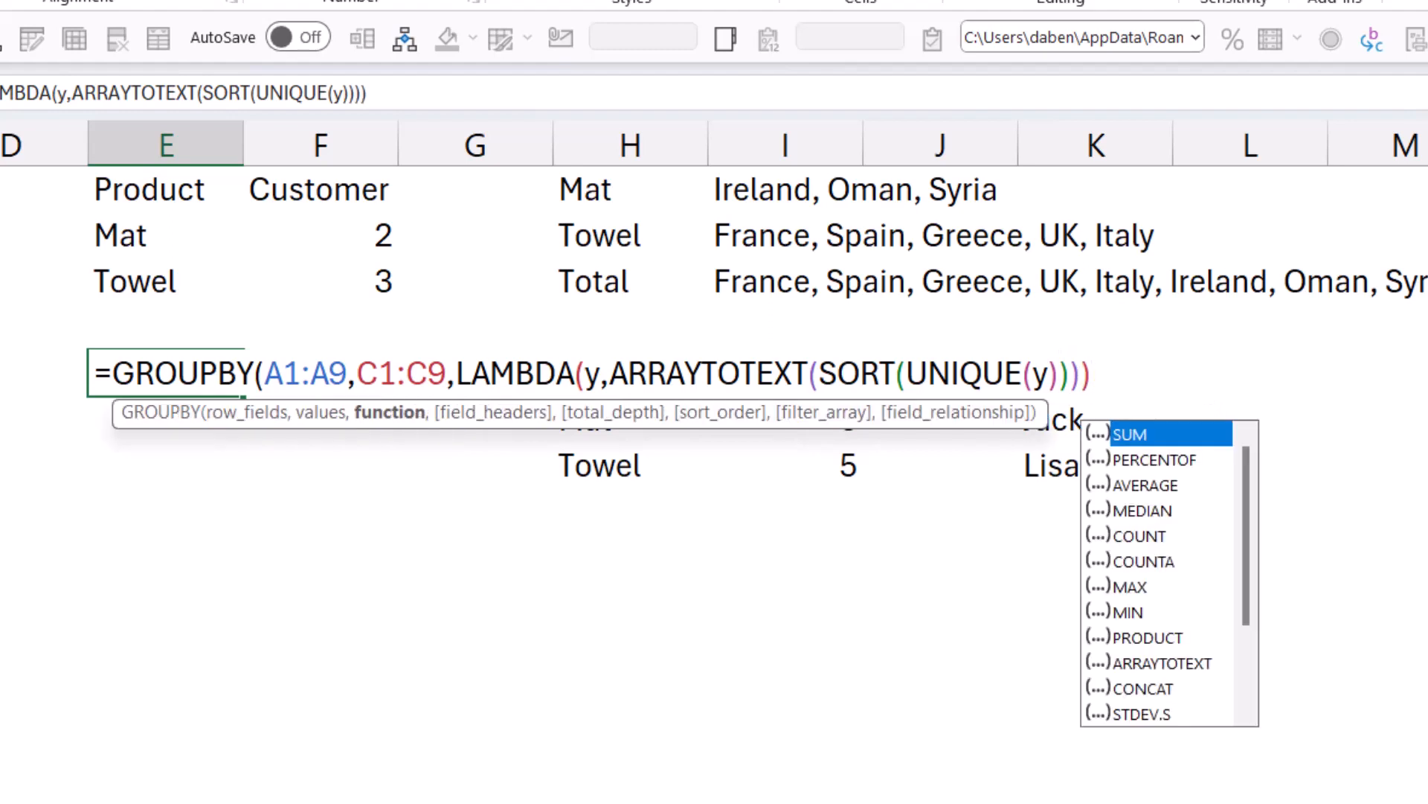
{"action": "type", "text": ","}
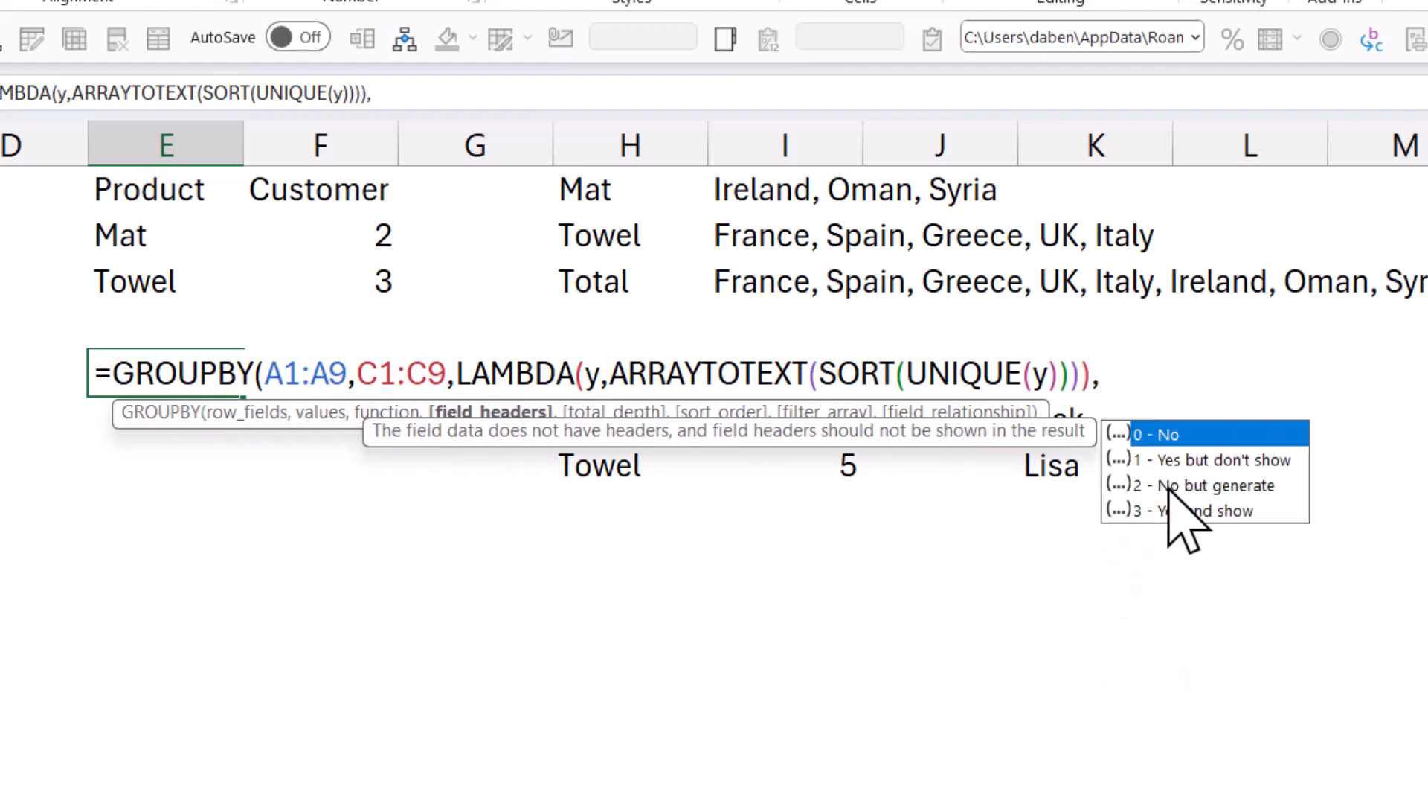
{"action": "type", "text": "3"}
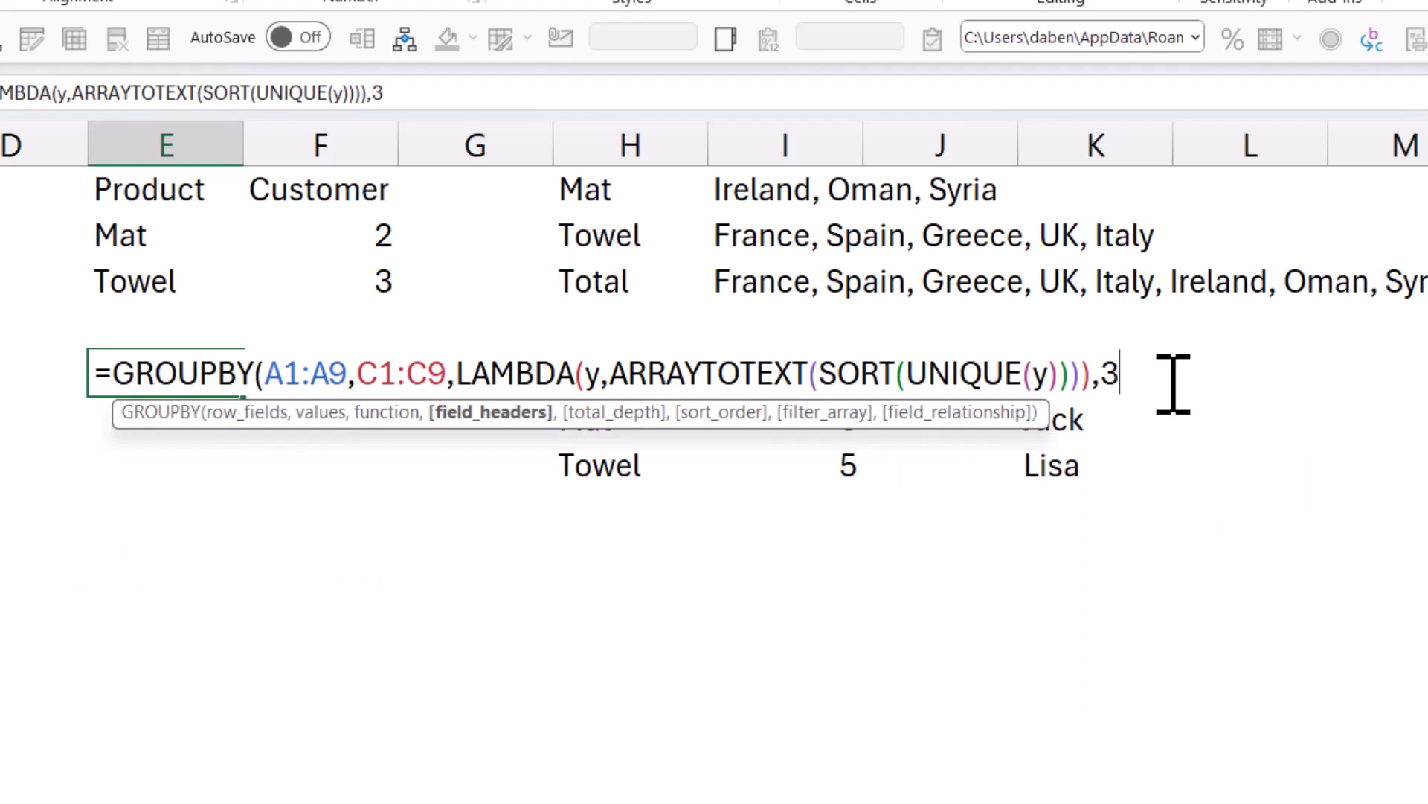
{"action": "type", "text": ",0"}
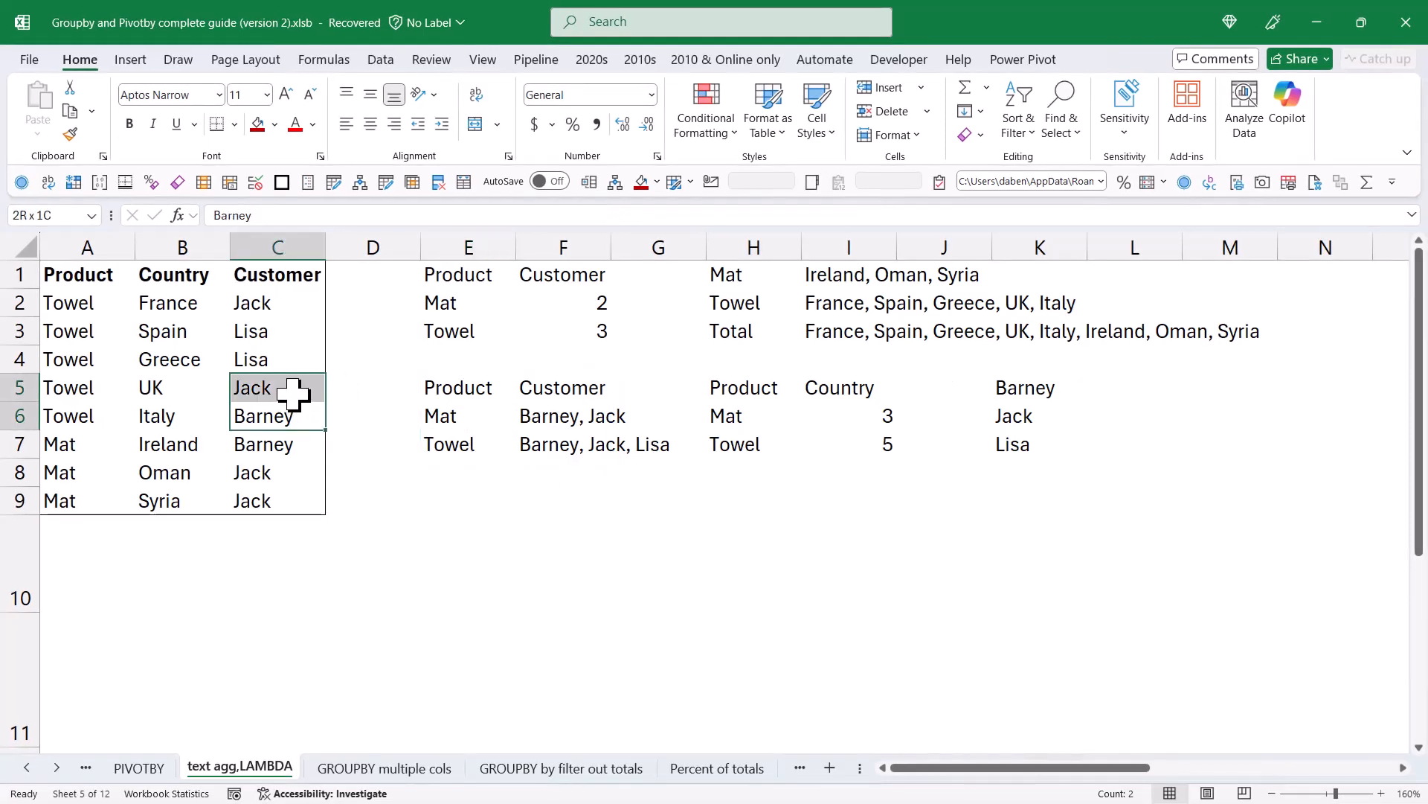
{"action": "left_click", "coordinate": [276, 415]}
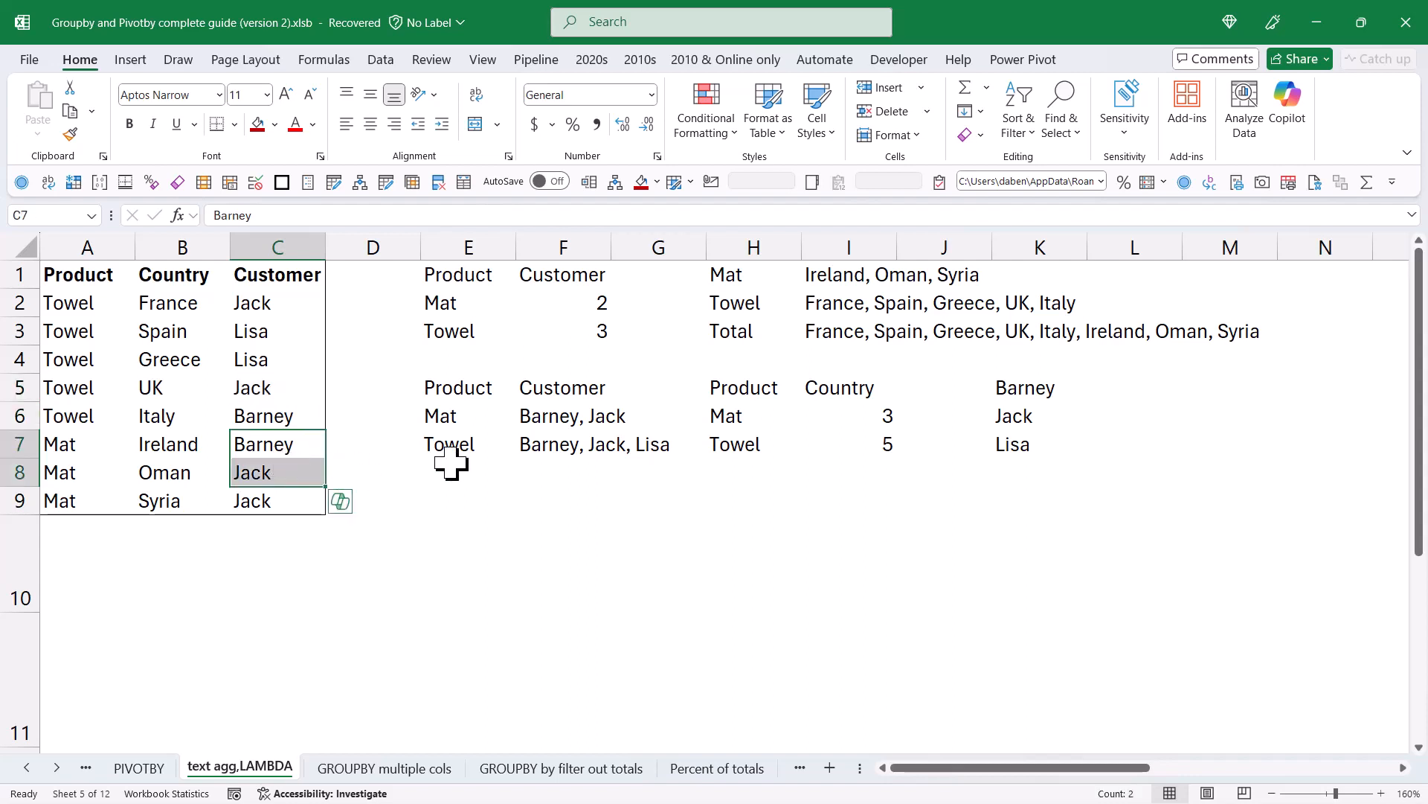
{"action": "left_click", "coordinate": [277, 387]}
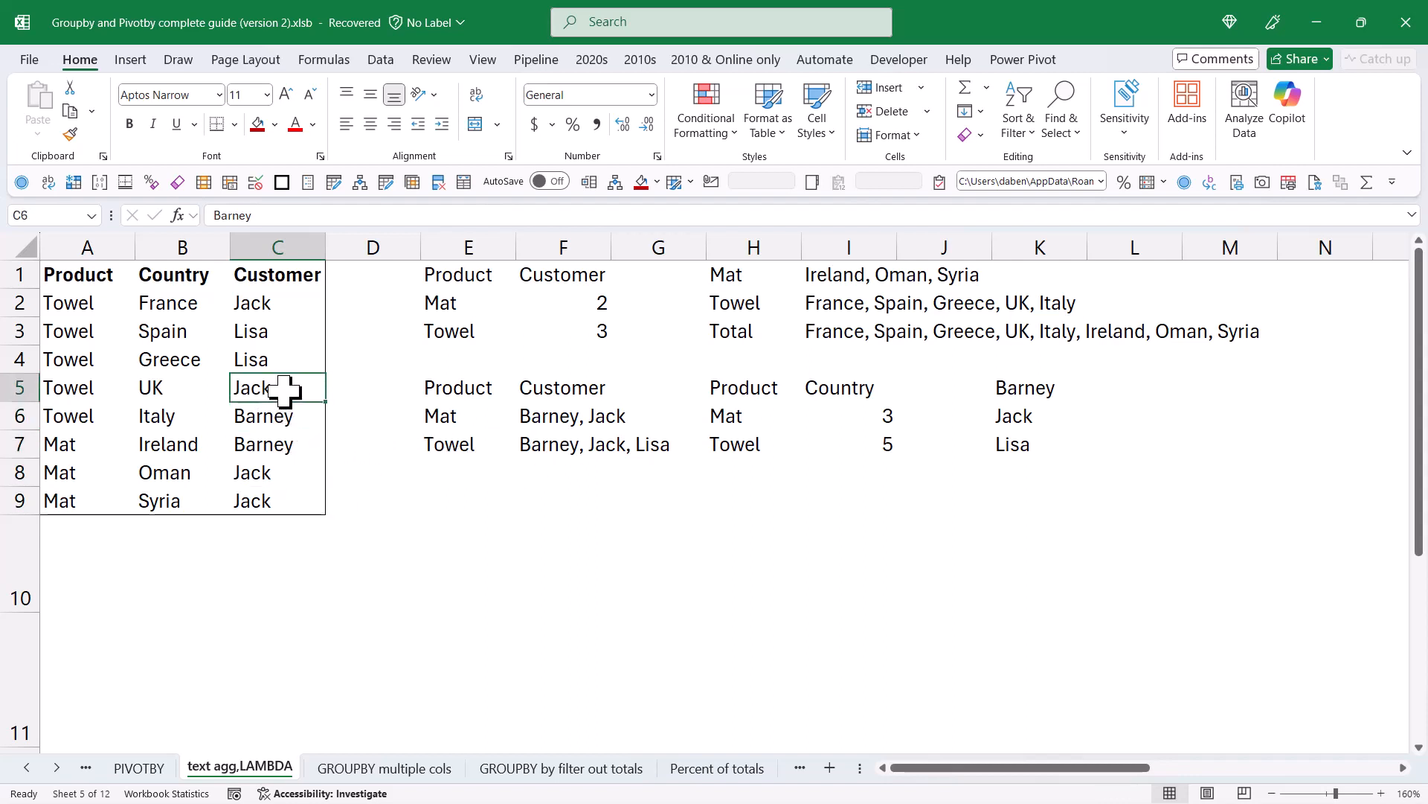
{"action": "left_click", "coordinate": [277, 331]}
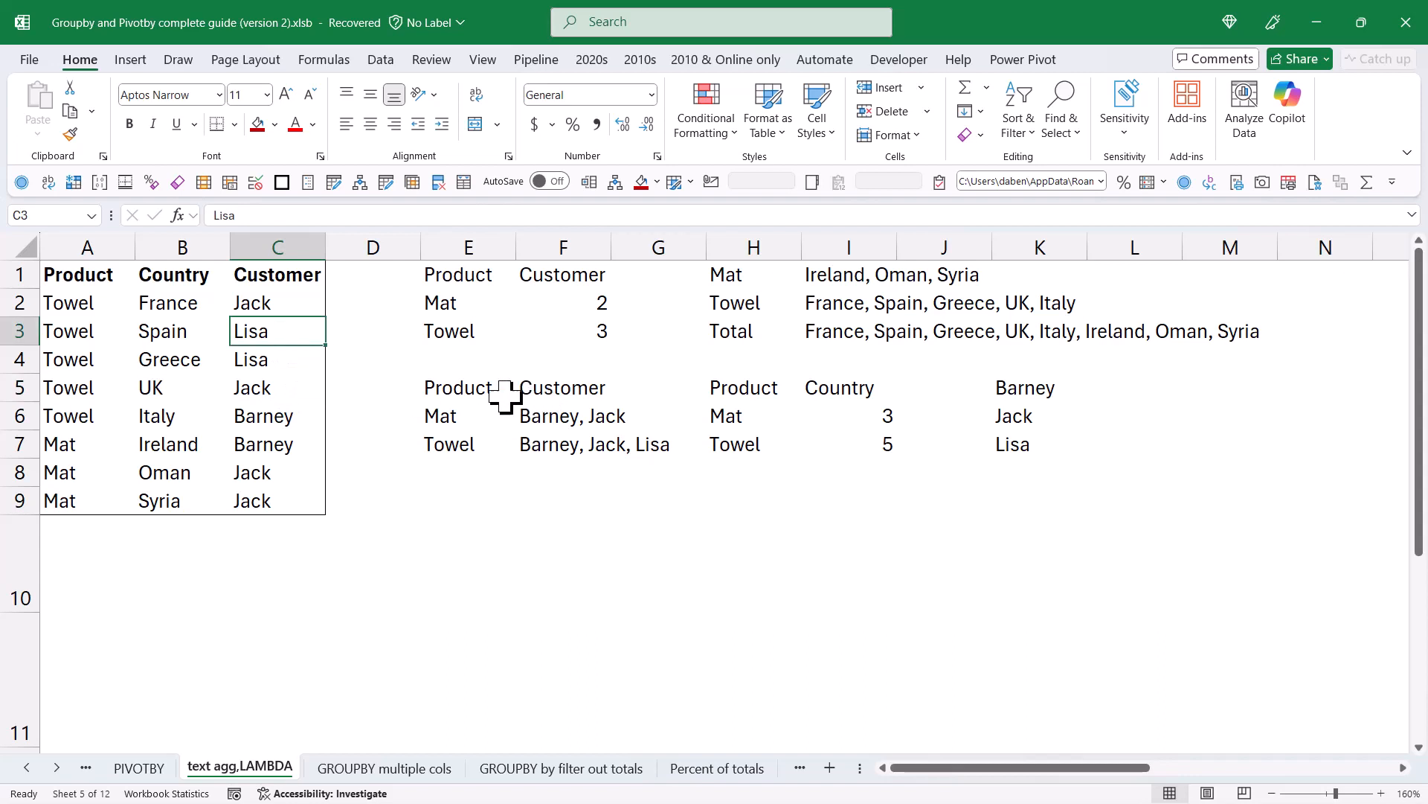
{"action": "left_click", "coordinate": [563, 445]}
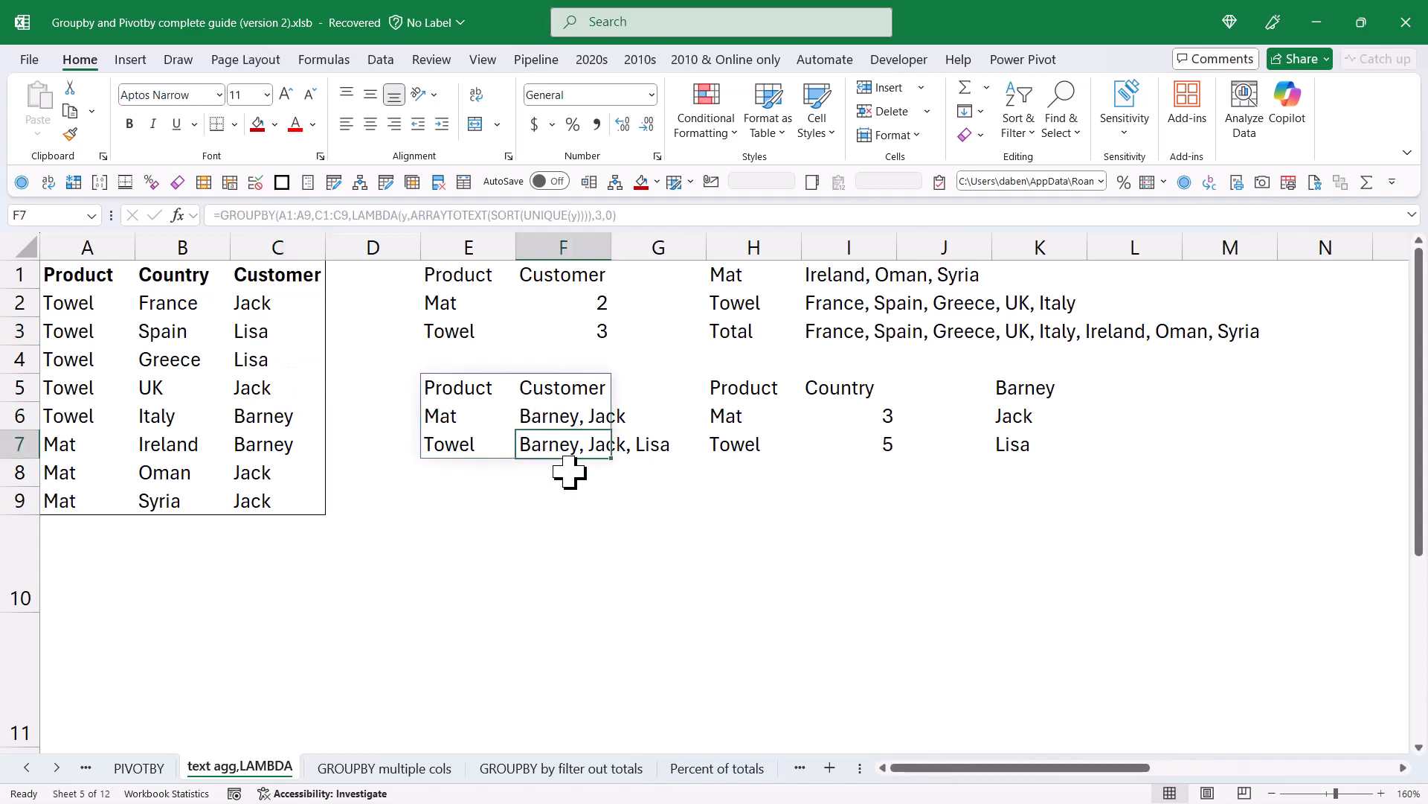
{"action": "left_click", "coordinate": [277, 358]}
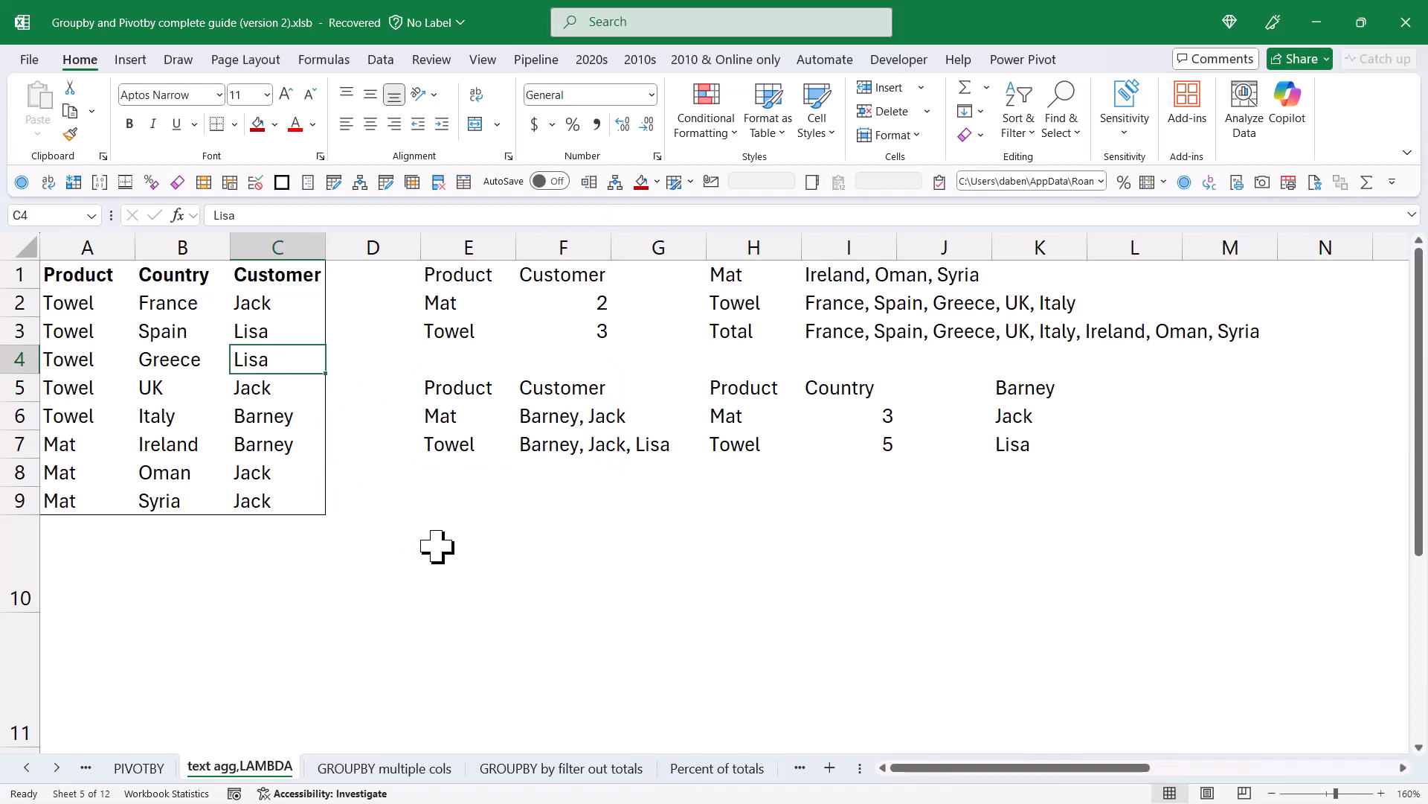
Change C4's customer to Fiona and widen column F to view updated lists
{"action": "type", "text": "Fiona"}
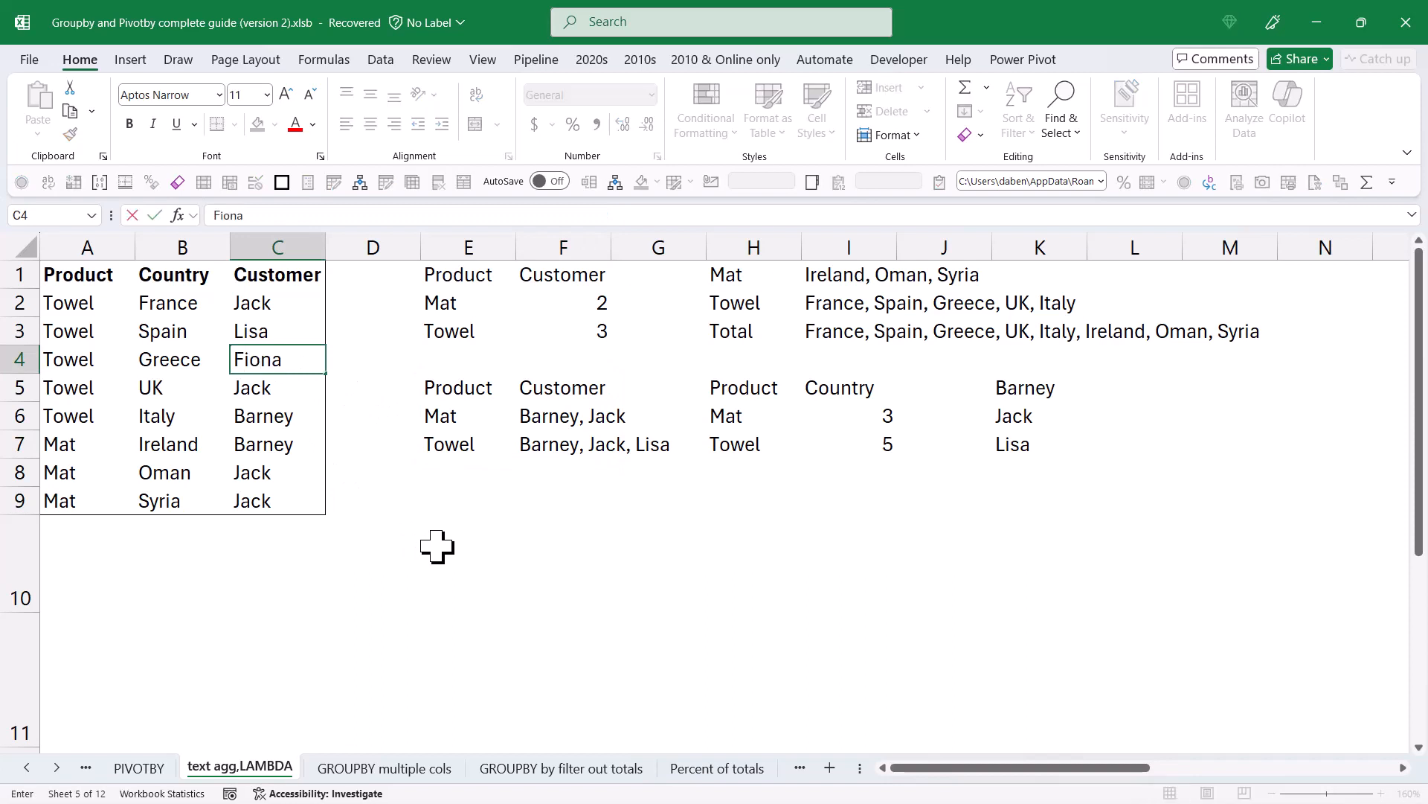
{"action": "key", "text": "enter"}
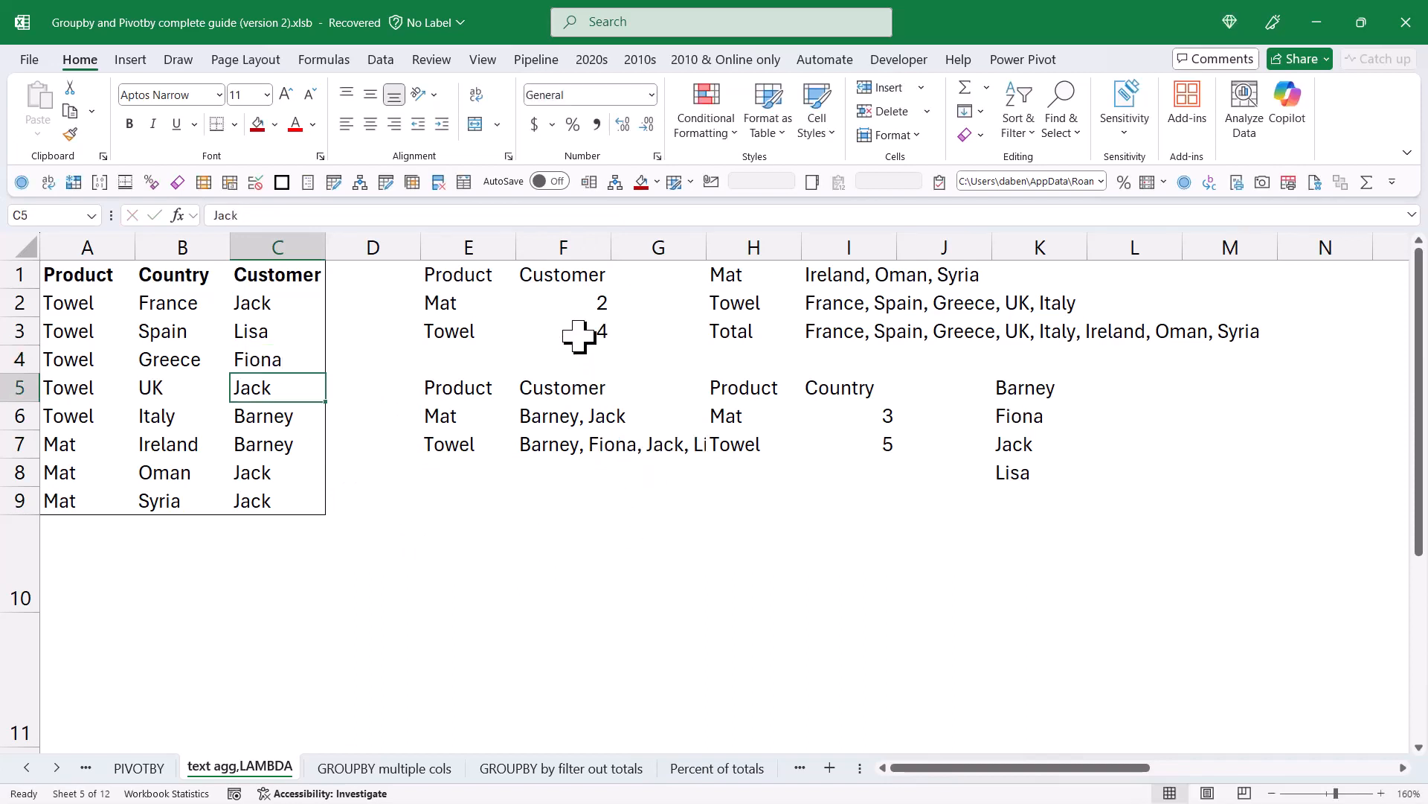
{"action": "left_click", "coordinate": [562, 444]}
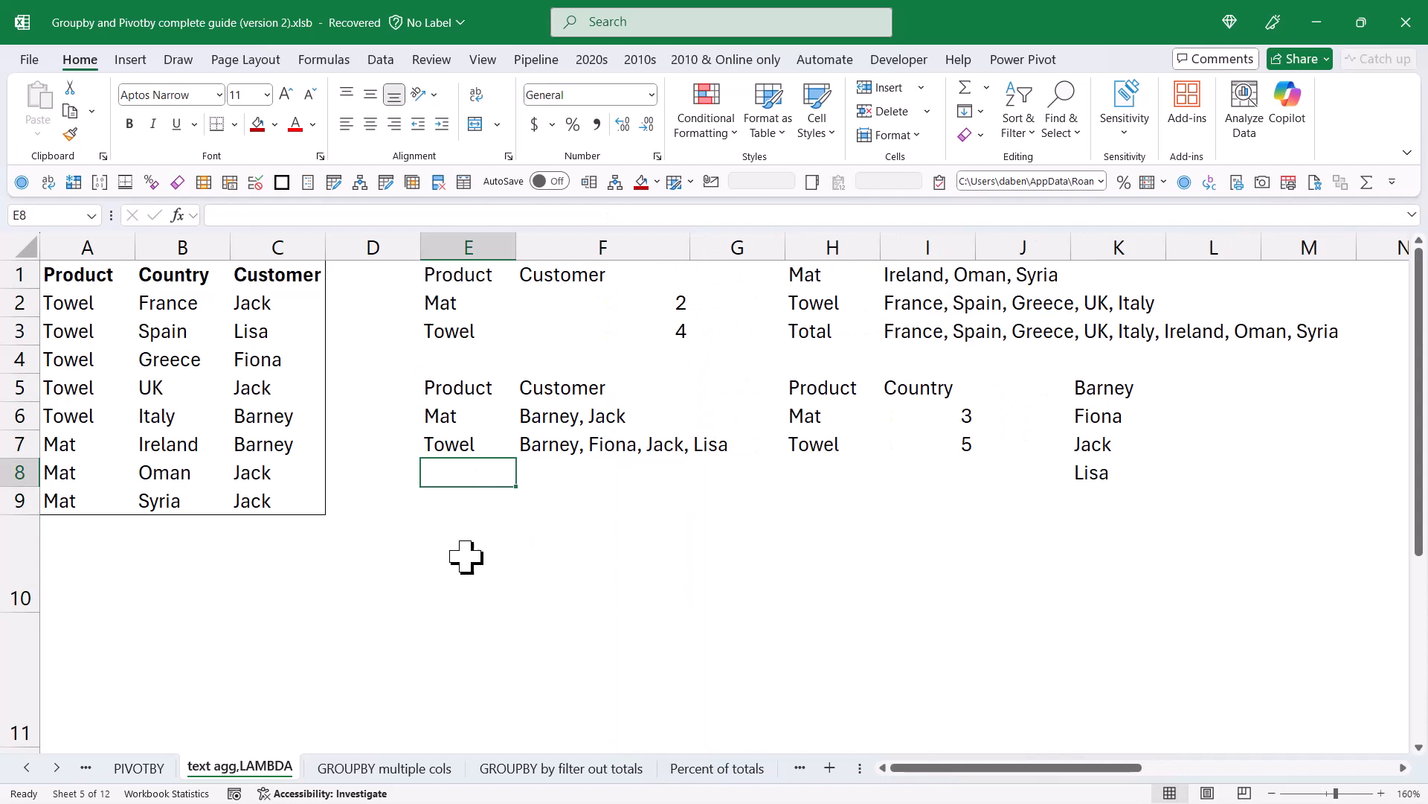
{"action": "mouse_move", "coordinate": [474, 453]}
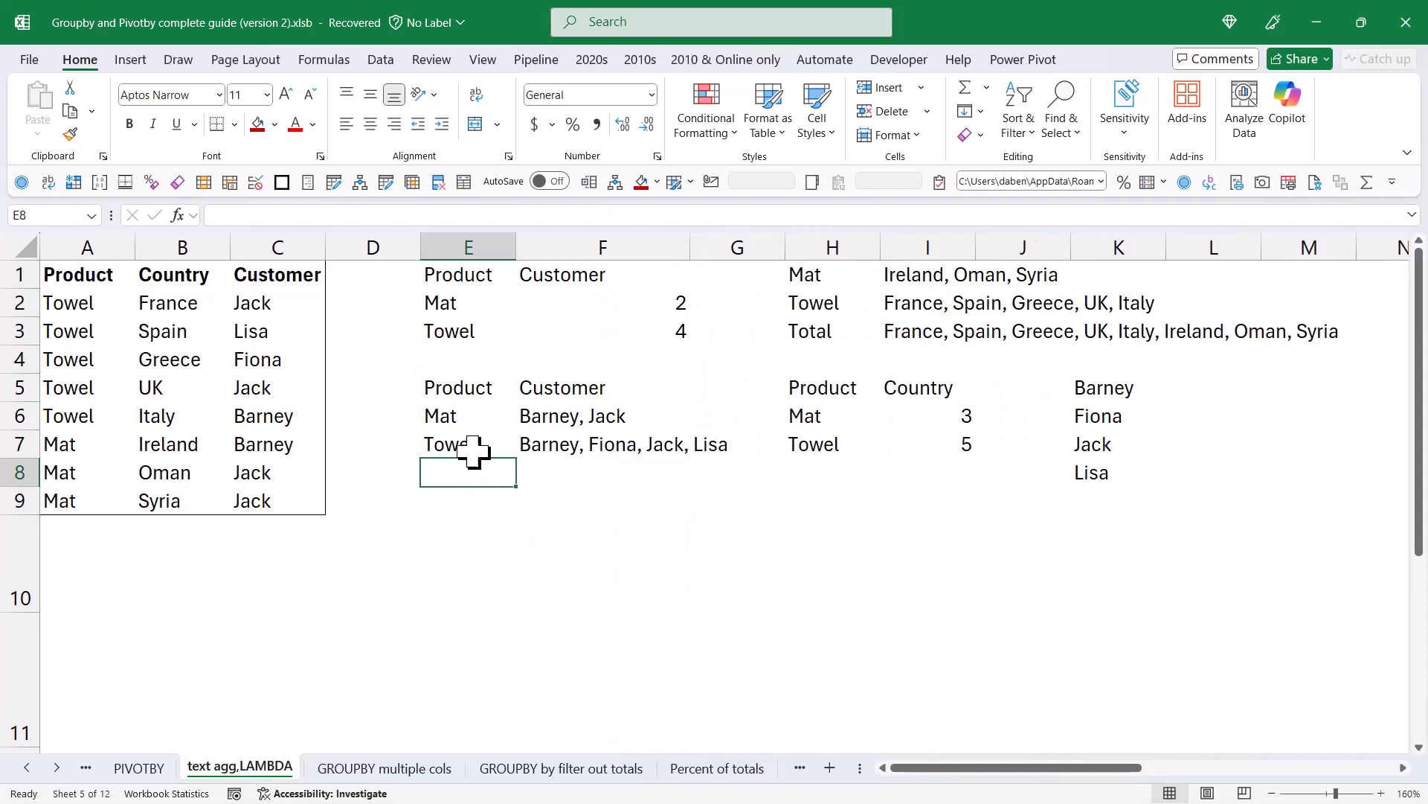
Delete old summaries and start PIVOTBY with customers C1:C9 as rows, products A1:A9 as columns
{"action": "left_click", "coordinate": [467, 275]}
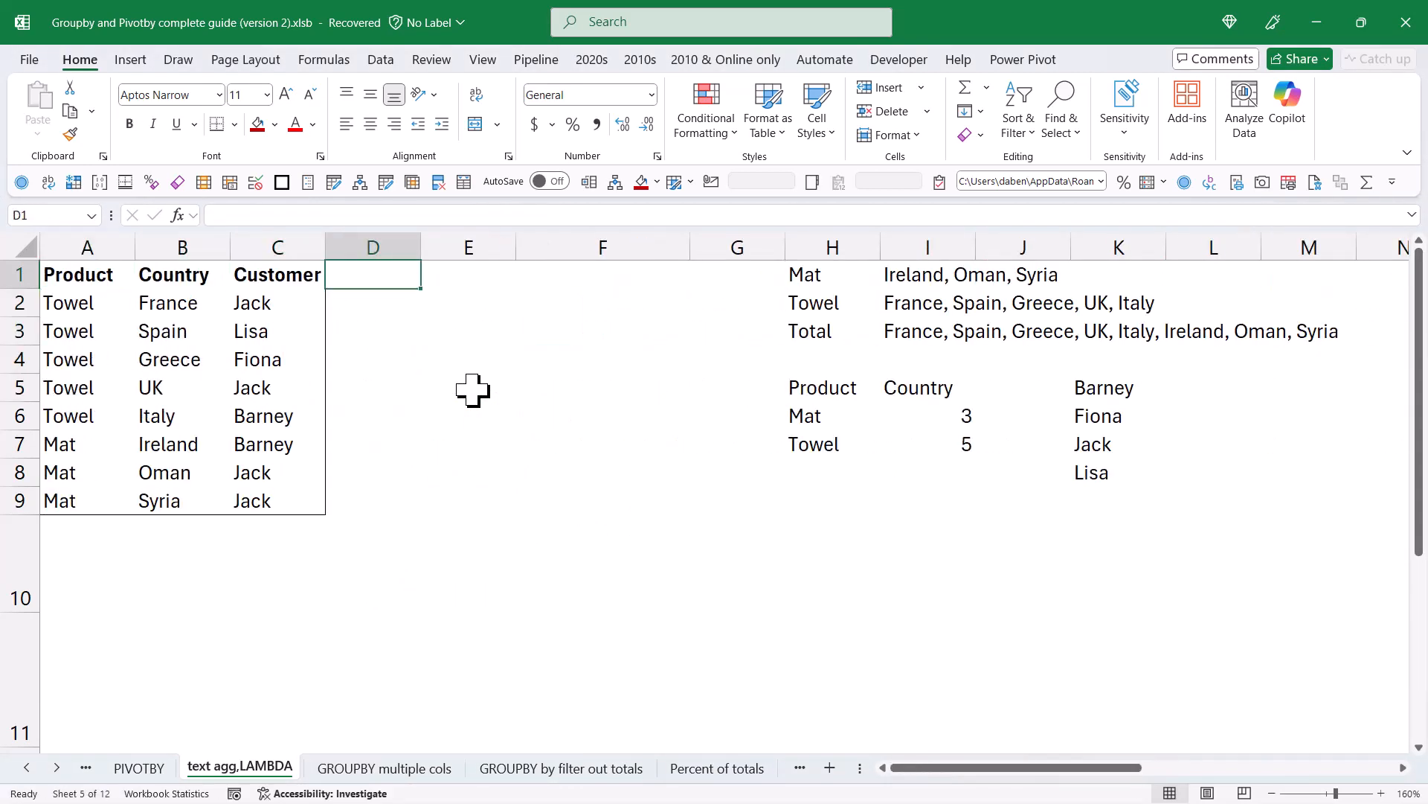
{"action": "type", "text": "=pi"}
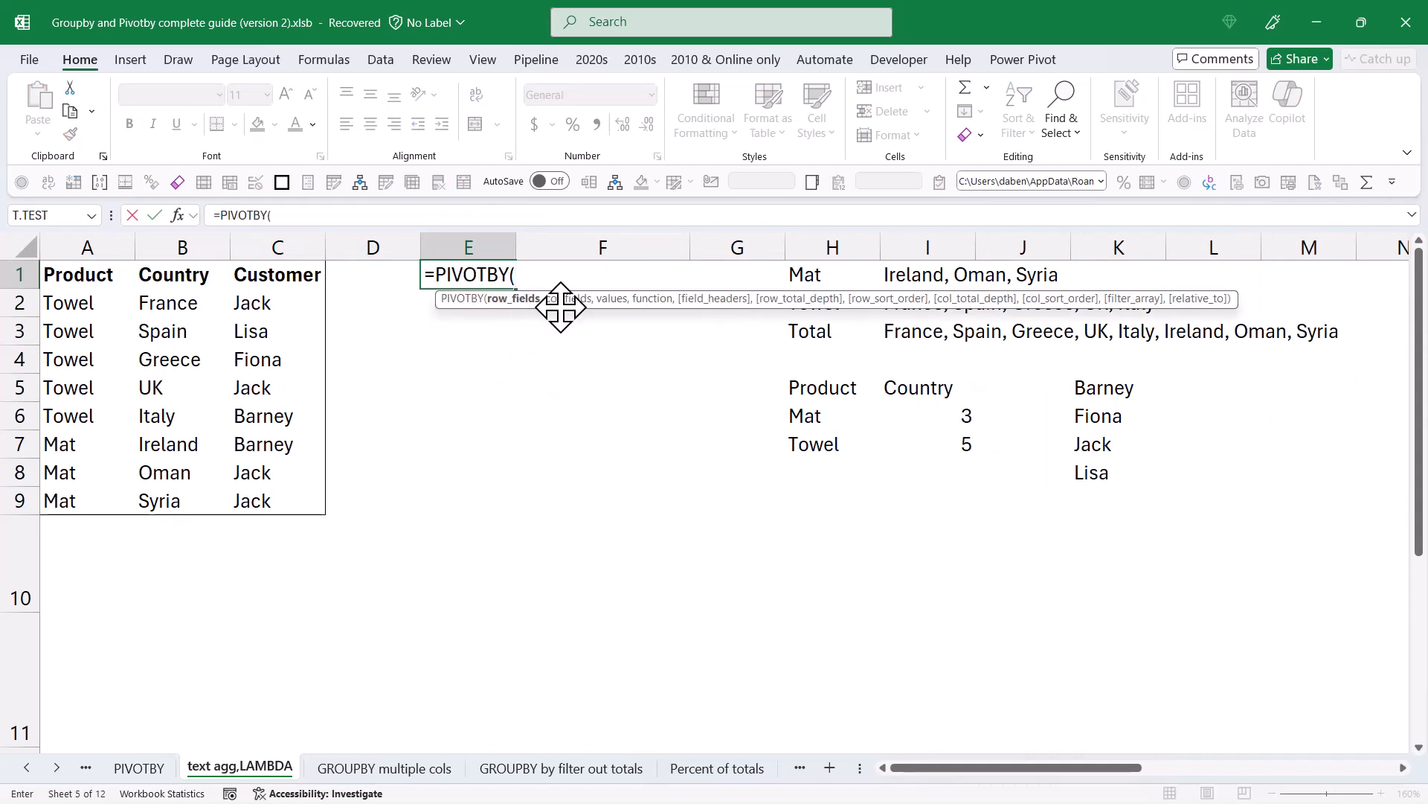
{"action": "mouse_move", "coordinate": [569, 374]}
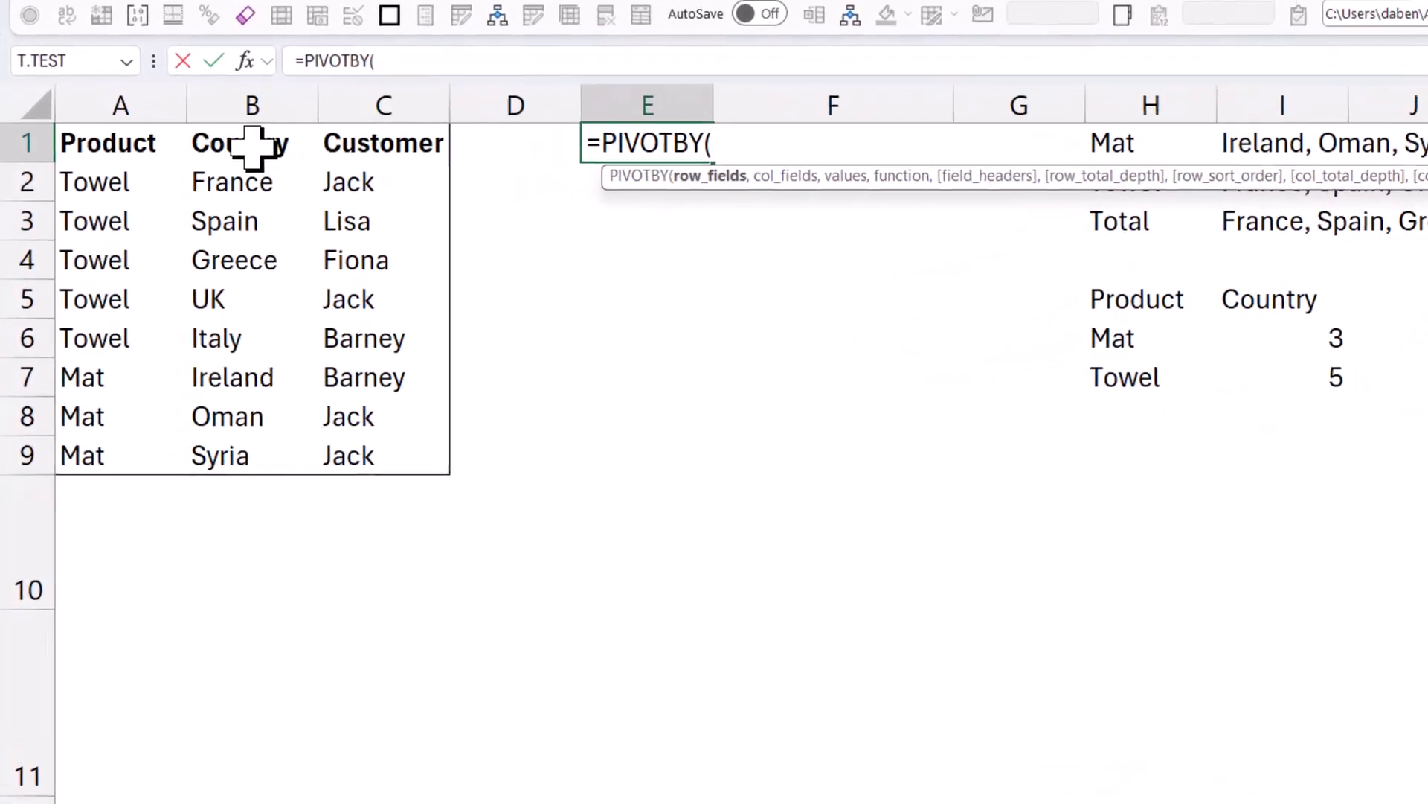
{"action": "left_click_drag", "start_coordinate": [382, 143], "coordinate": [382, 455]}
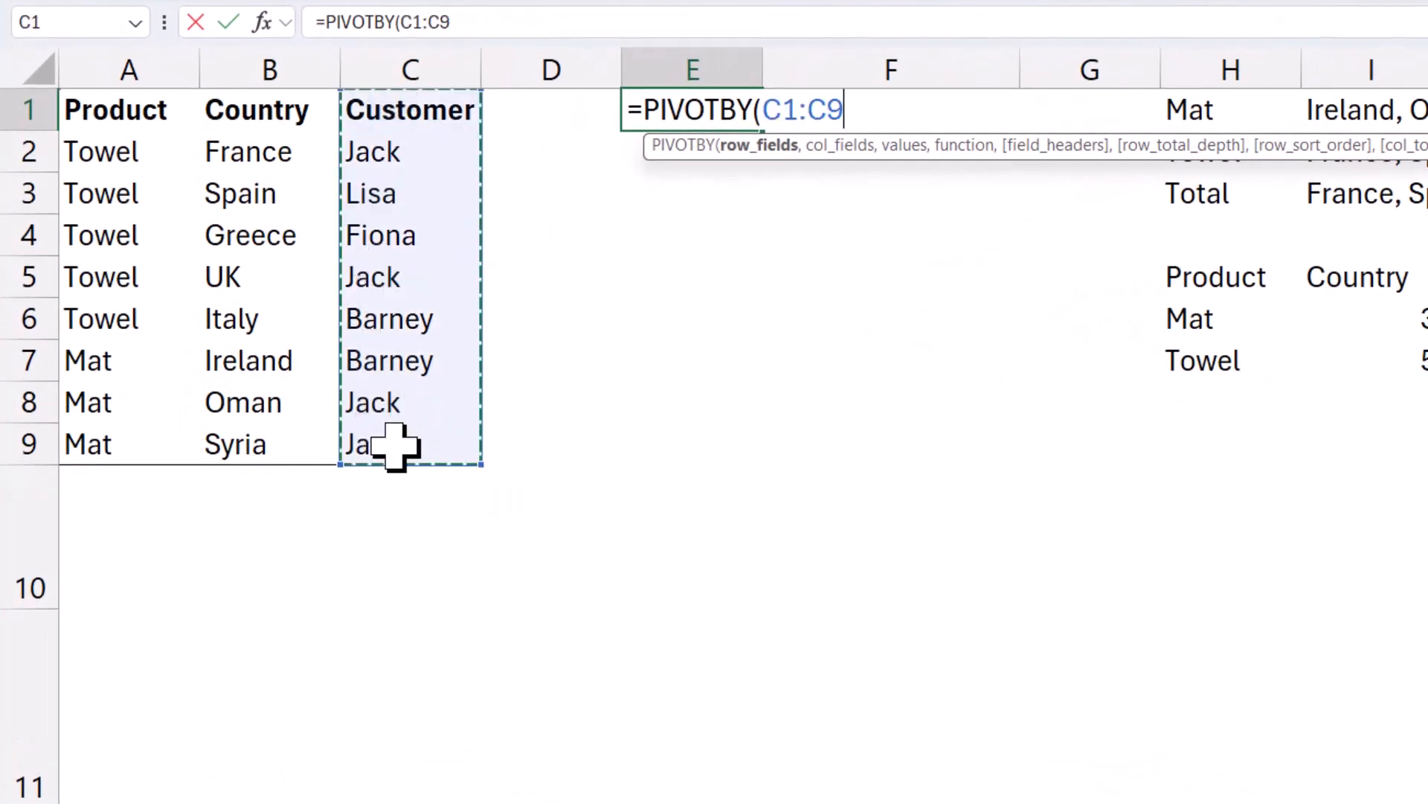
{"action": "type", "text": ",A1:A9"}
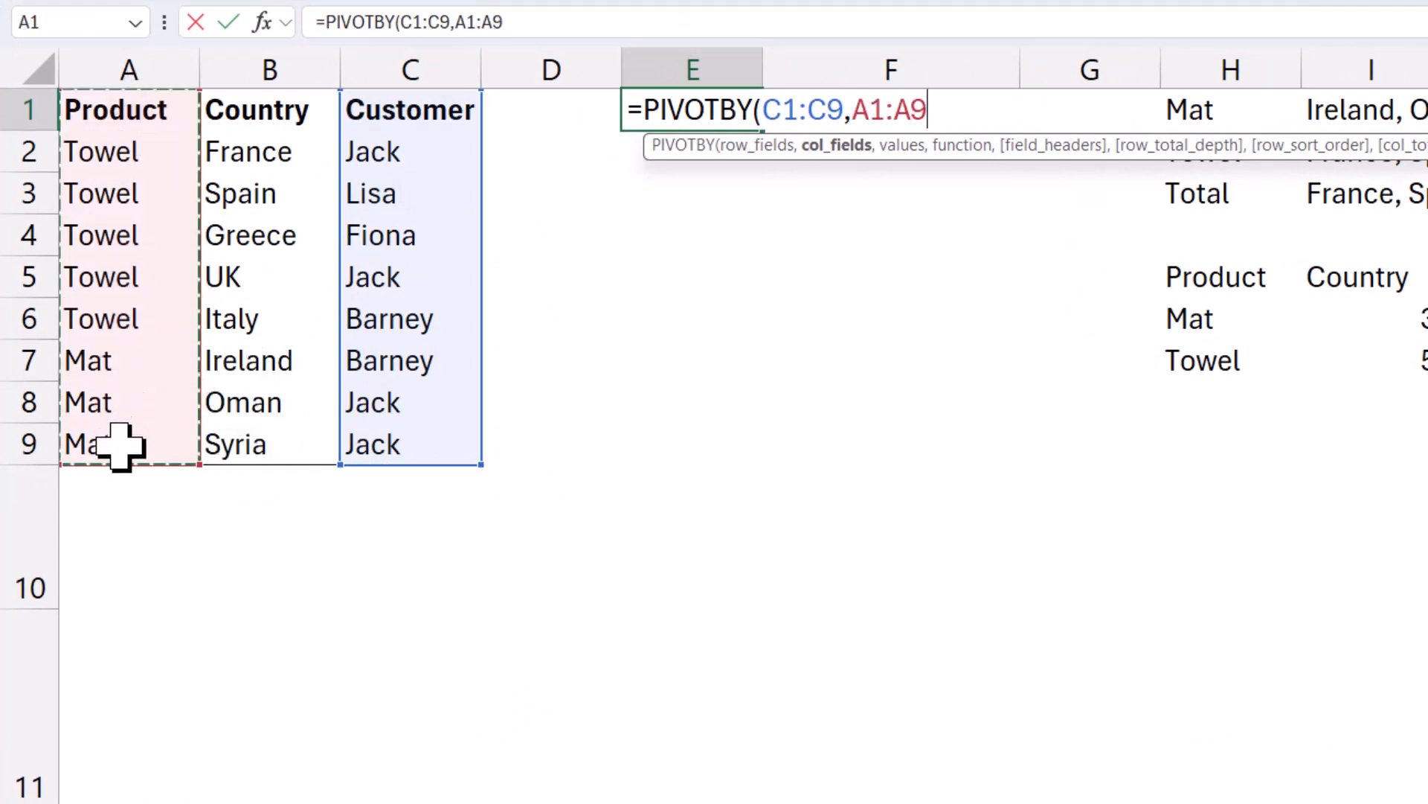
{"action": "left_click_drag", "start_coordinate": [268, 109], "coordinate": [269, 401]}
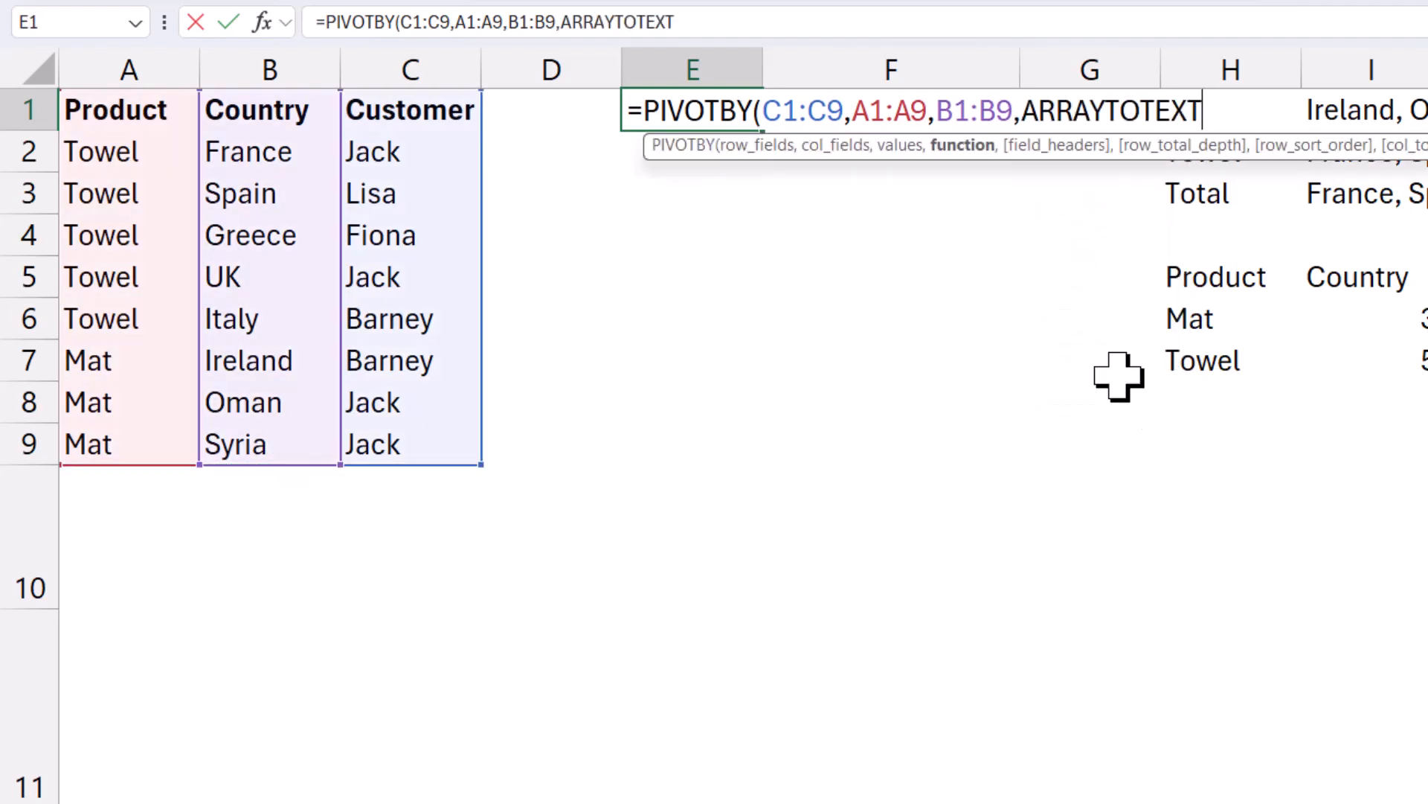
{"action": "mouse_move", "coordinate": [989, 398]}
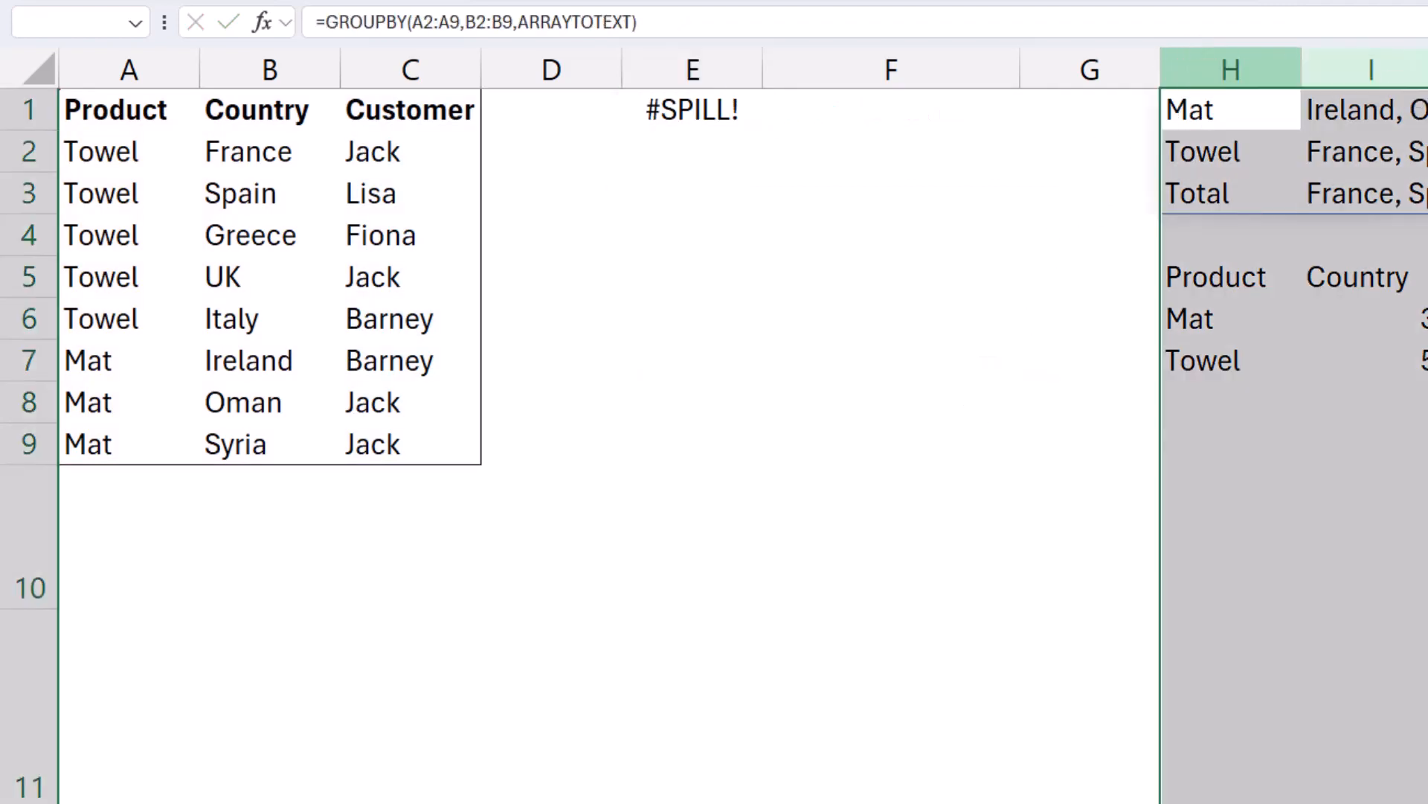
Delete the blocking tables in H–K and inspect grid cells like Barney's Mat countries
{"action": "right_click", "coordinate": [1230, 69]}
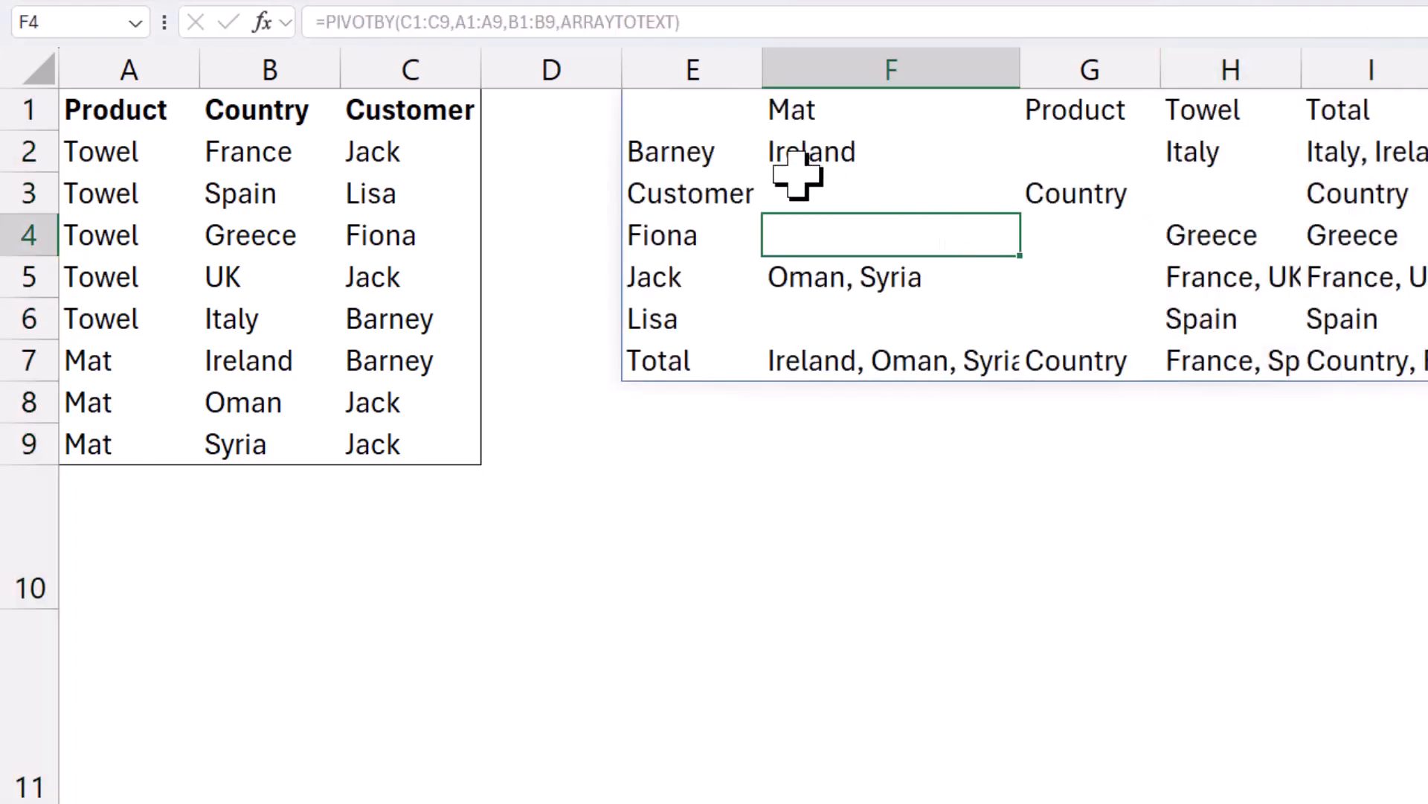
{"action": "left_click", "coordinate": [890, 151]}
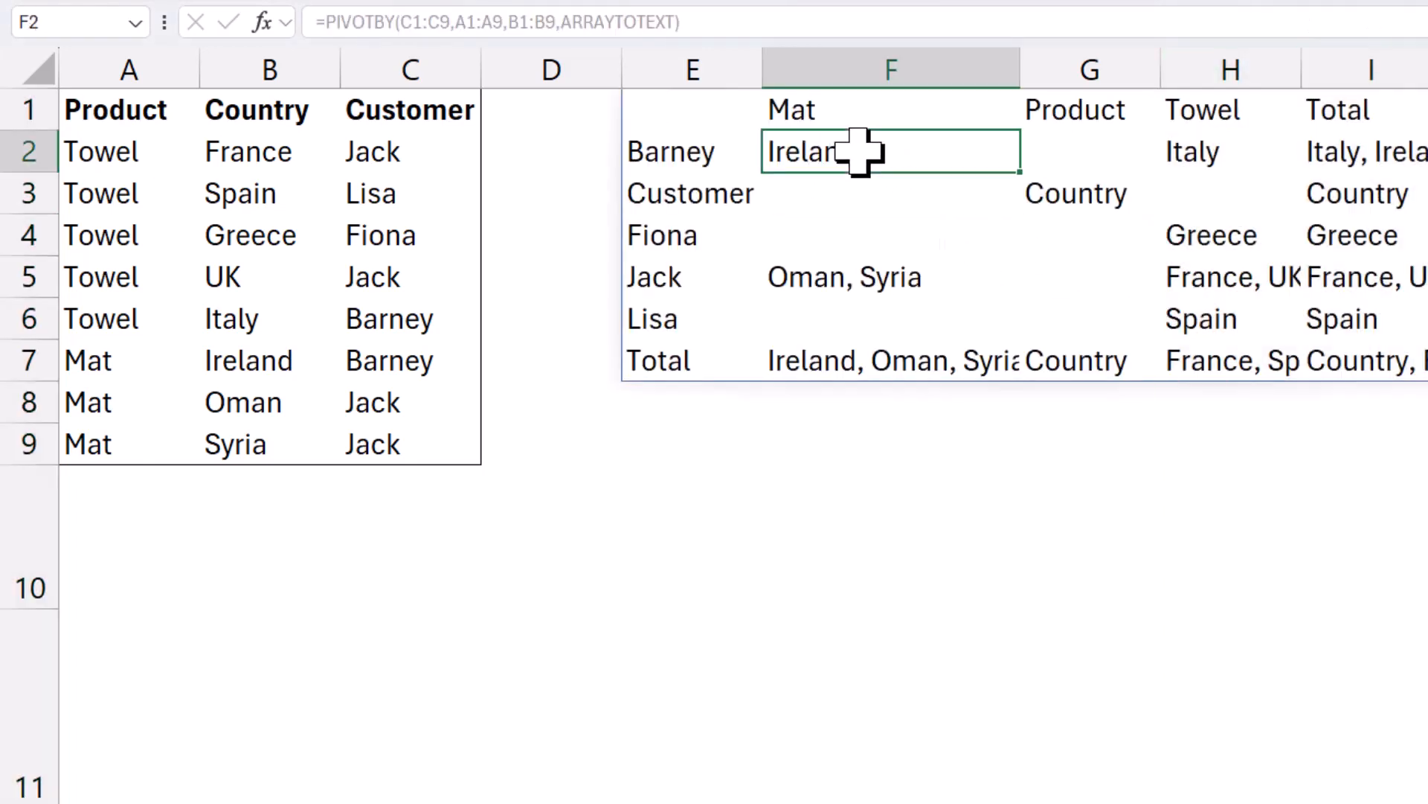
{"action": "left_click", "coordinate": [693, 151]}
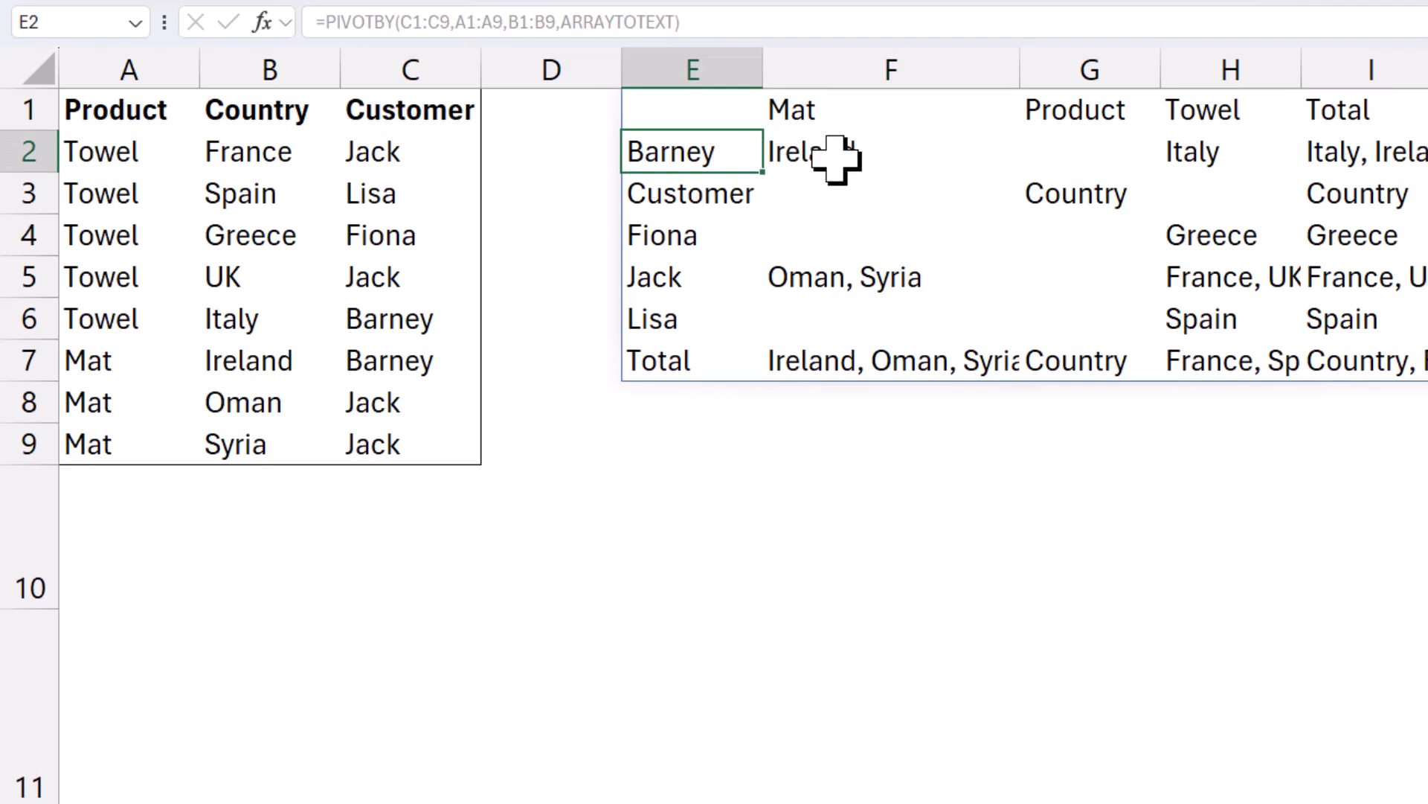
{"action": "left_click", "coordinate": [890, 151]}
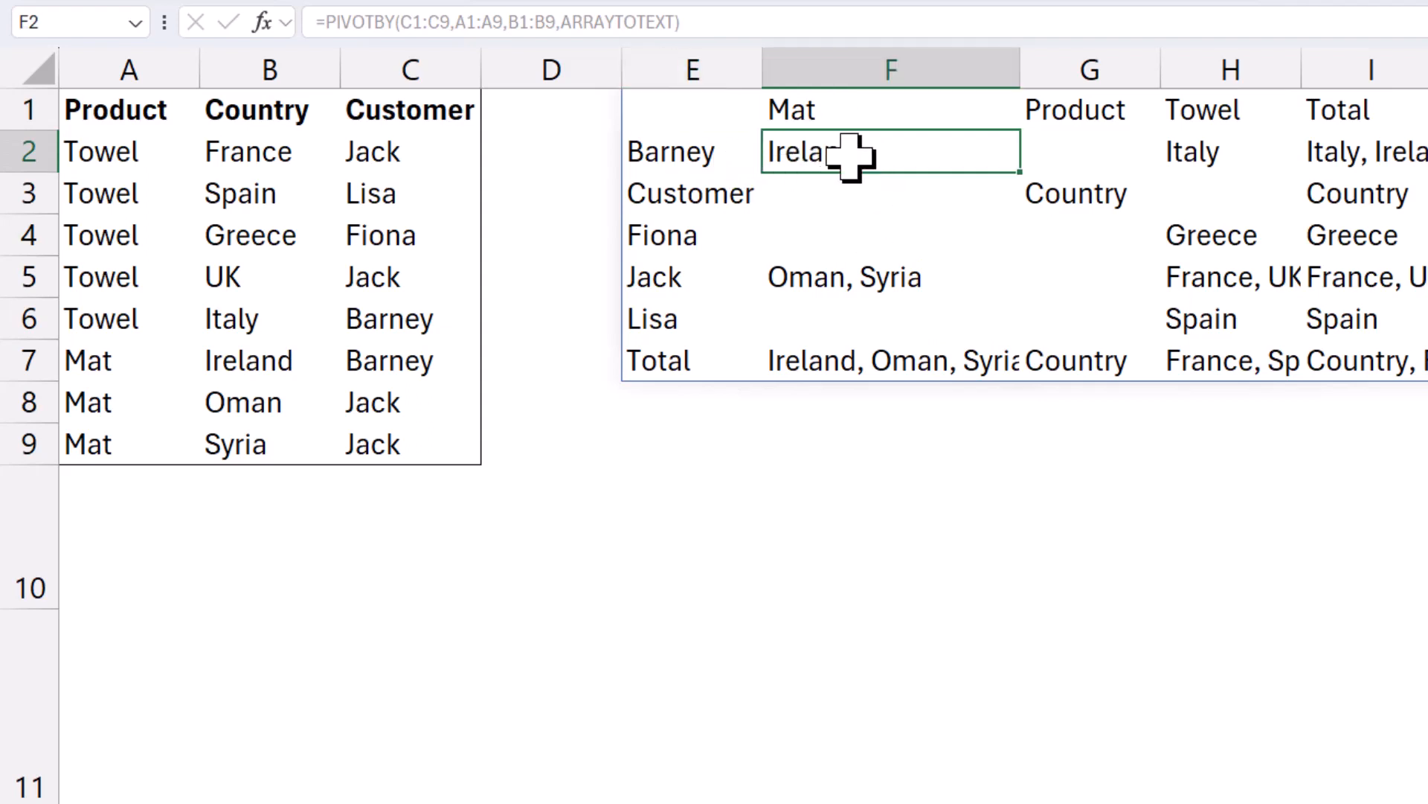
{"action": "mouse_move", "coordinate": [724, 278]}
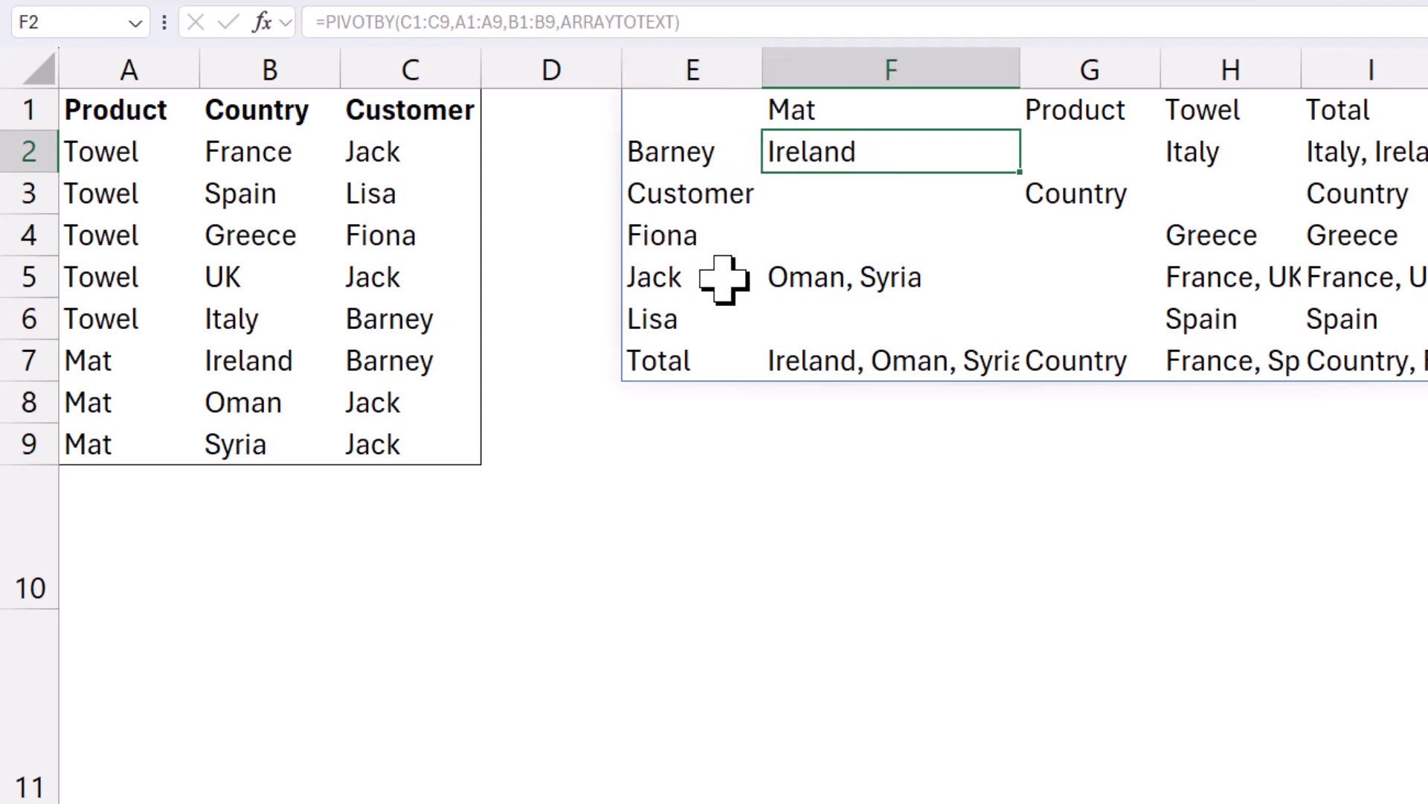
{"action": "mouse_move", "coordinate": [1165, 101]}
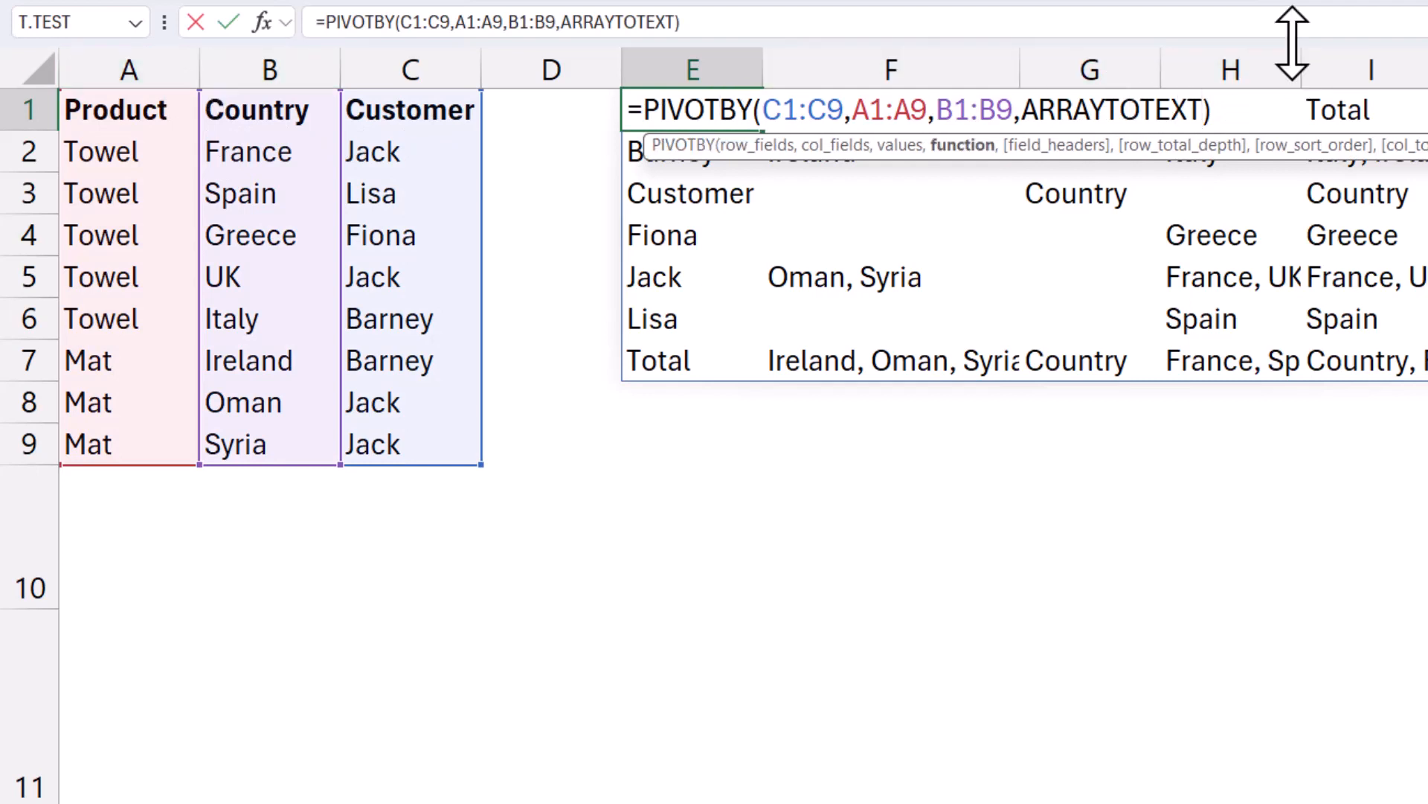
Add a field_headers argument of 1 to the PIVOTBY formula, then check the Mat, Towel and Total grid
{"action": "type", "text": ",1"}
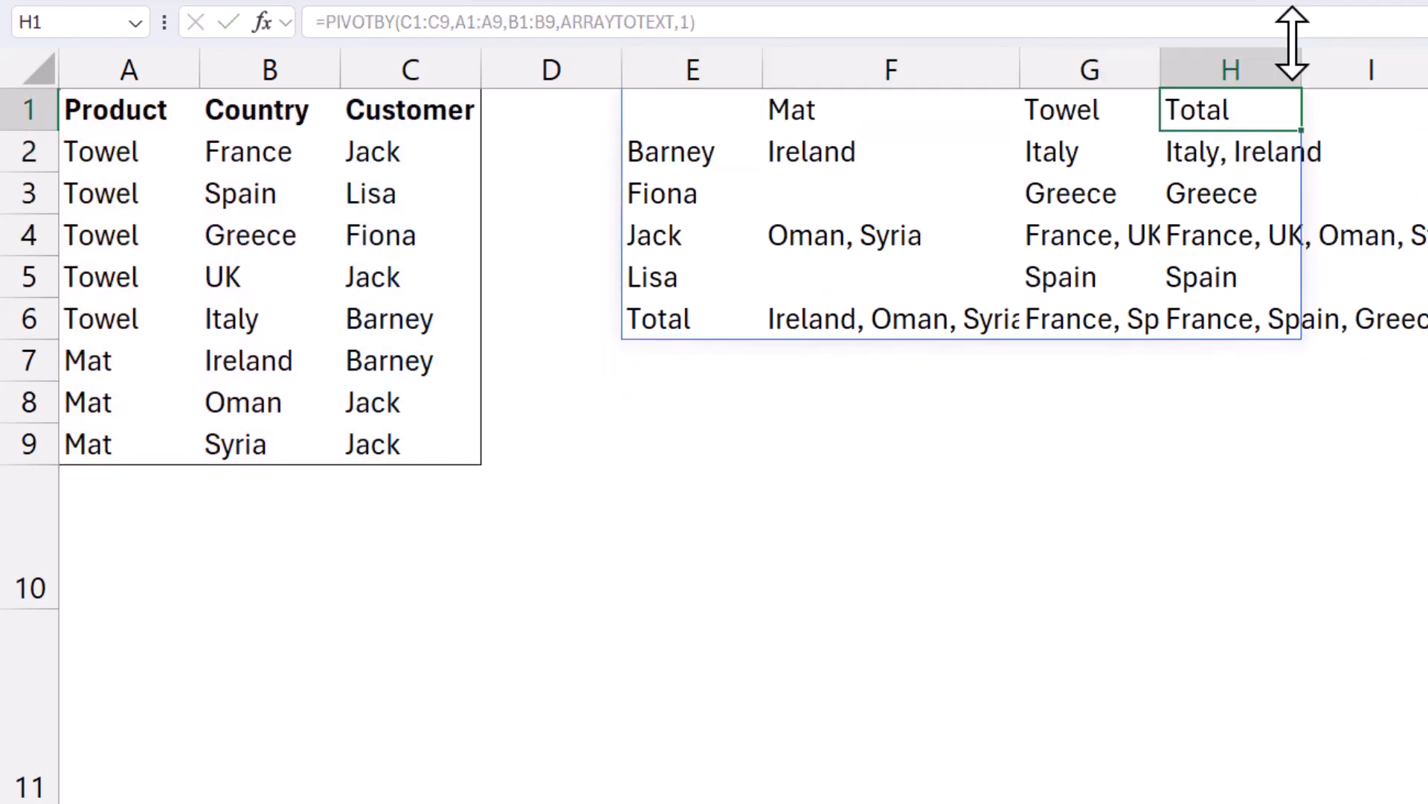
{"action": "left_click", "coordinate": [691, 109]}
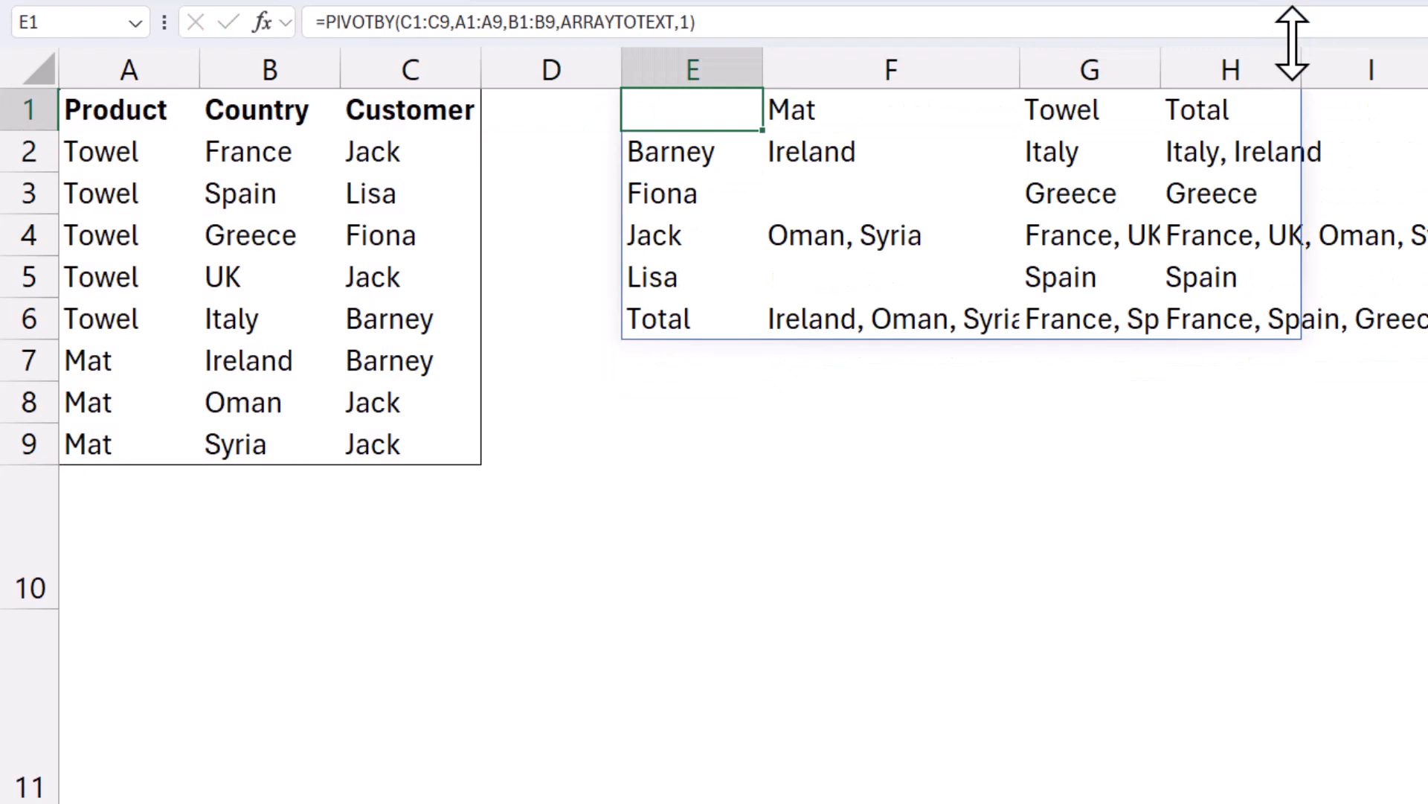
{"action": "mouse_move", "coordinate": [724, 118]}
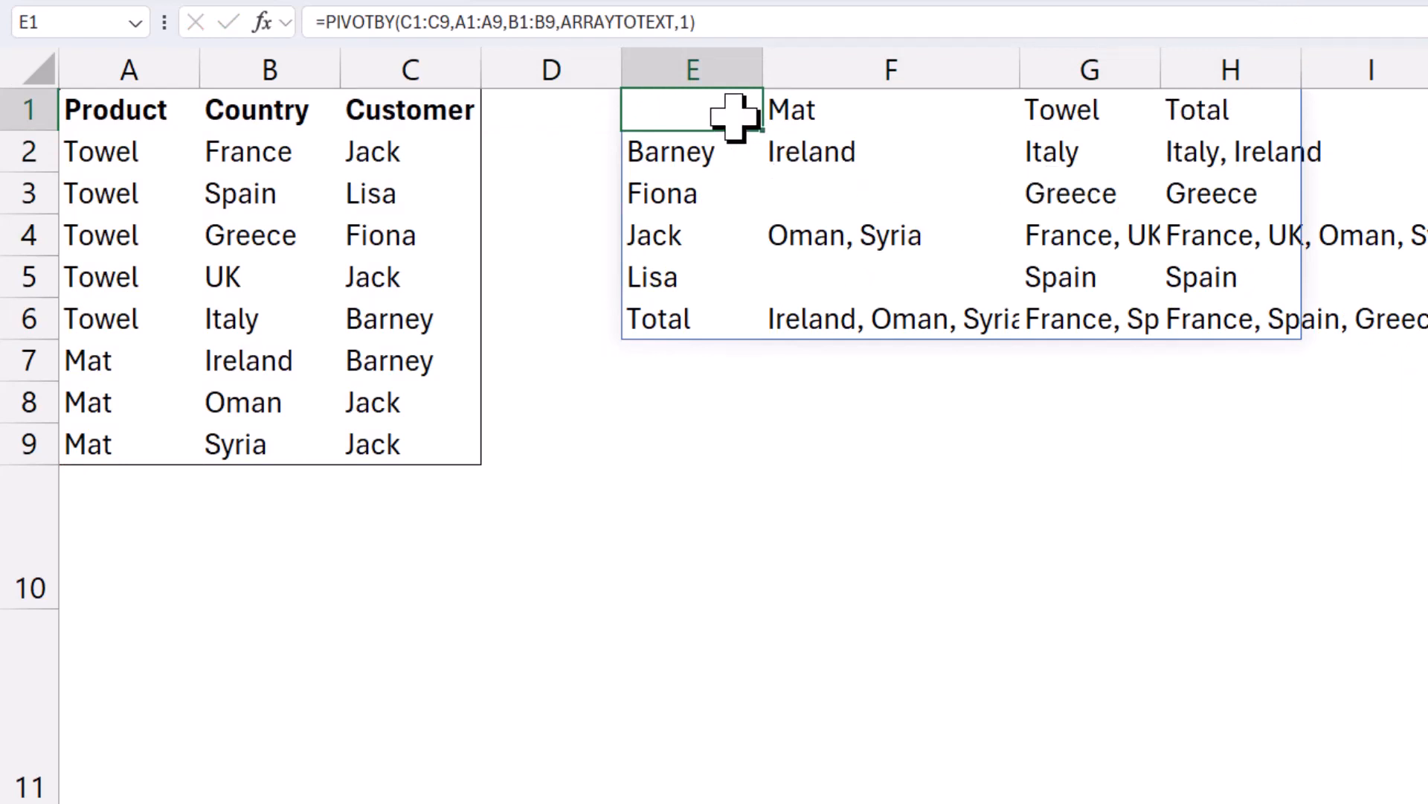
{"action": "mouse_move", "coordinate": [847, 223]}
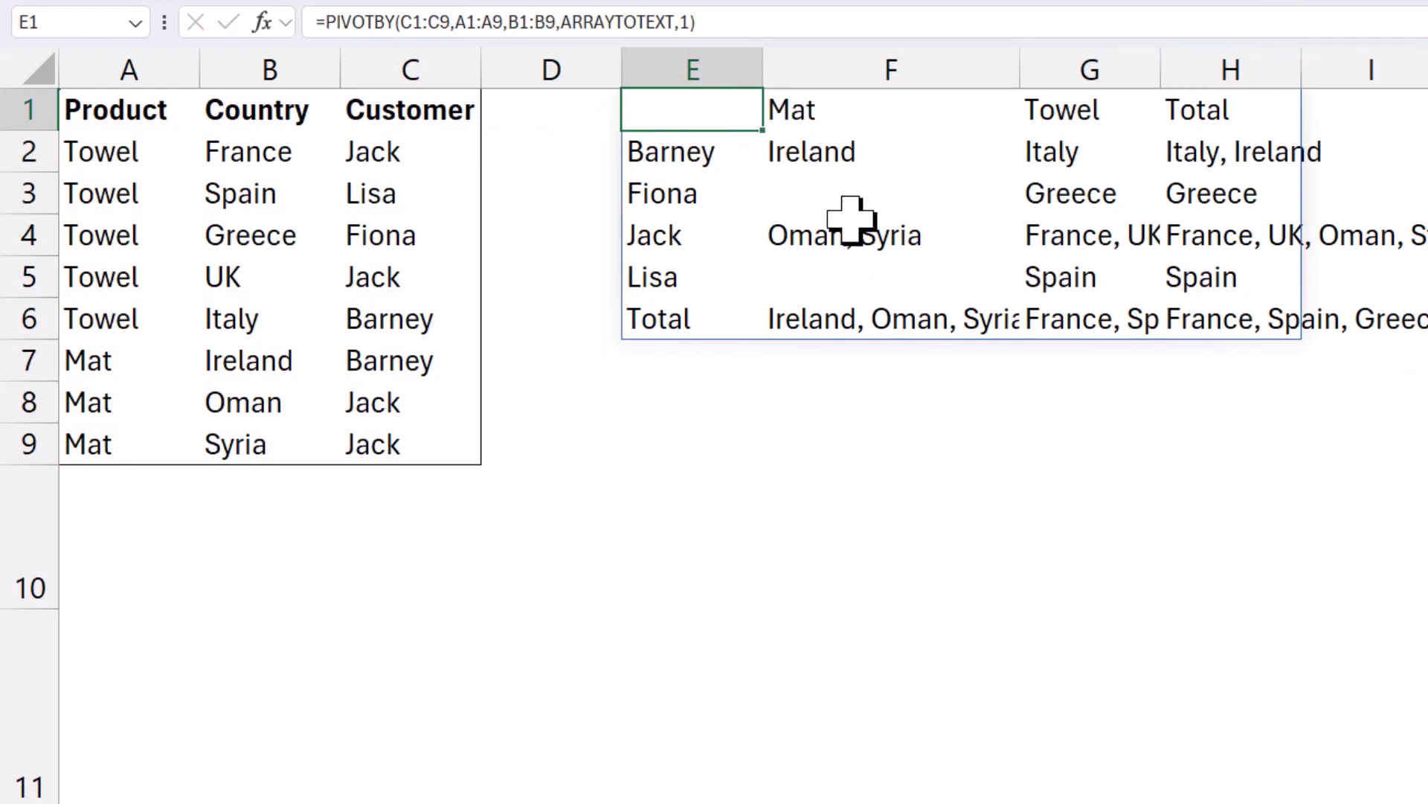
{"action": "left_click", "coordinate": [890, 234]}
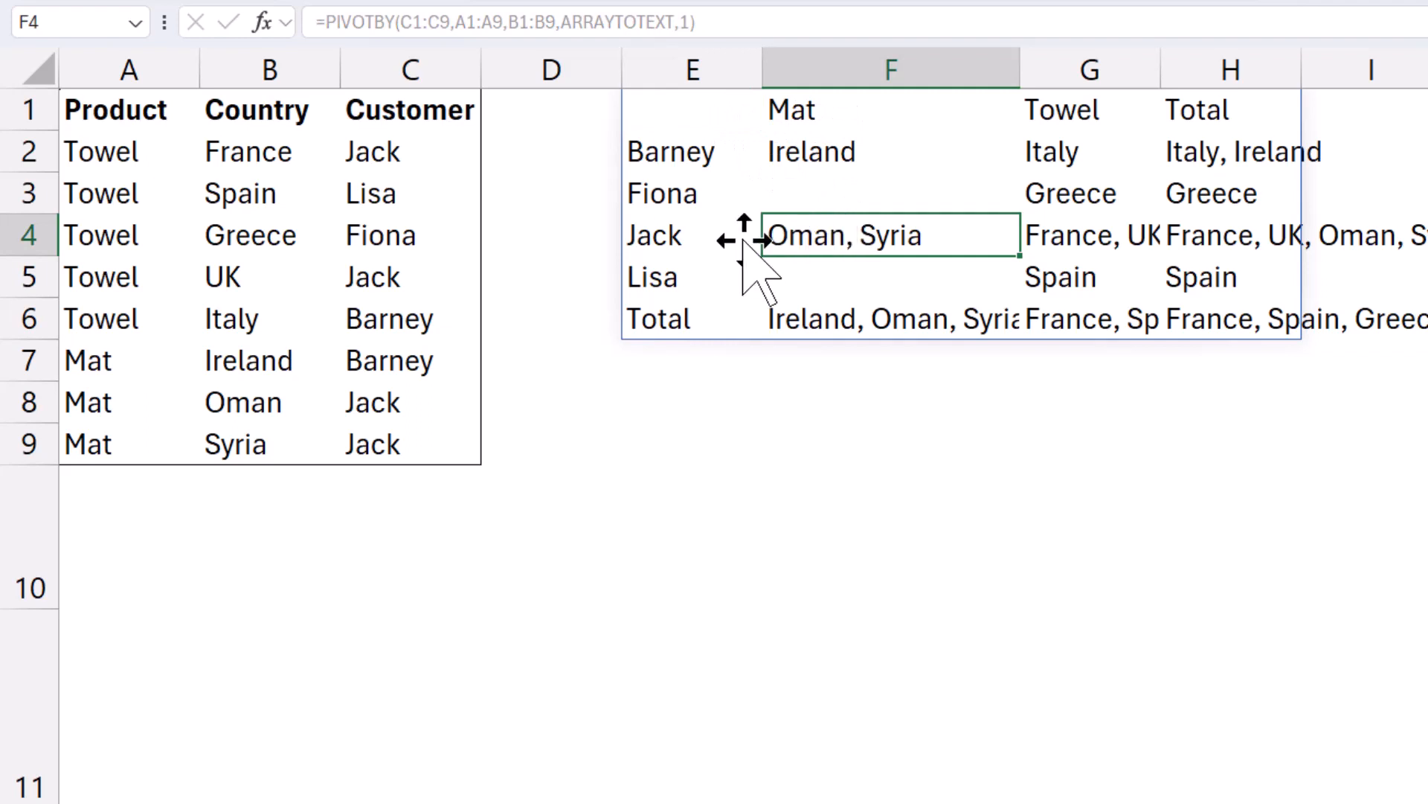
{"action": "mouse_move", "coordinate": [453, 443]}
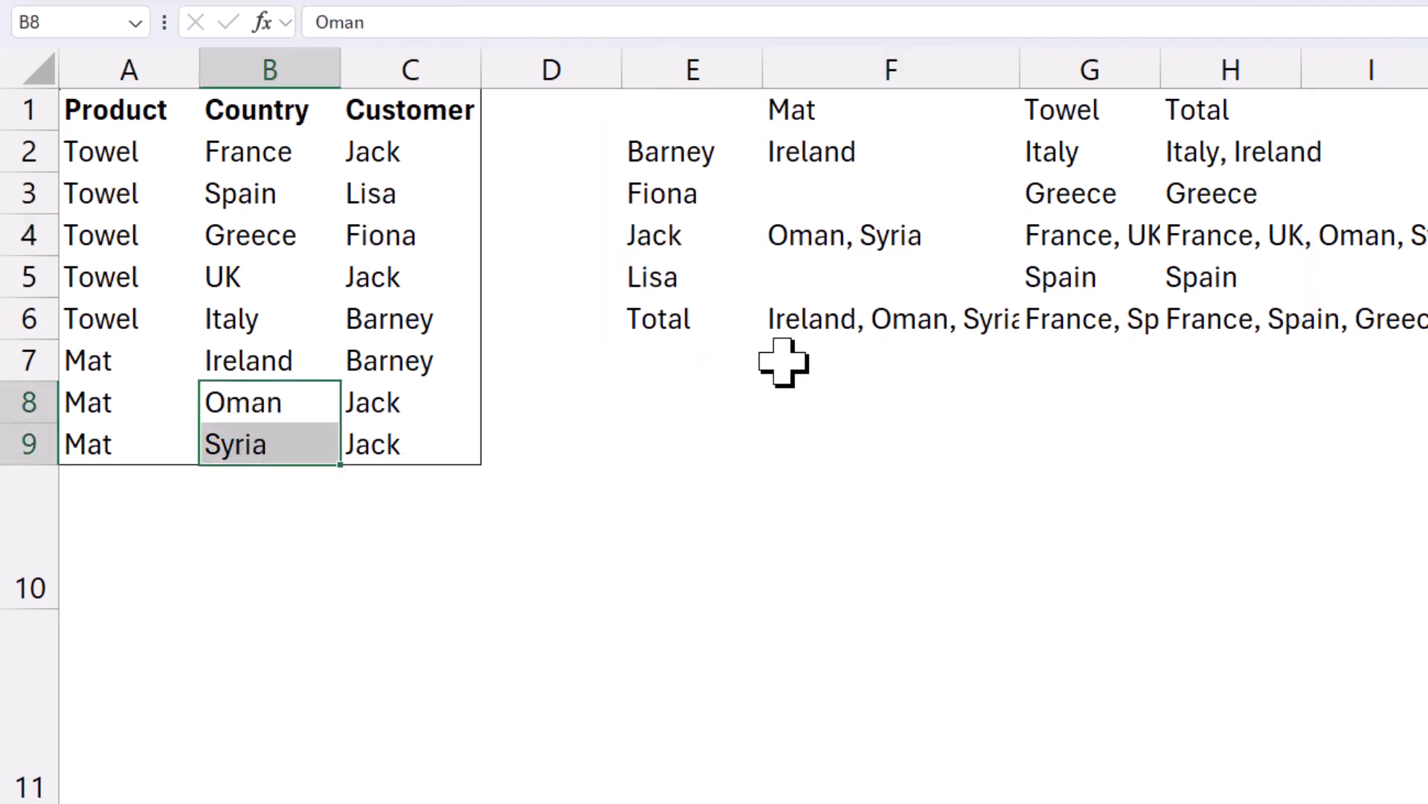
{"action": "left_click", "coordinate": [691, 109]}
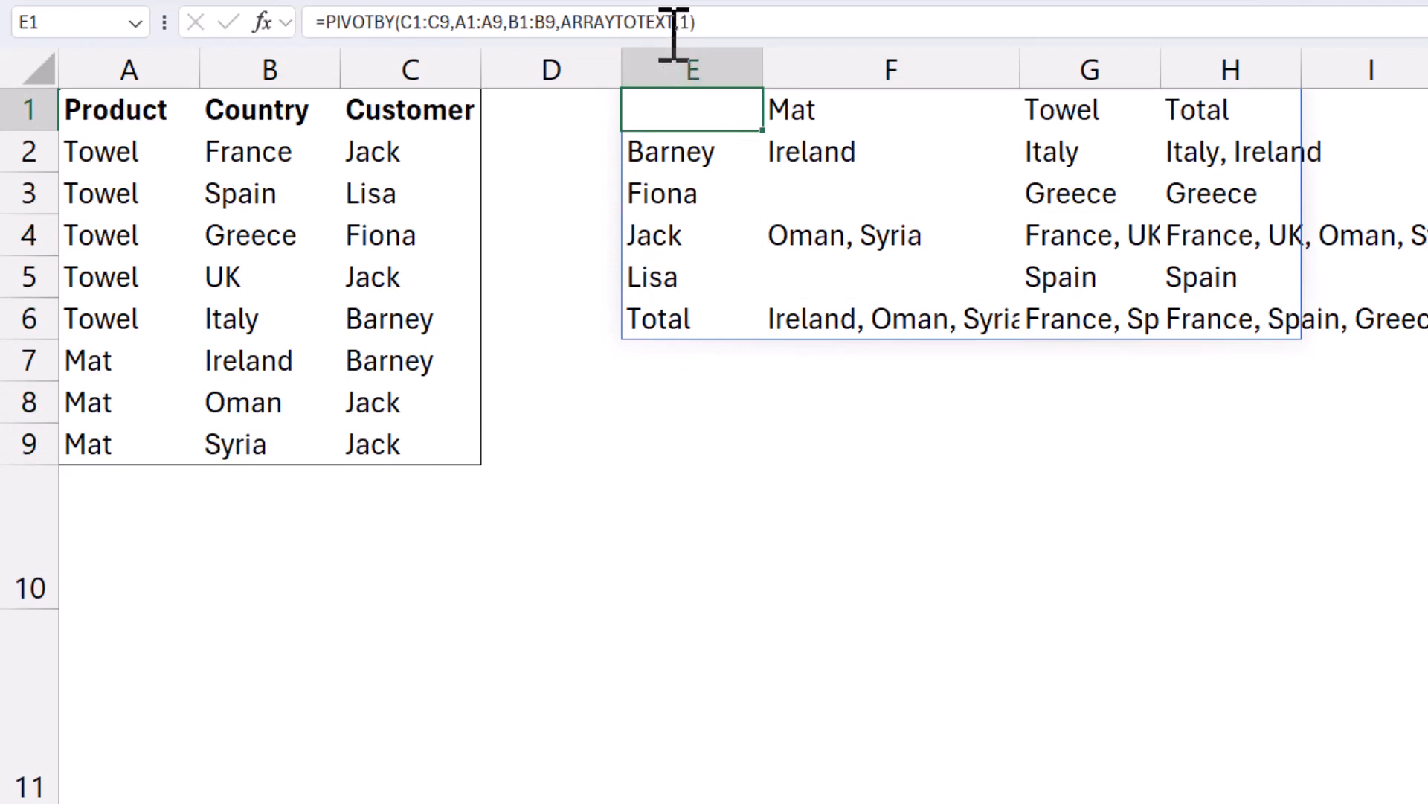